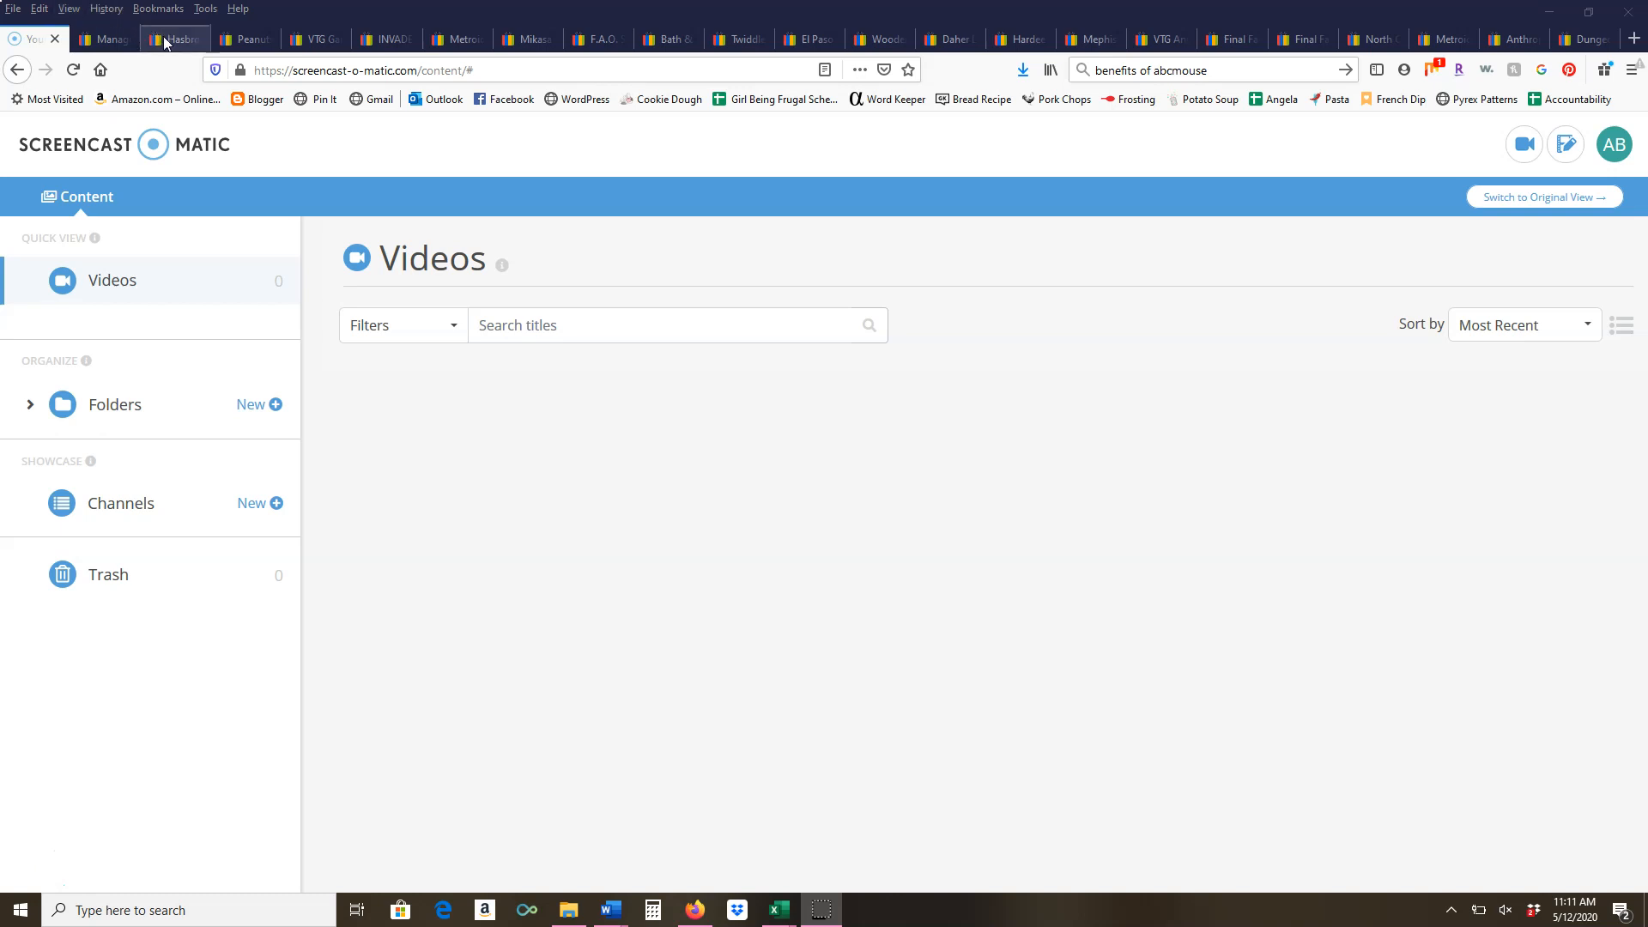
# Switch to the sold Hasbro Howler Beasty Bear plush listing ($42.84)
pyautogui.click(173, 39)
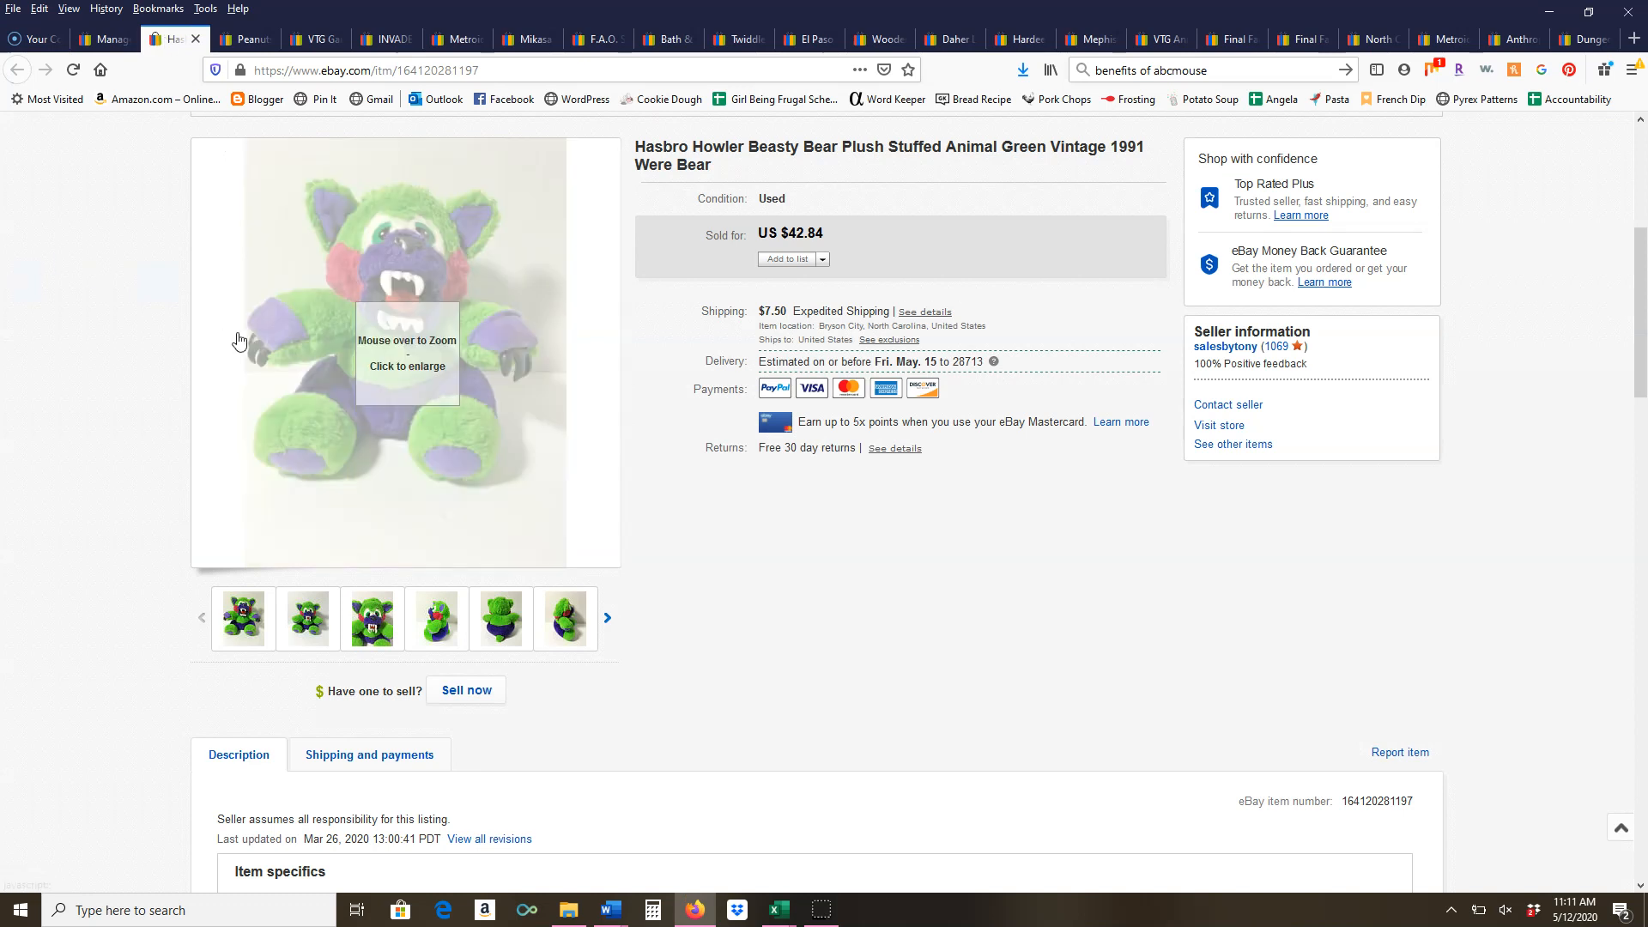
pyautogui.moveTo(908, 201)
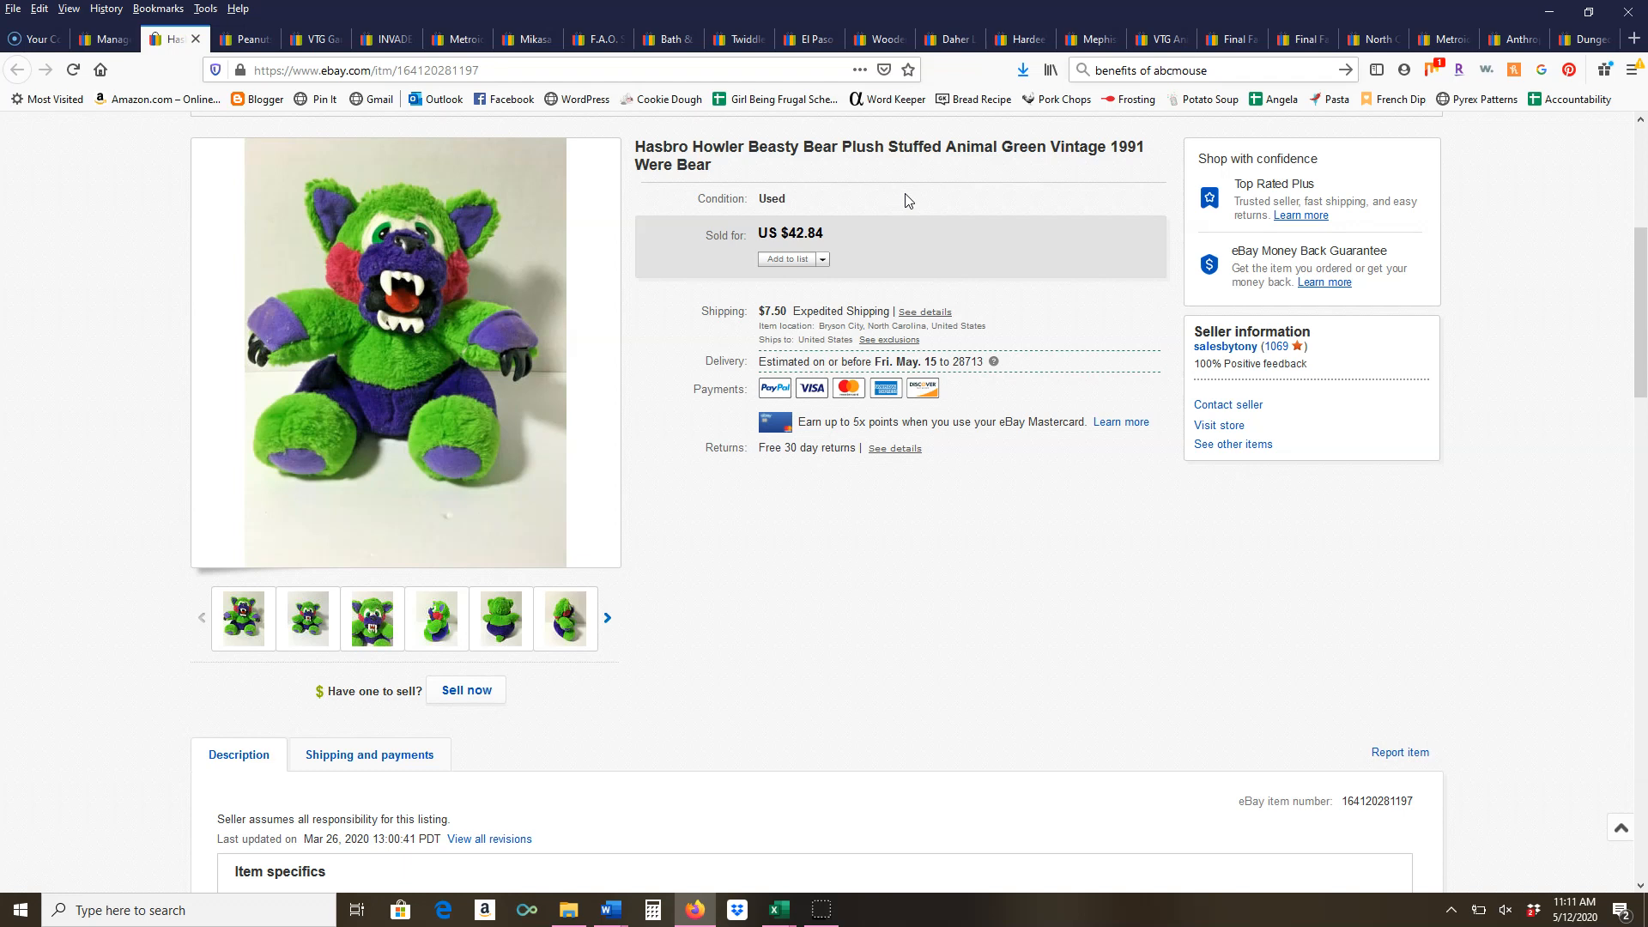
pyautogui.moveTo(913, 199)
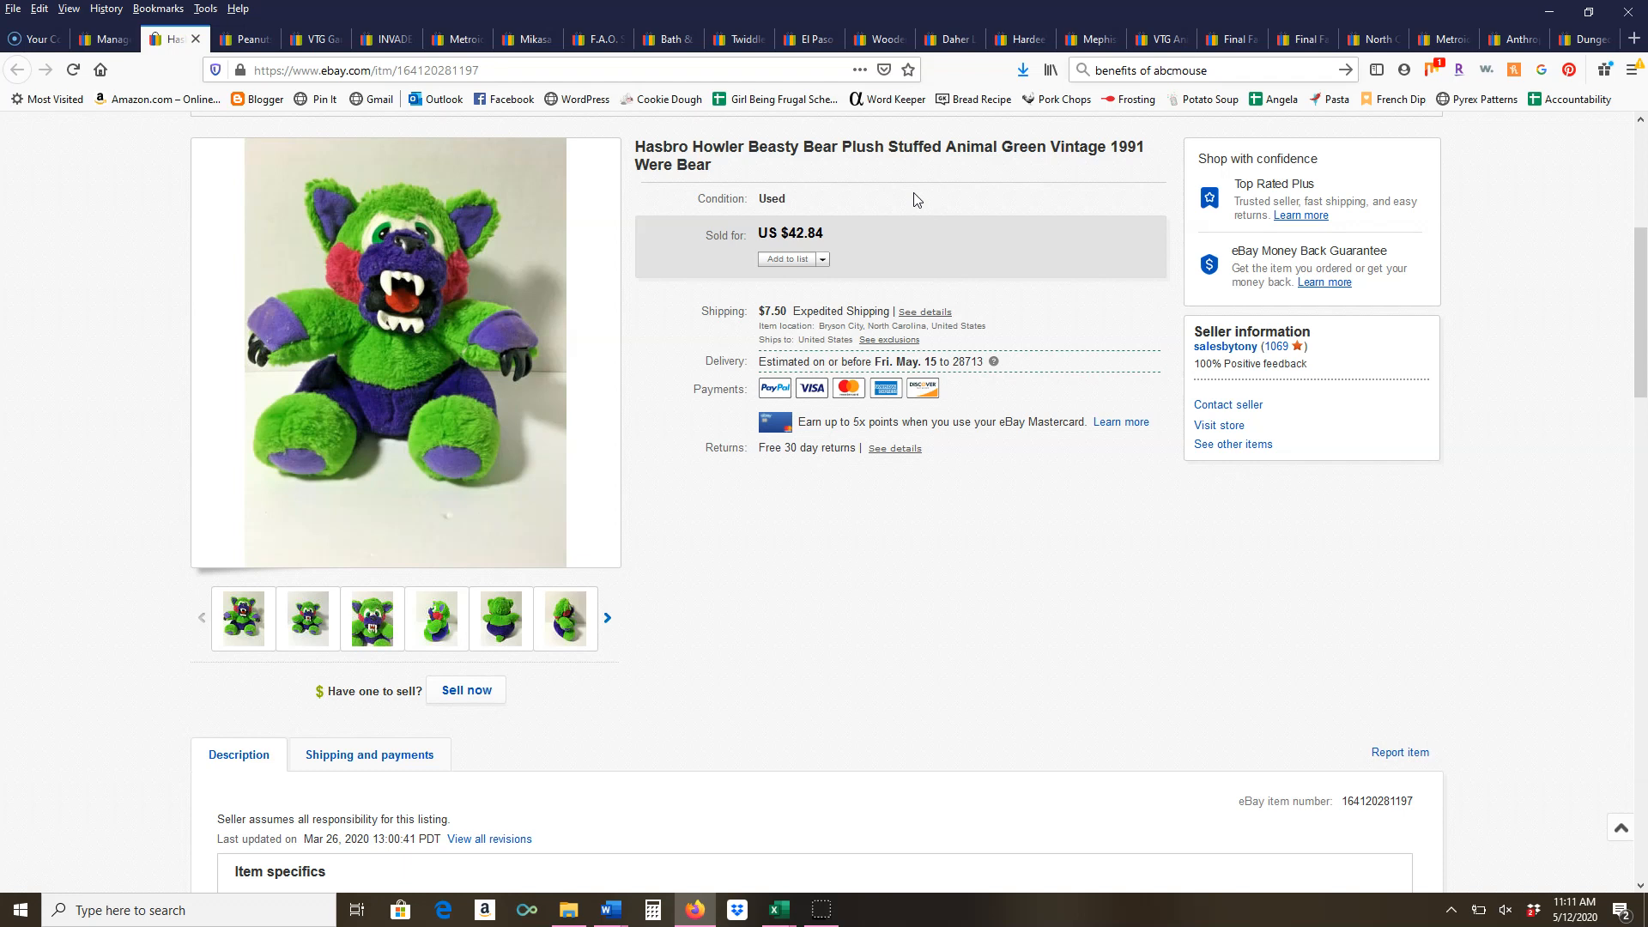
pyautogui.moveTo(838, 235)
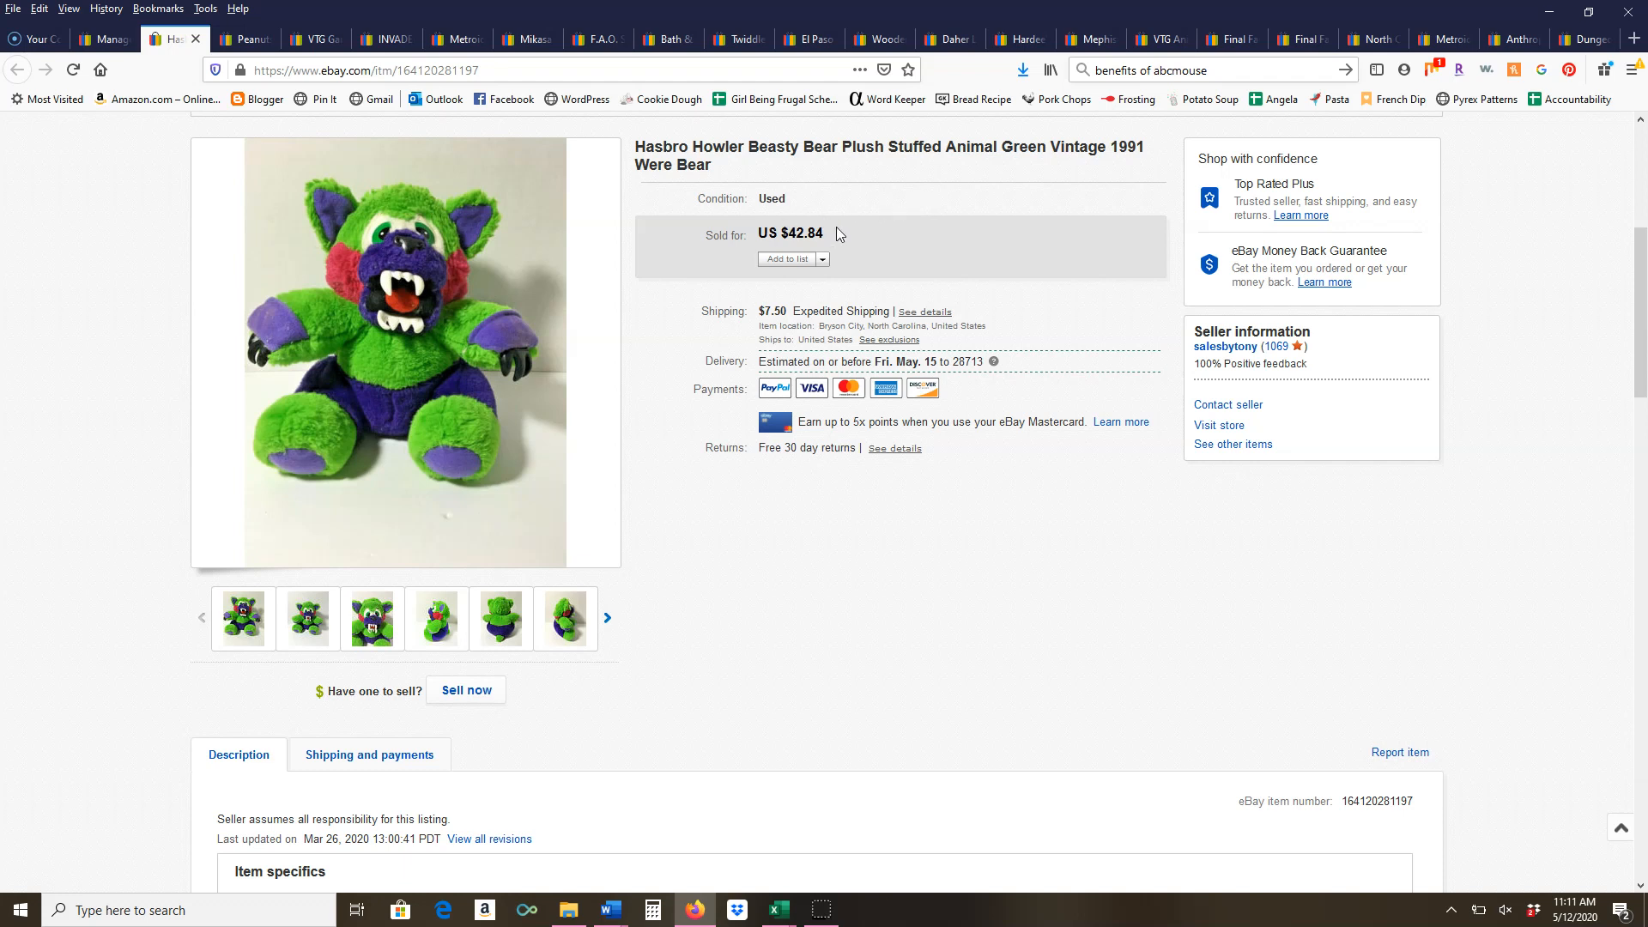
pyautogui.moveTo(772, 218)
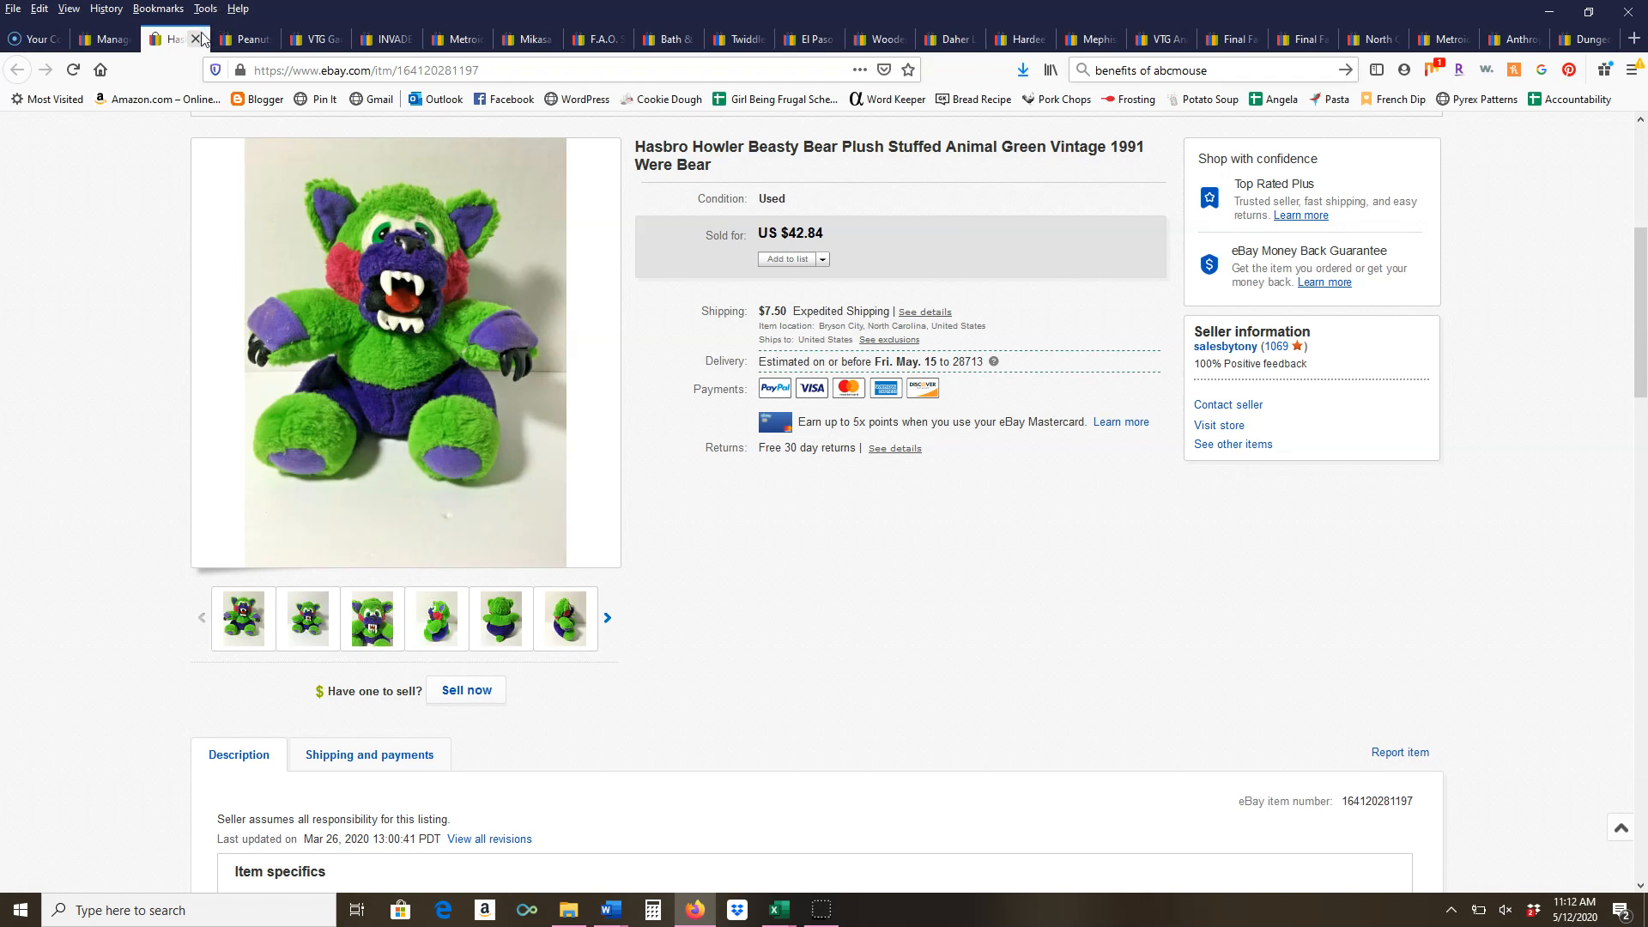
# Close the Beasty Bear listing, revealing the Peanuts Snoopy Woodstock gift wrap at $8.19
pyautogui.click(199, 40)
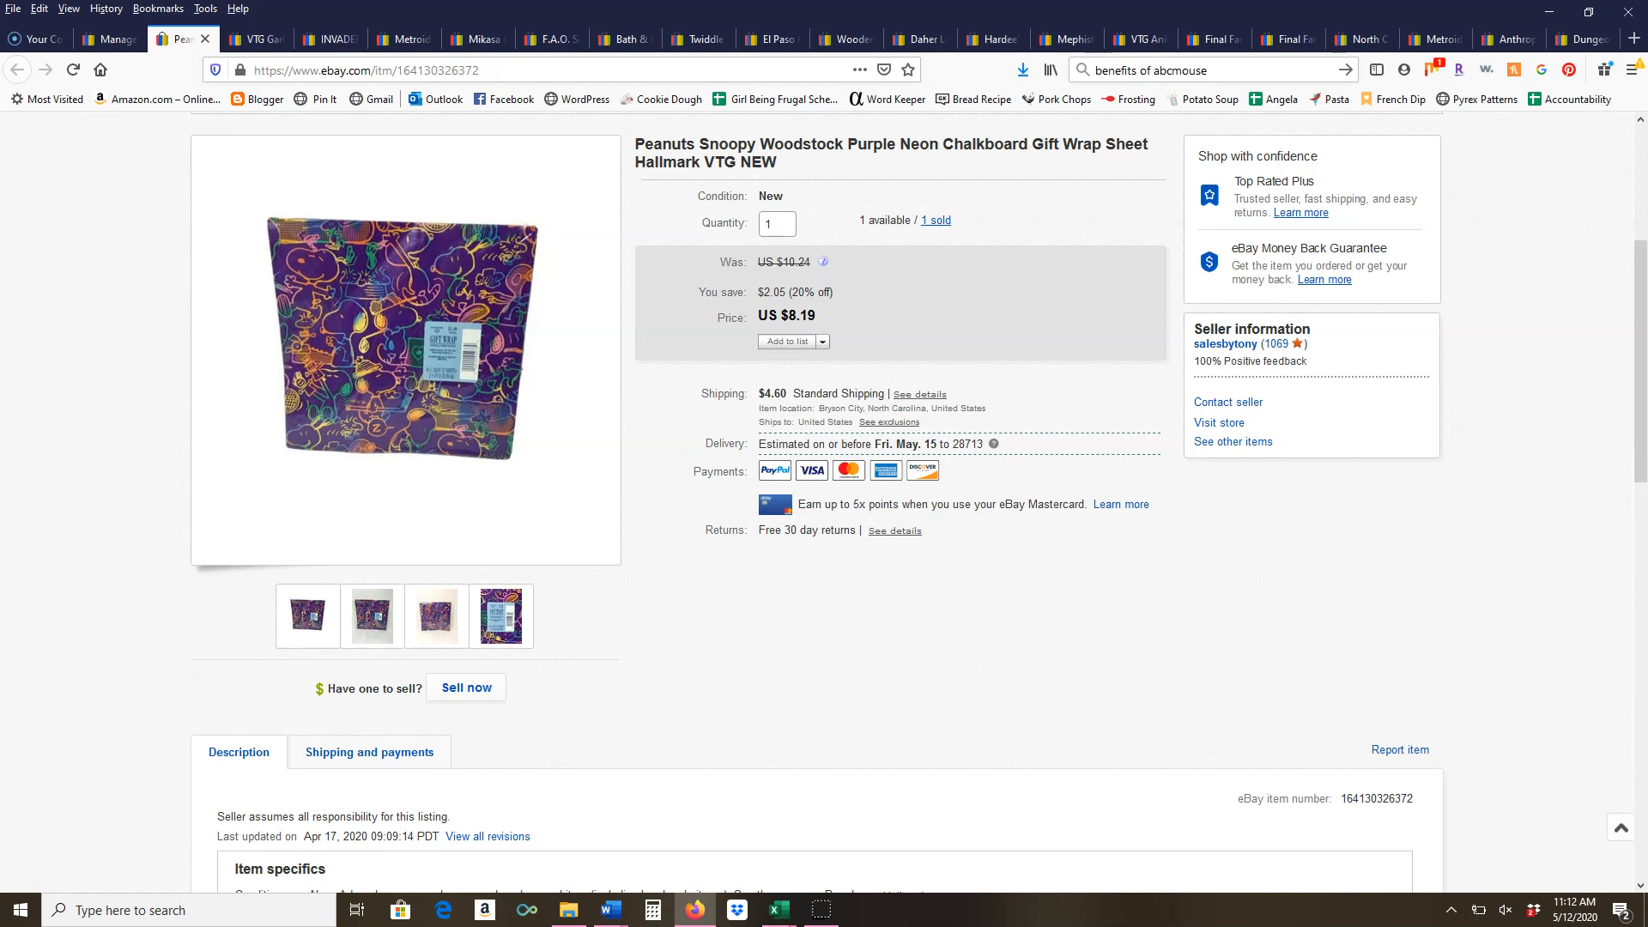
pyautogui.moveTo(1061, 227)
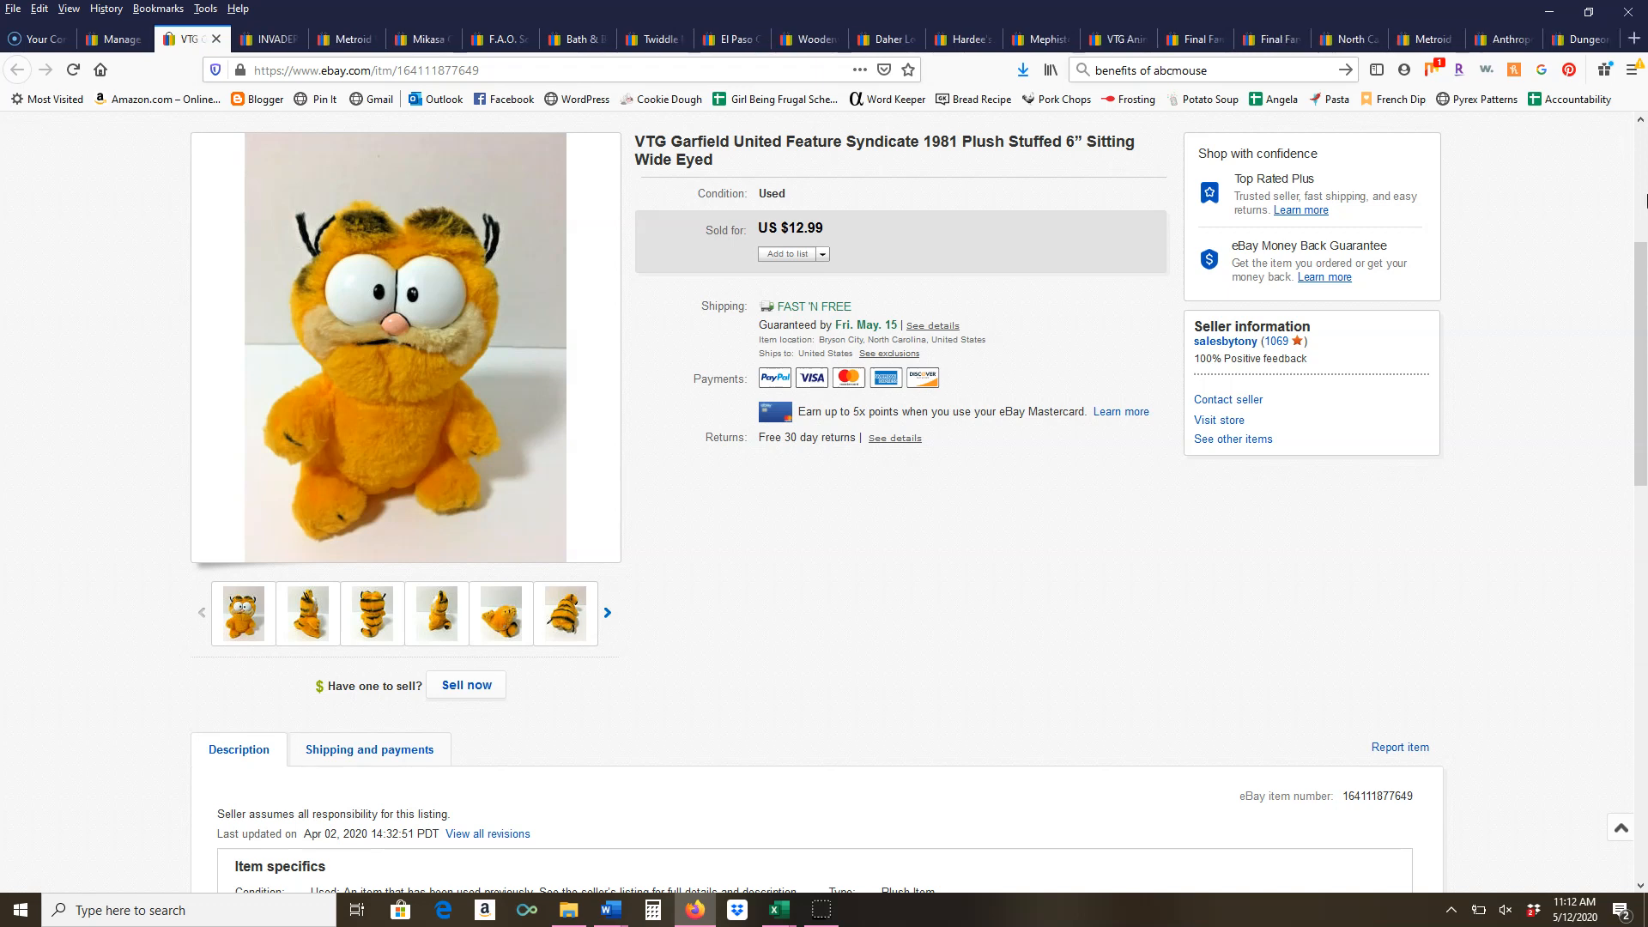
# Scroll down the VTG 1981 Garfield plush listing to the seller's condition and shipping description
pyautogui.scroll(-3)
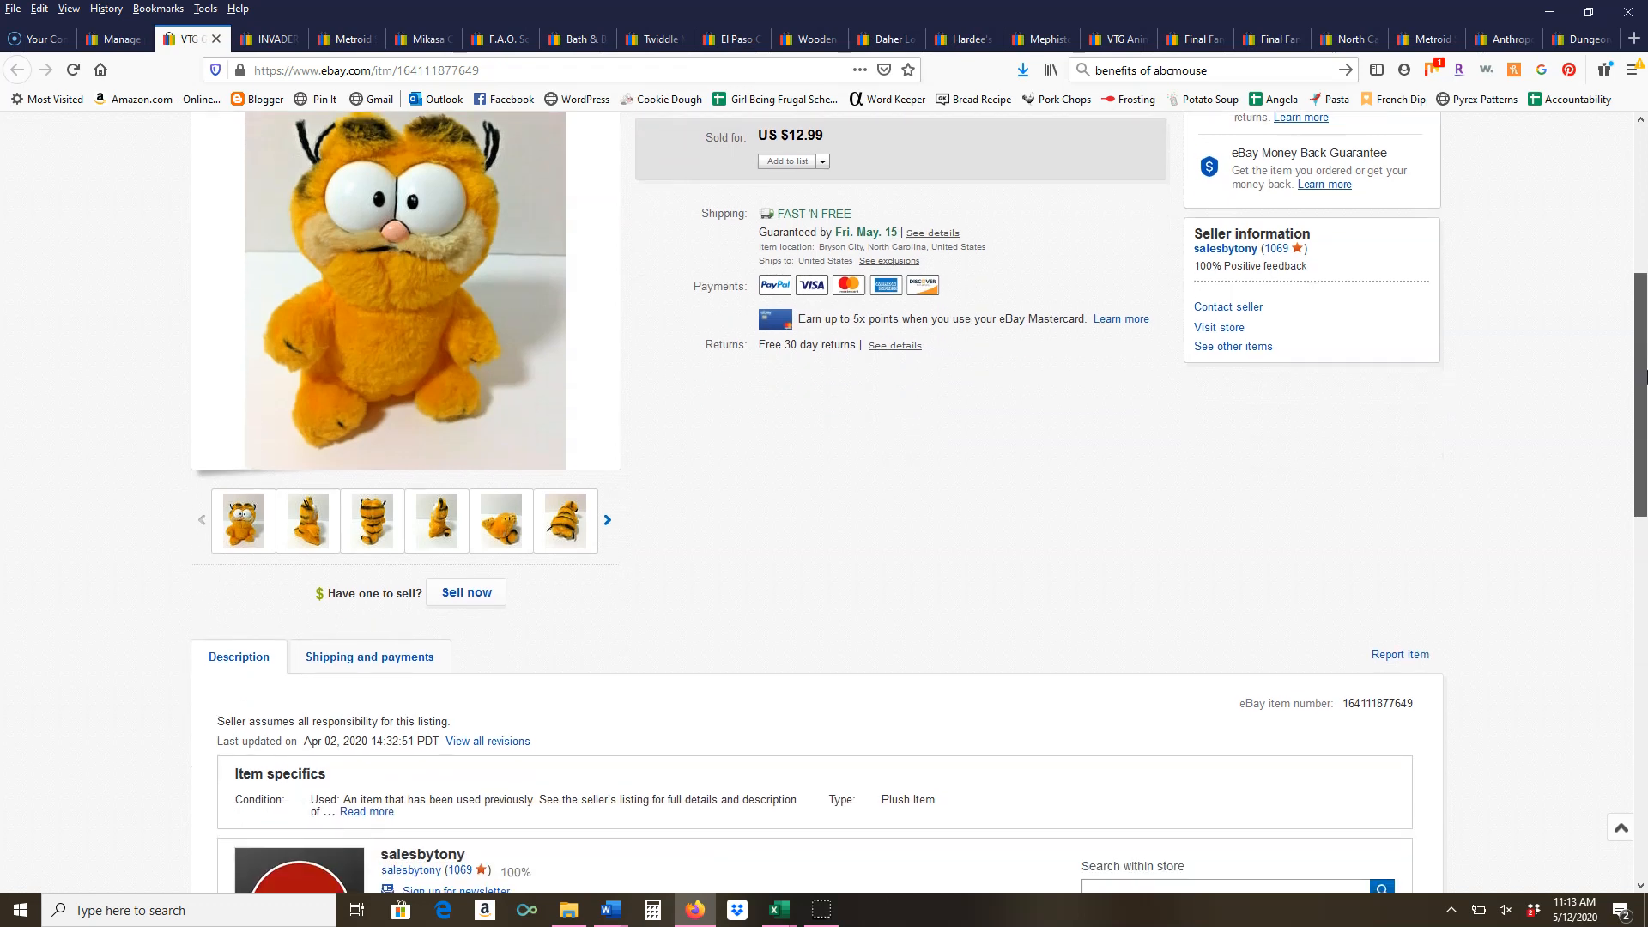
pyautogui.scroll(-3)
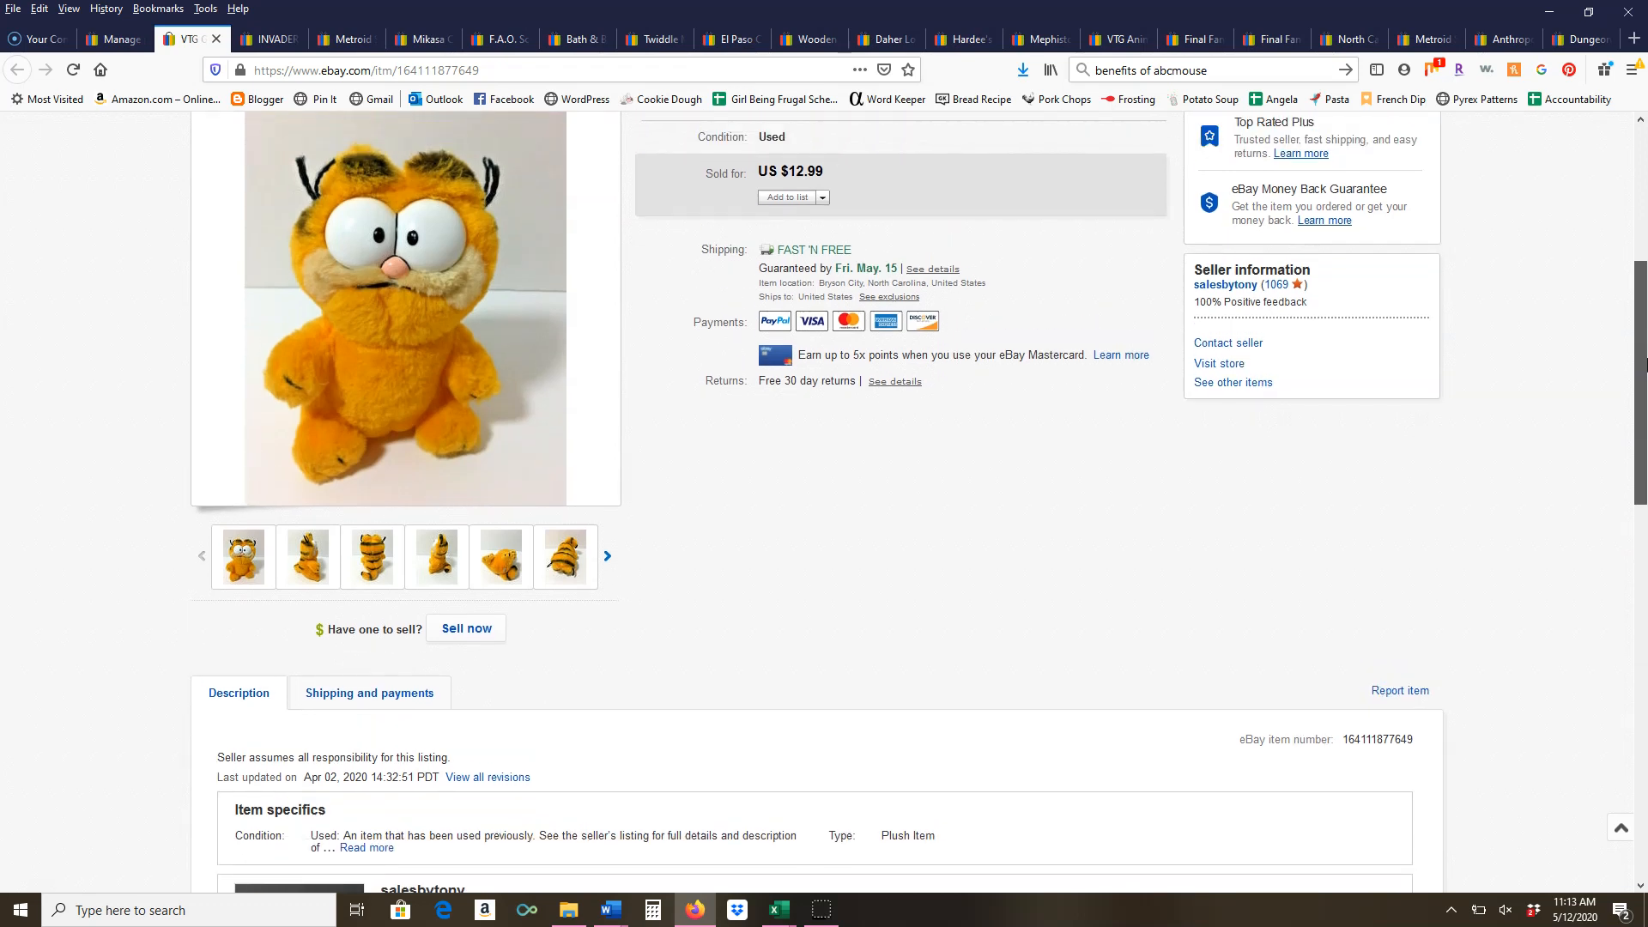
pyautogui.scroll(-3)
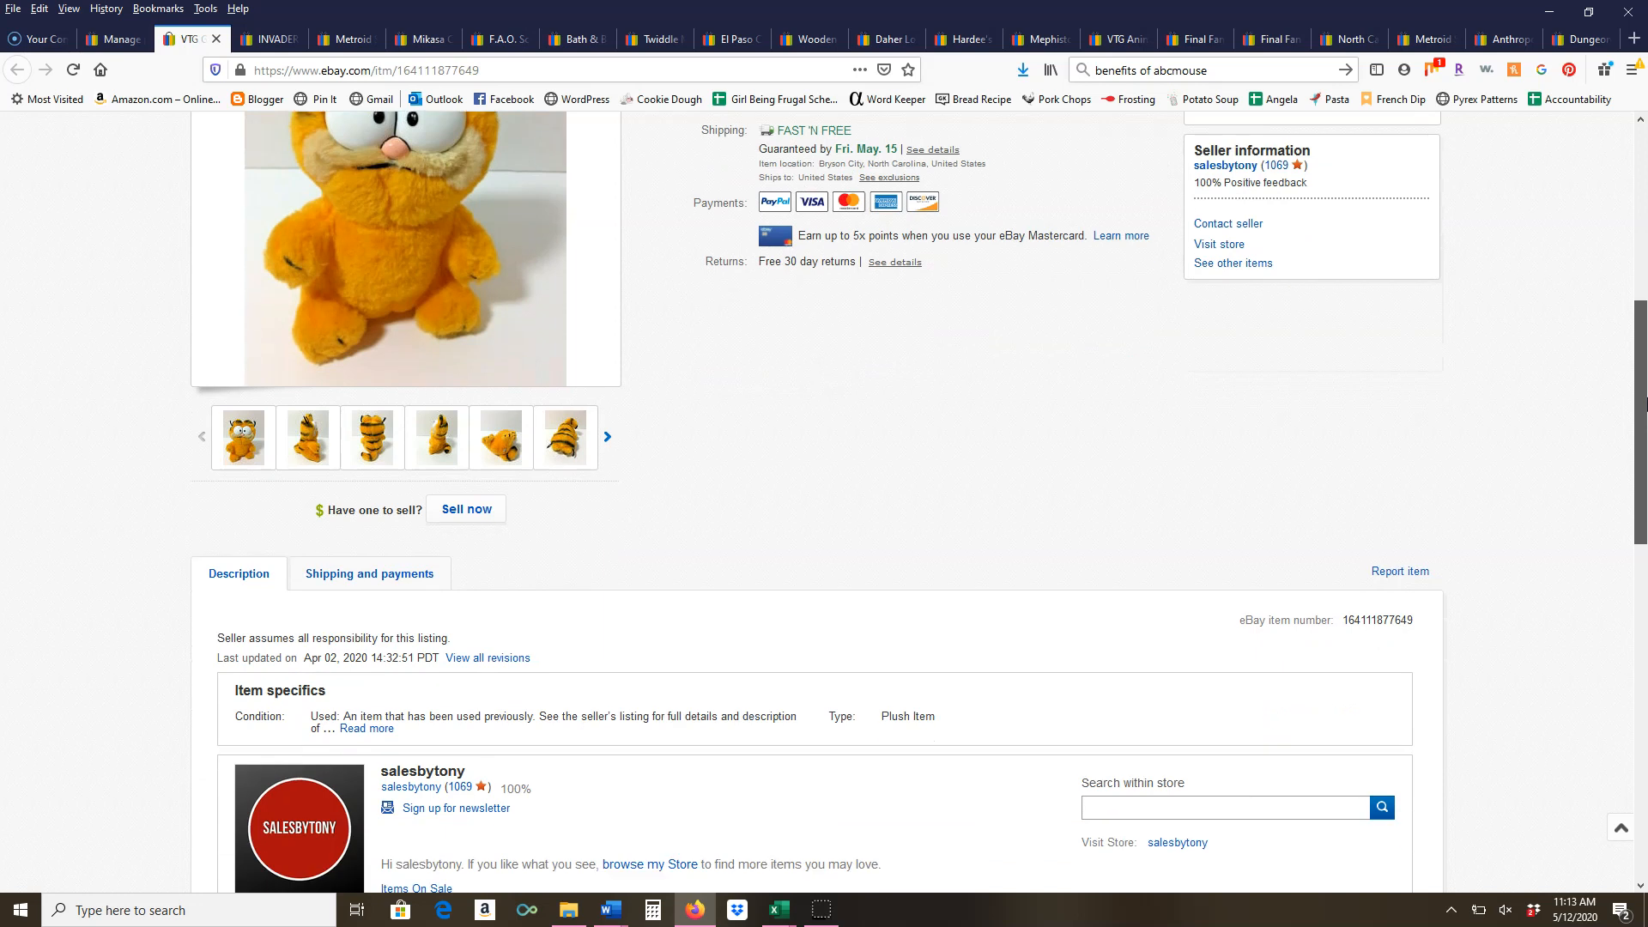
pyautogui.scroll(-3)
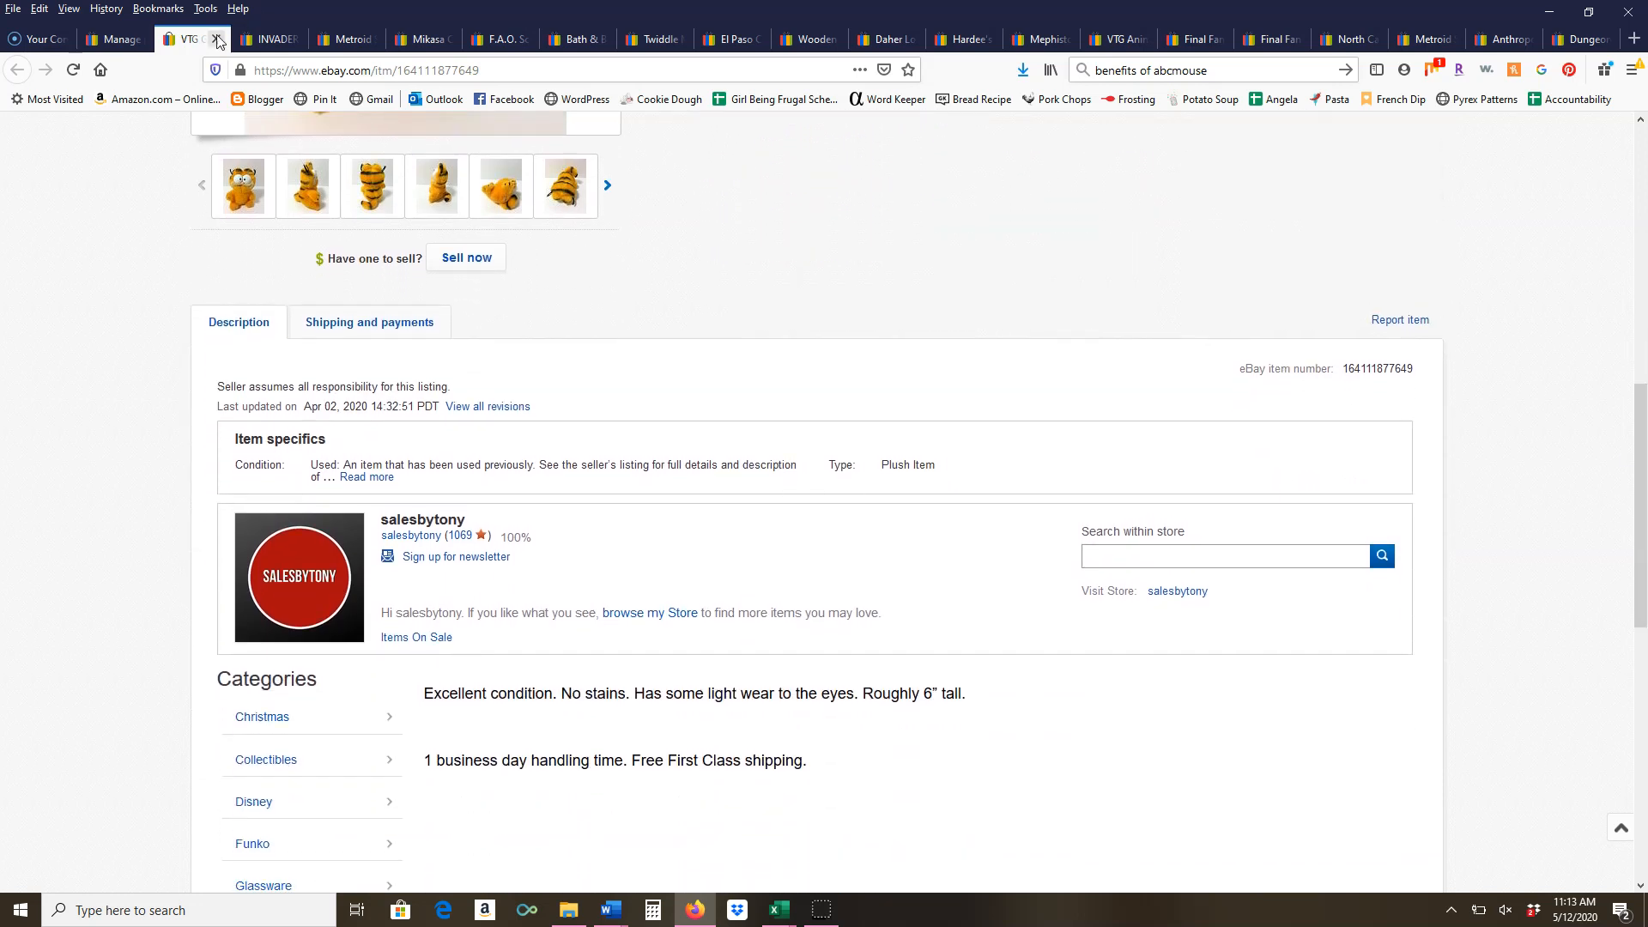
# Close the Garfield listing and show the back-view photo of the Invader Zim piggy backpack
pyautogui.click(218, 39)
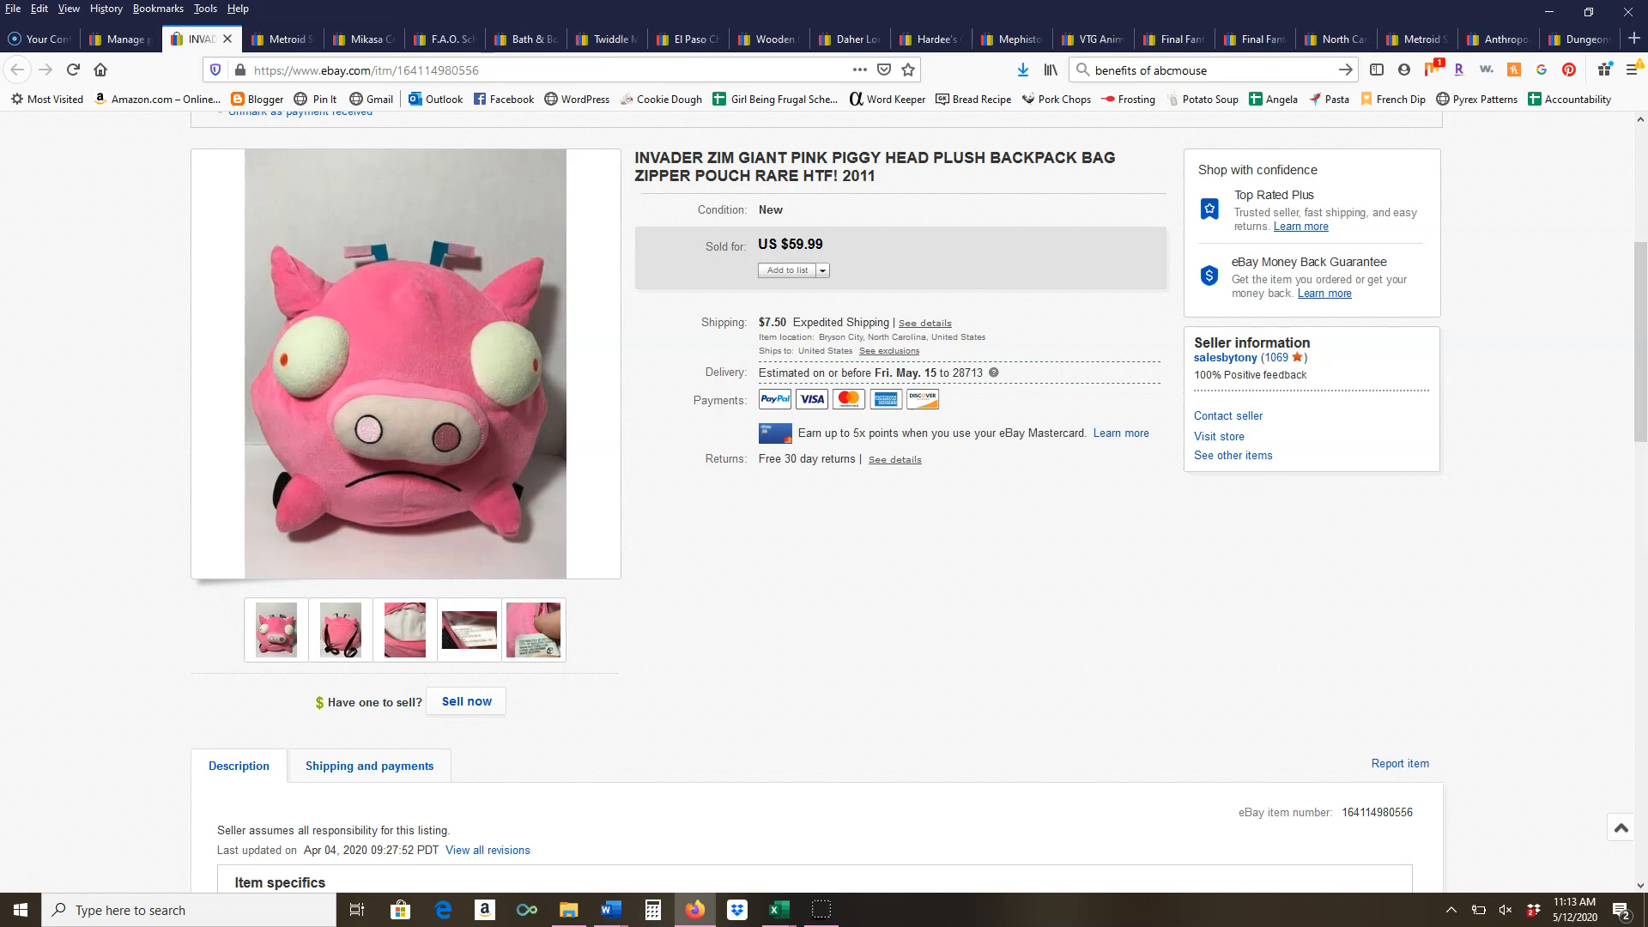
pyautogui.click(340, 629)
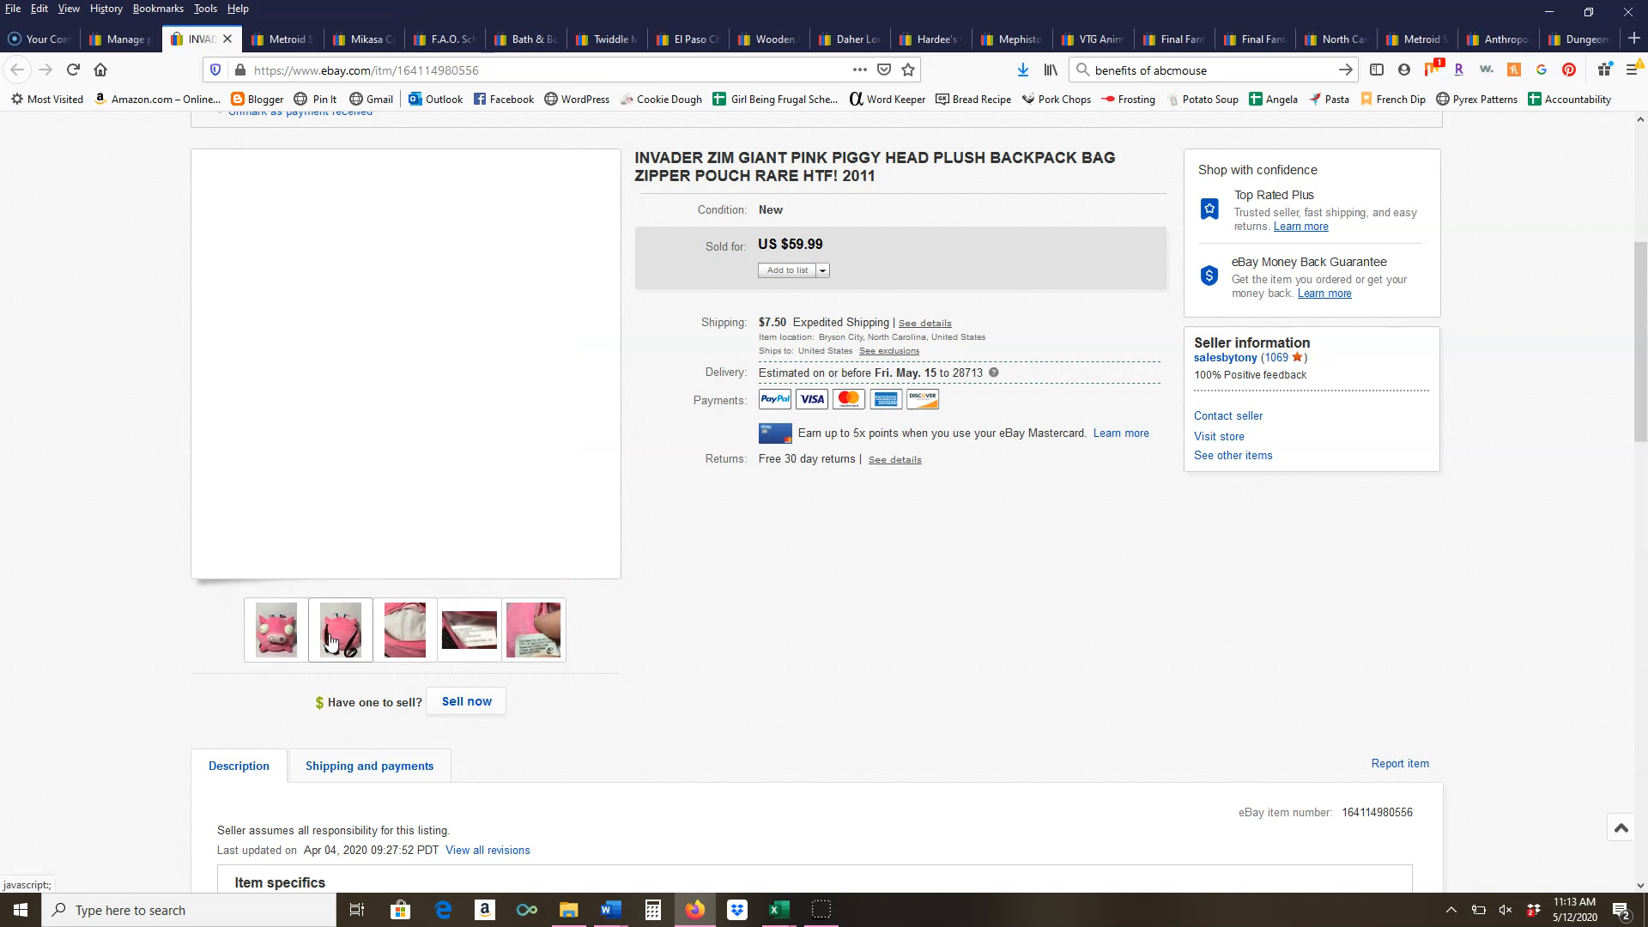
pyautogui.click(340, 630)
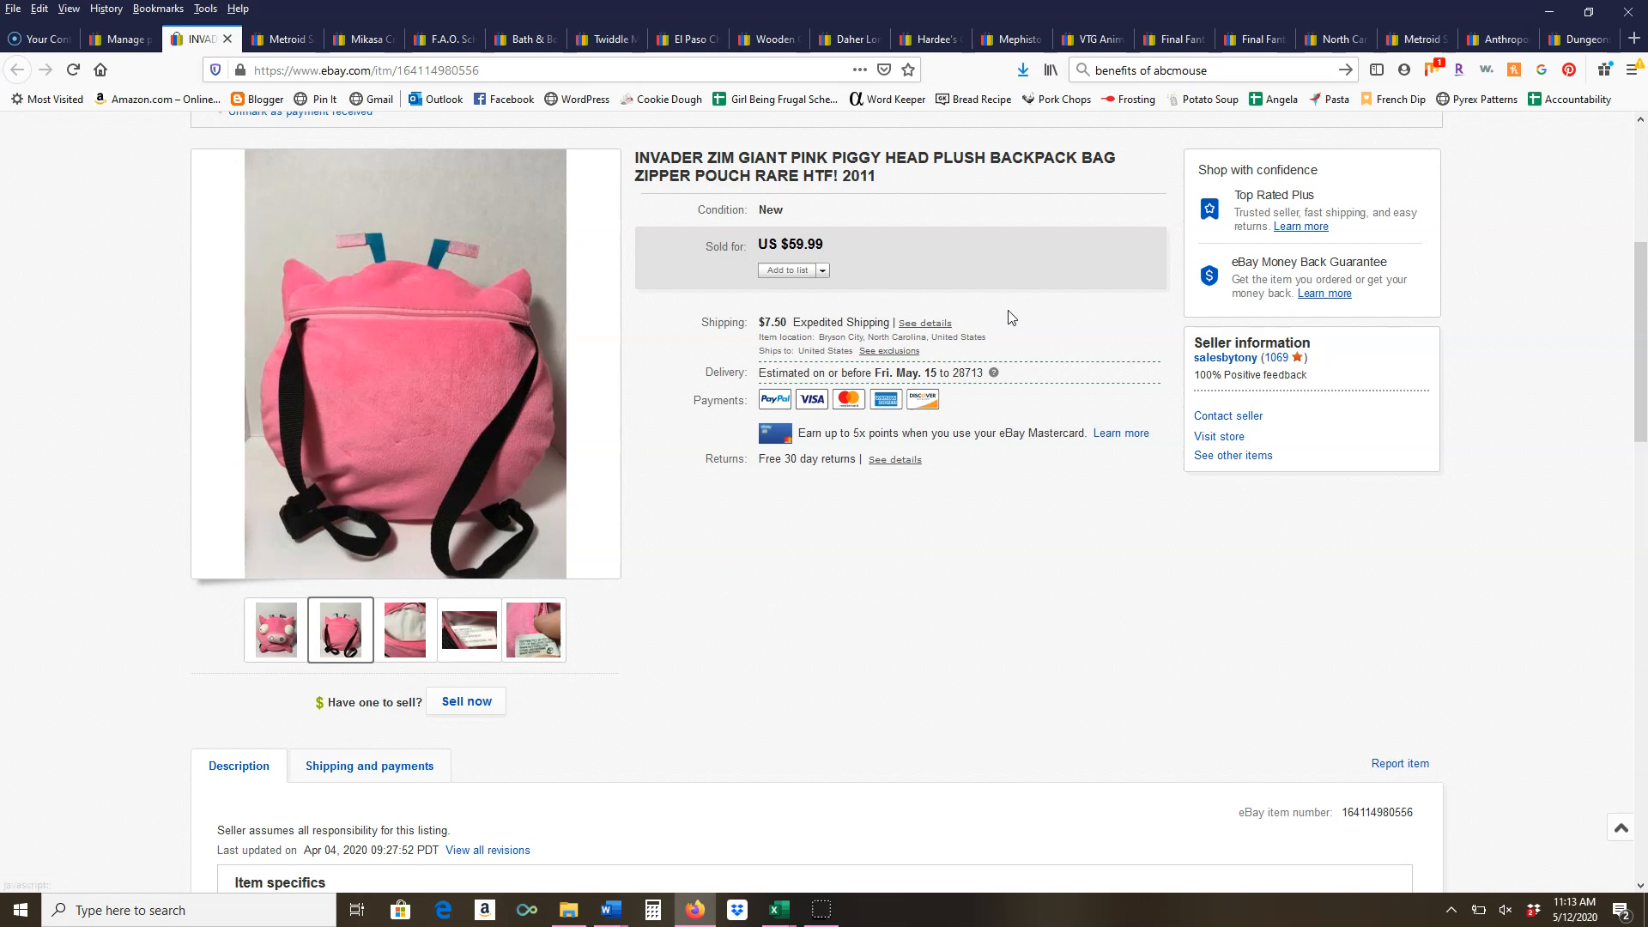
pyautogui.moveTo(1078, 267)
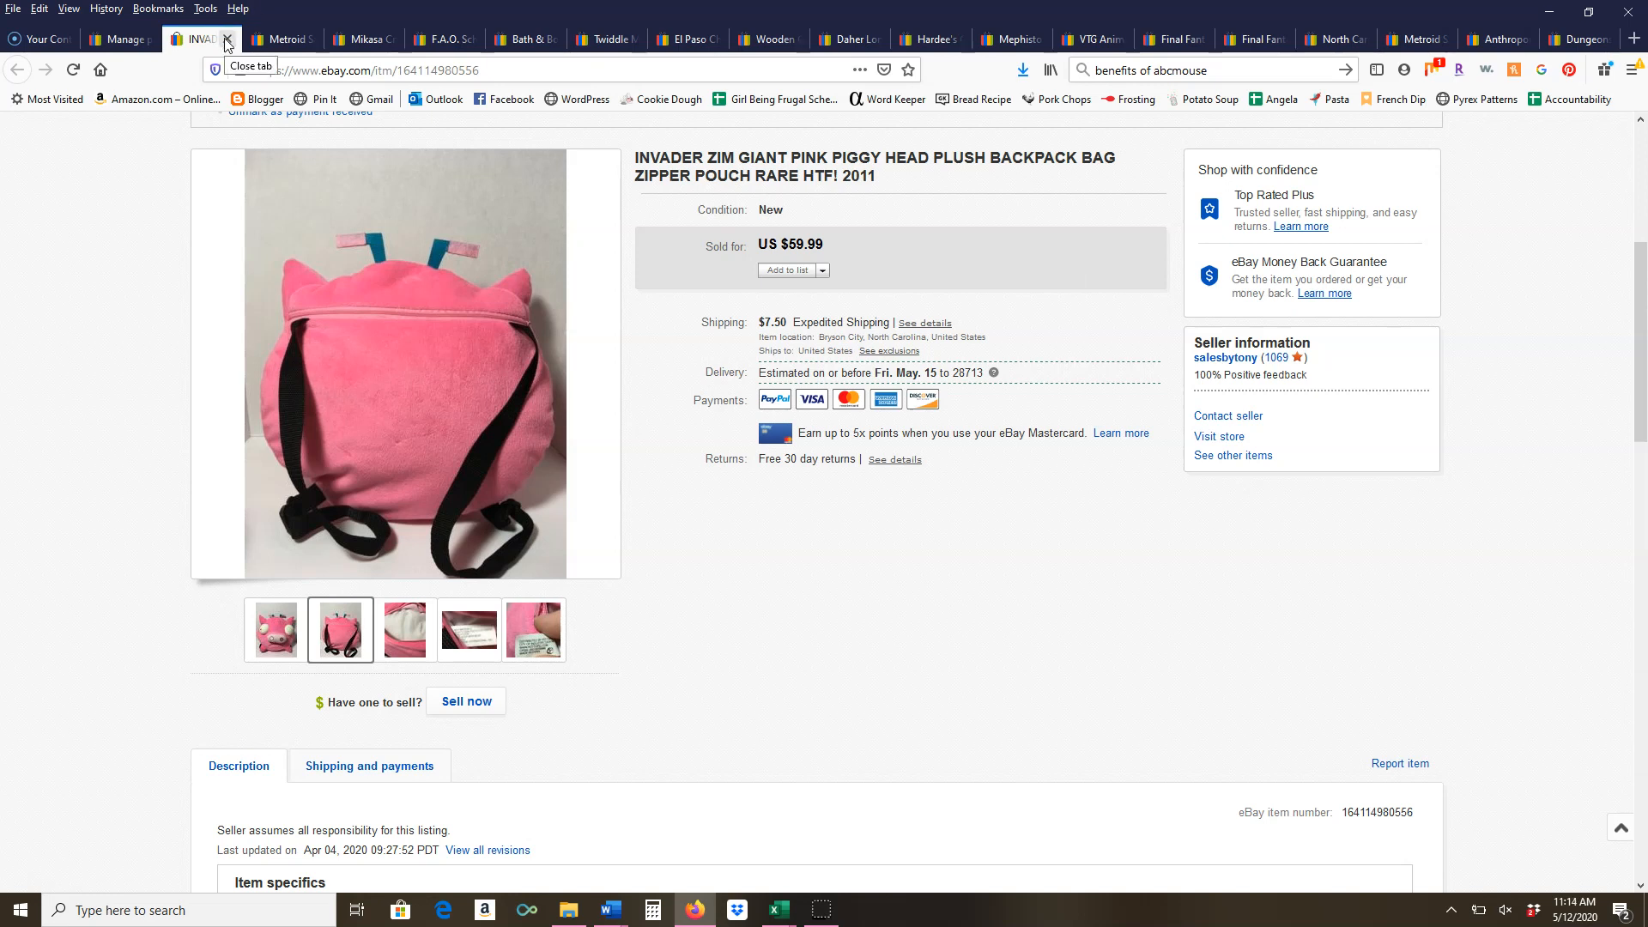
# Close the Invader Zim backpack listing, revealing the Metroid Samus Returns 550-piece puzzle at $16.49
pyautogui.click(226, 39)
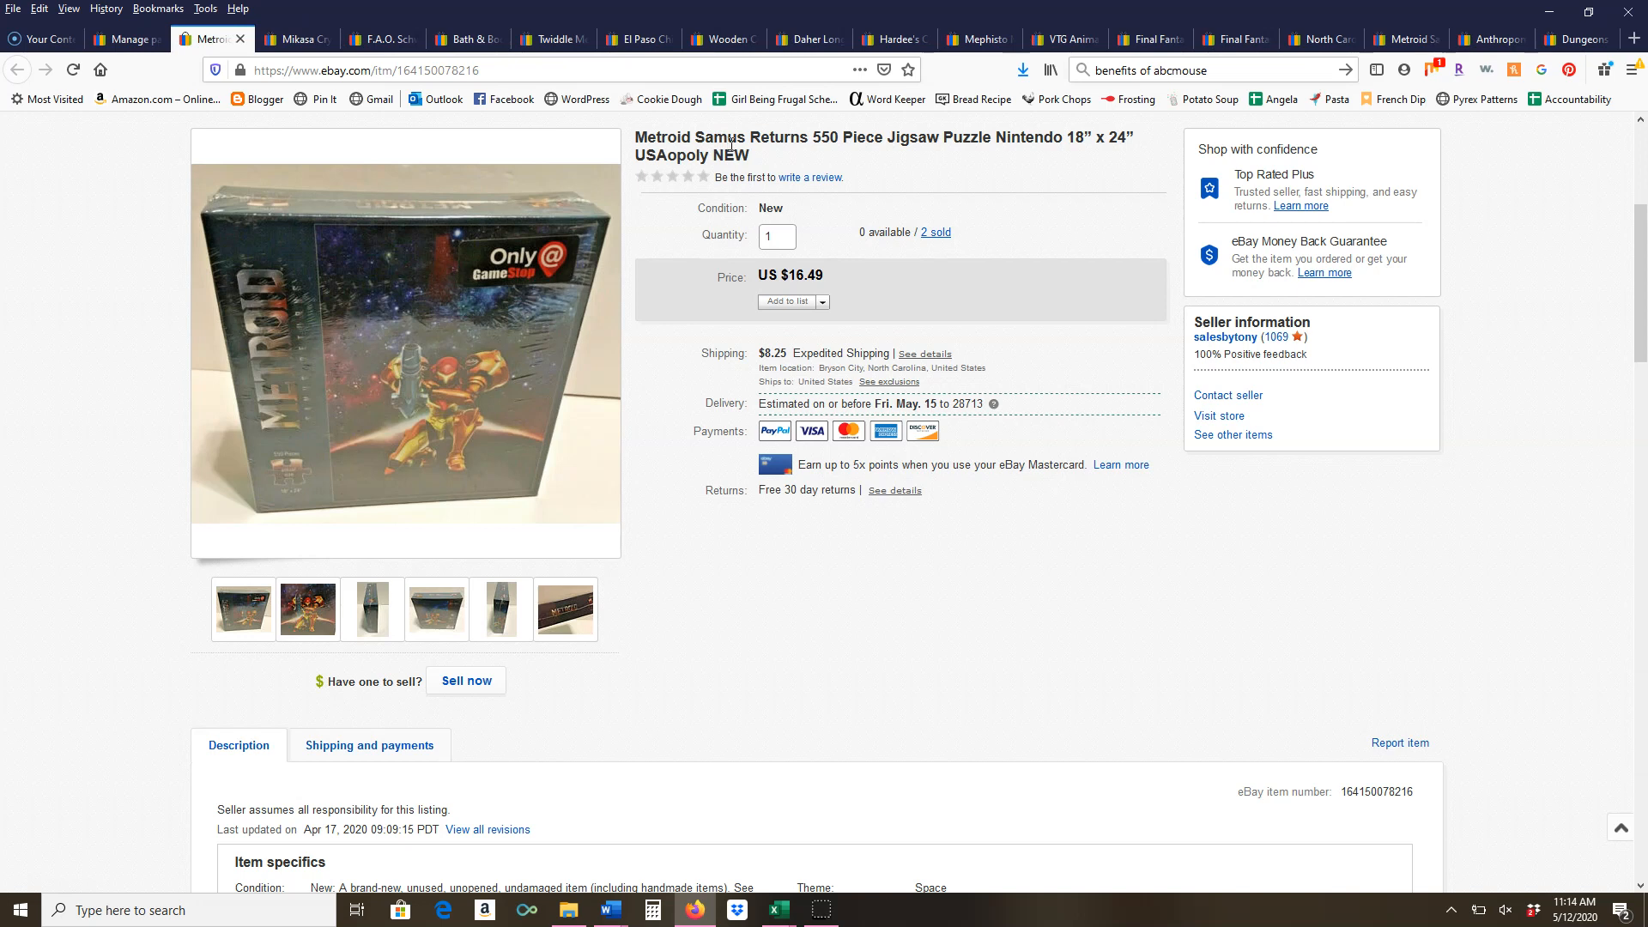
pyautogui.moveTo(963, 194)
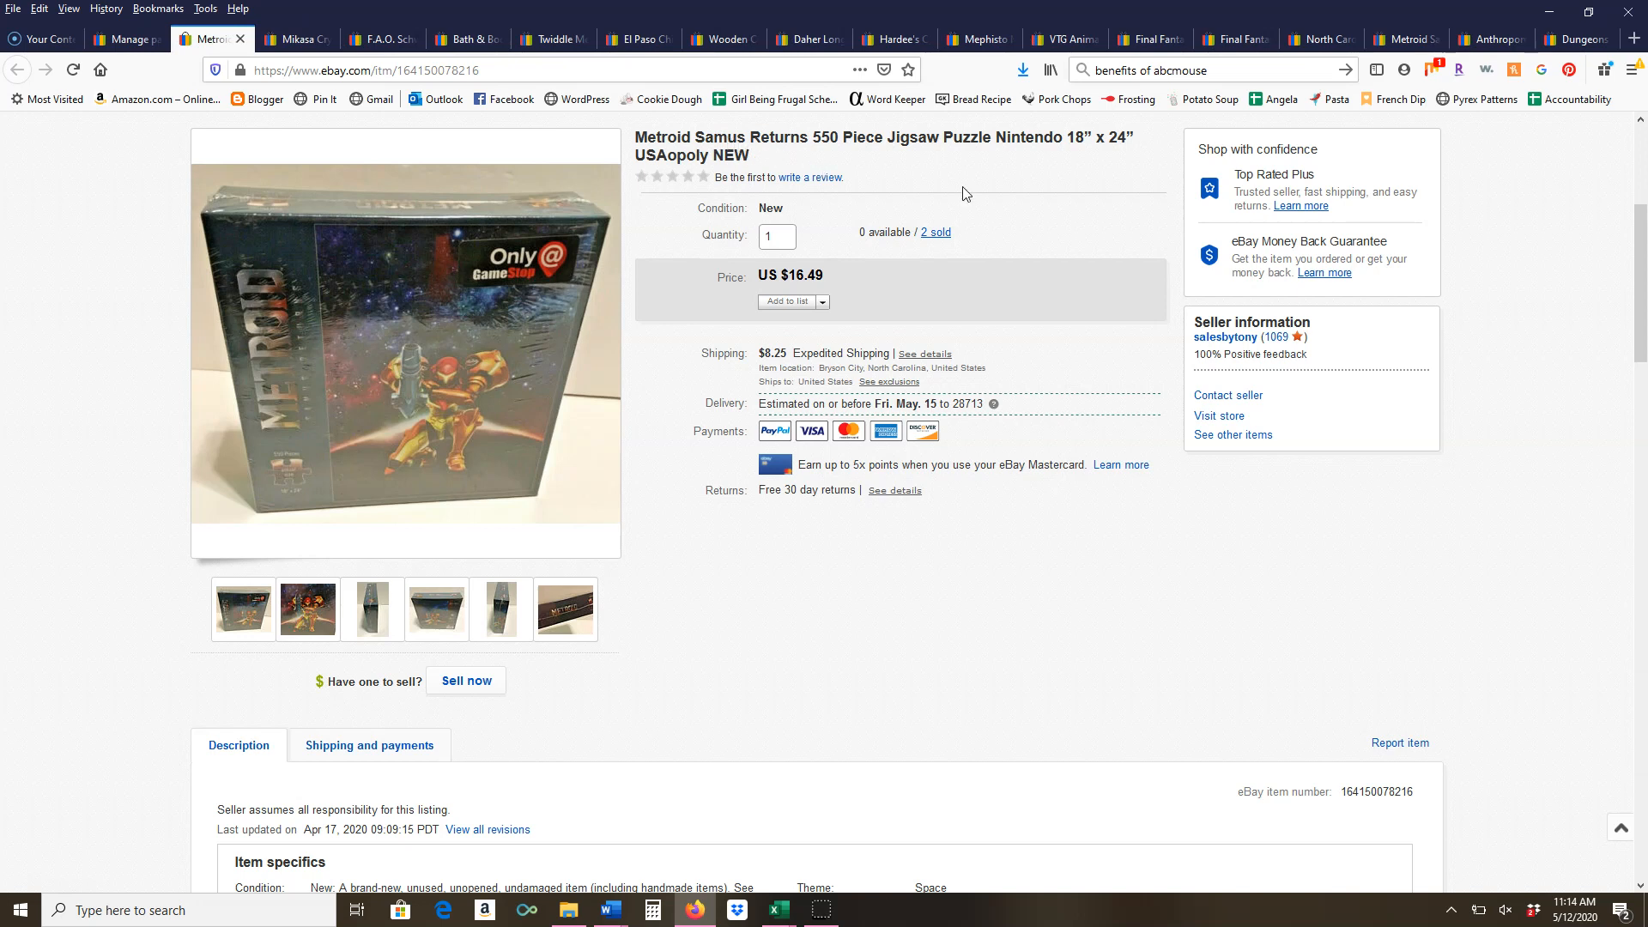
pyautogui.moveTo(1018, 175)
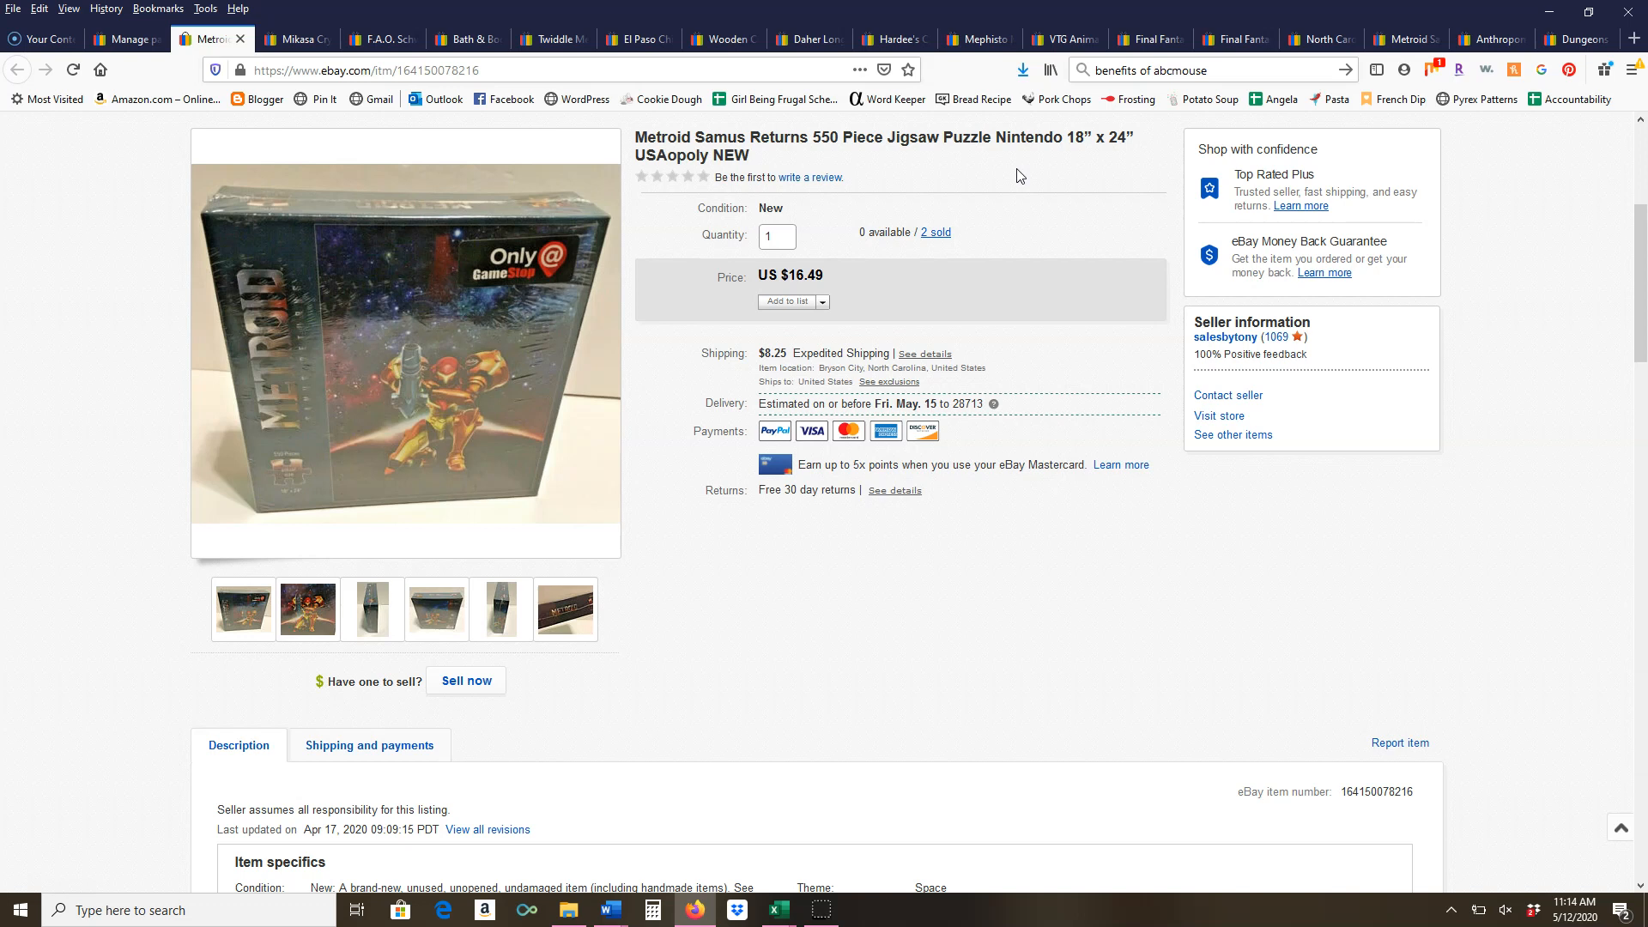
pyautogui.moveTo(987, 279)
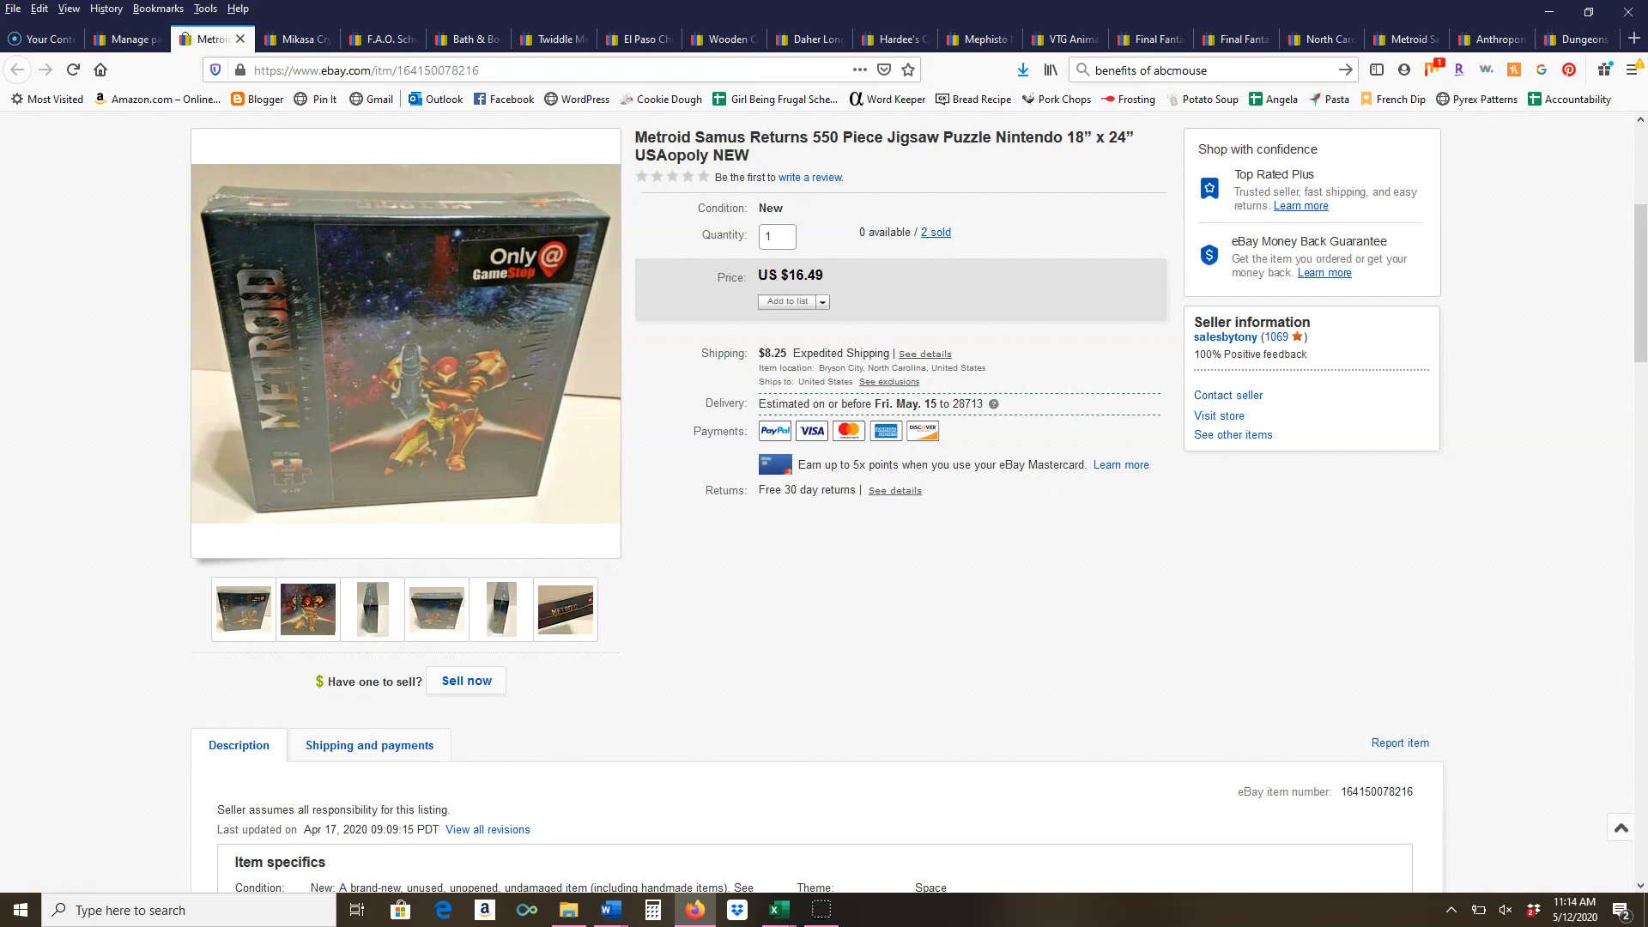
pyautogui.moveTo(241, 39)
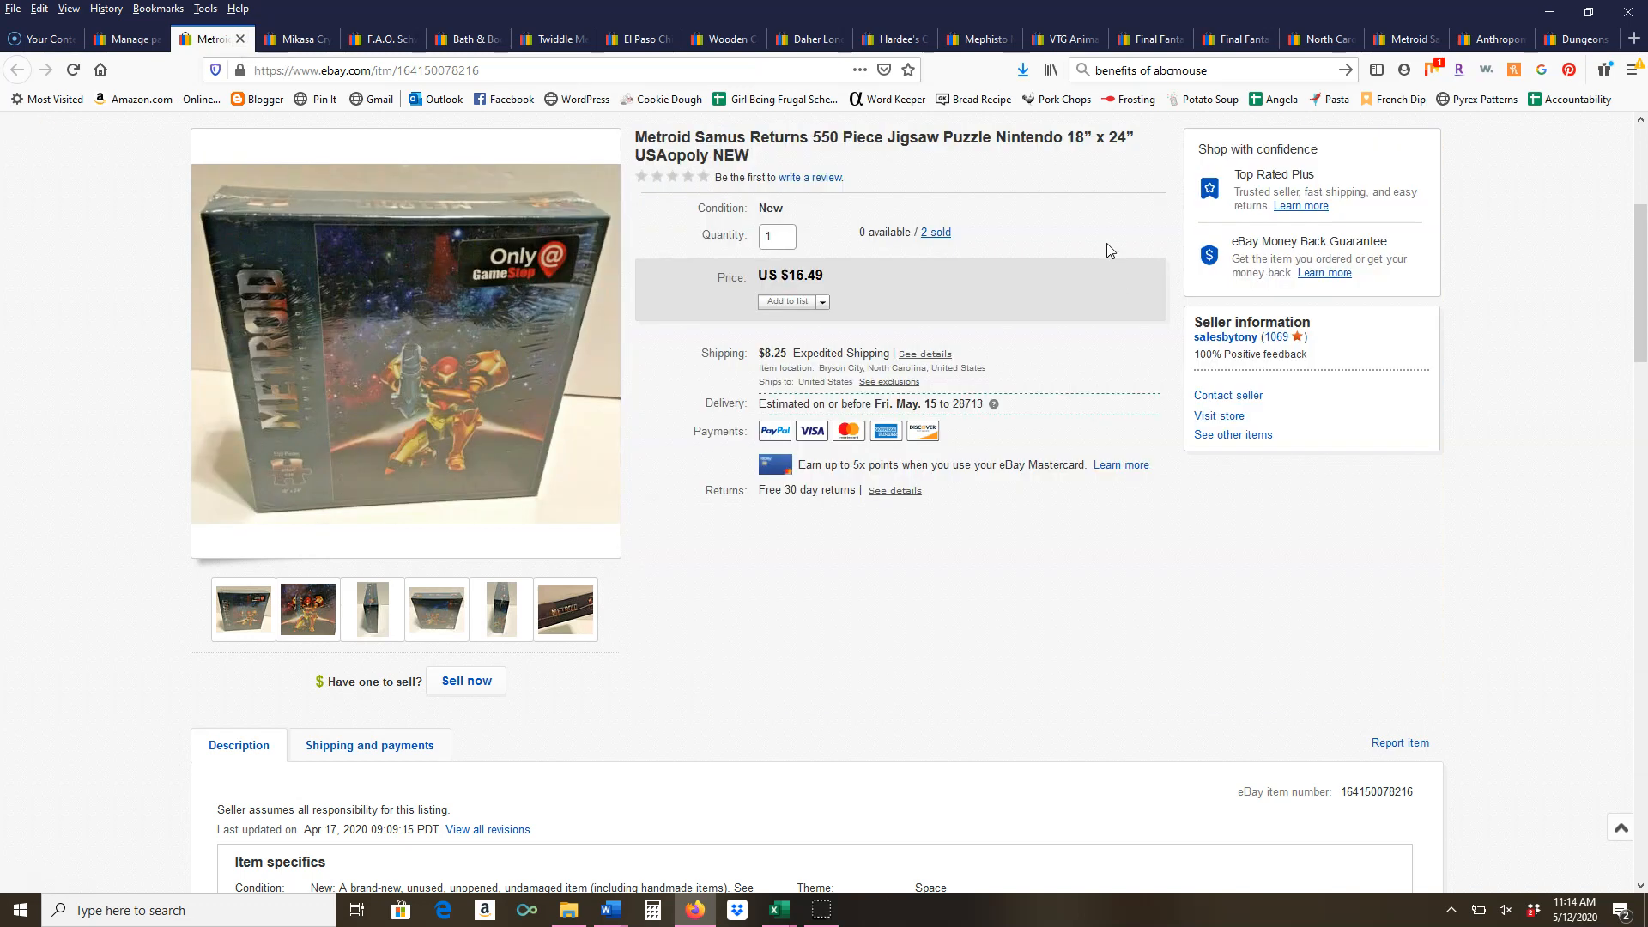
pyautogui.moveTo(1093, 228)
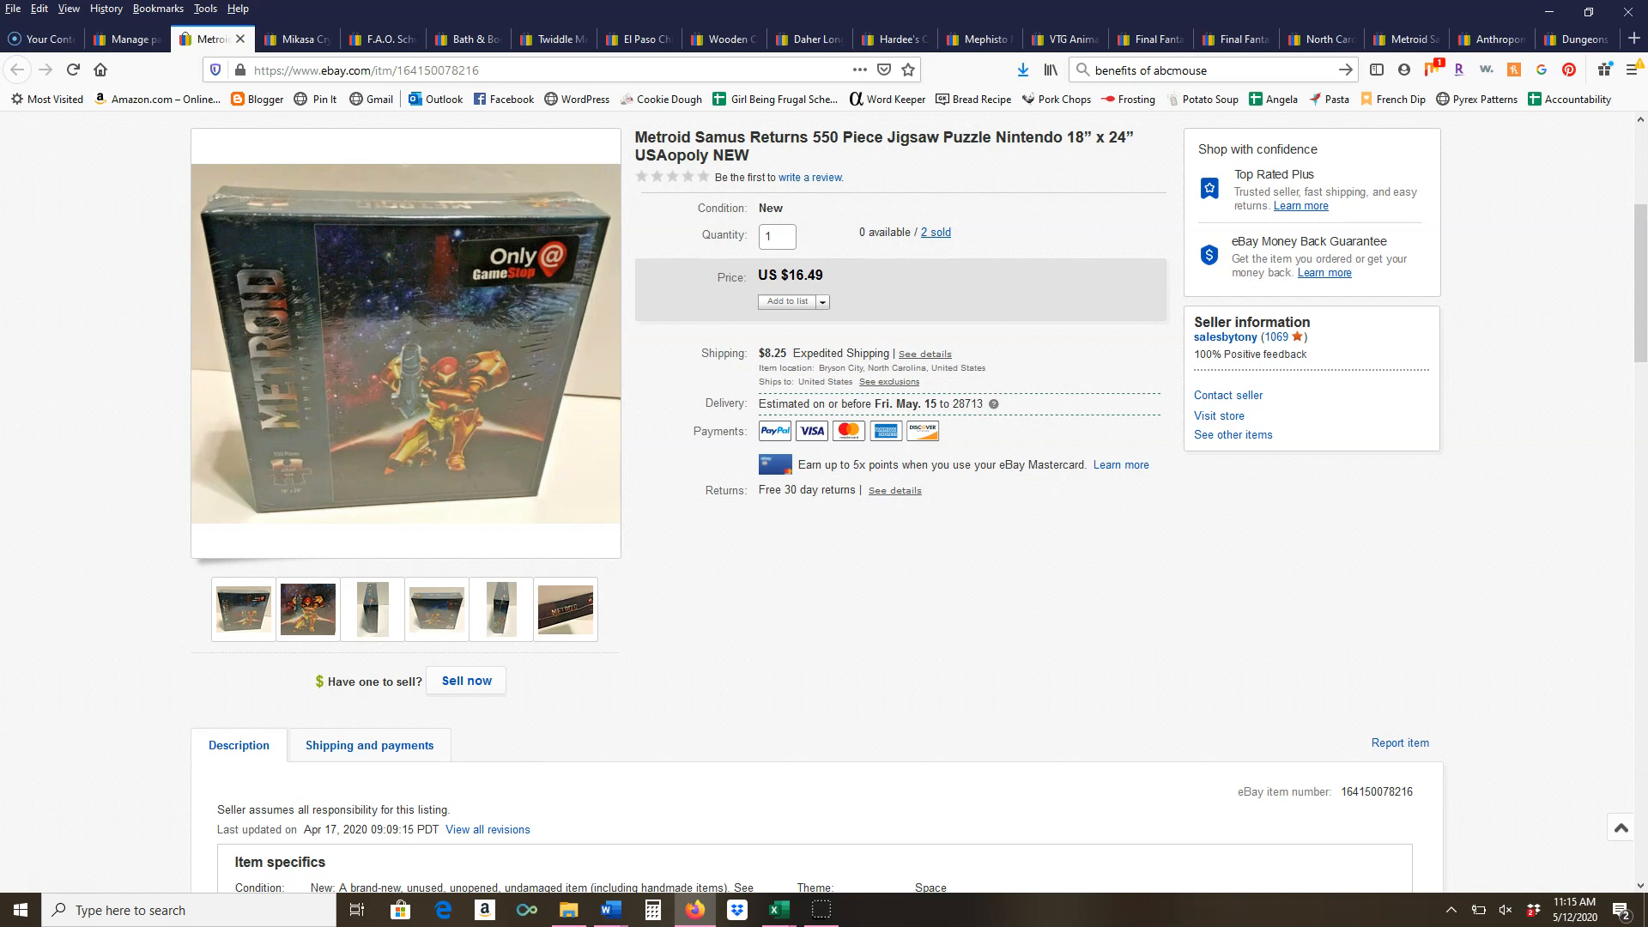
pyautogui.moveTo(394, 9)
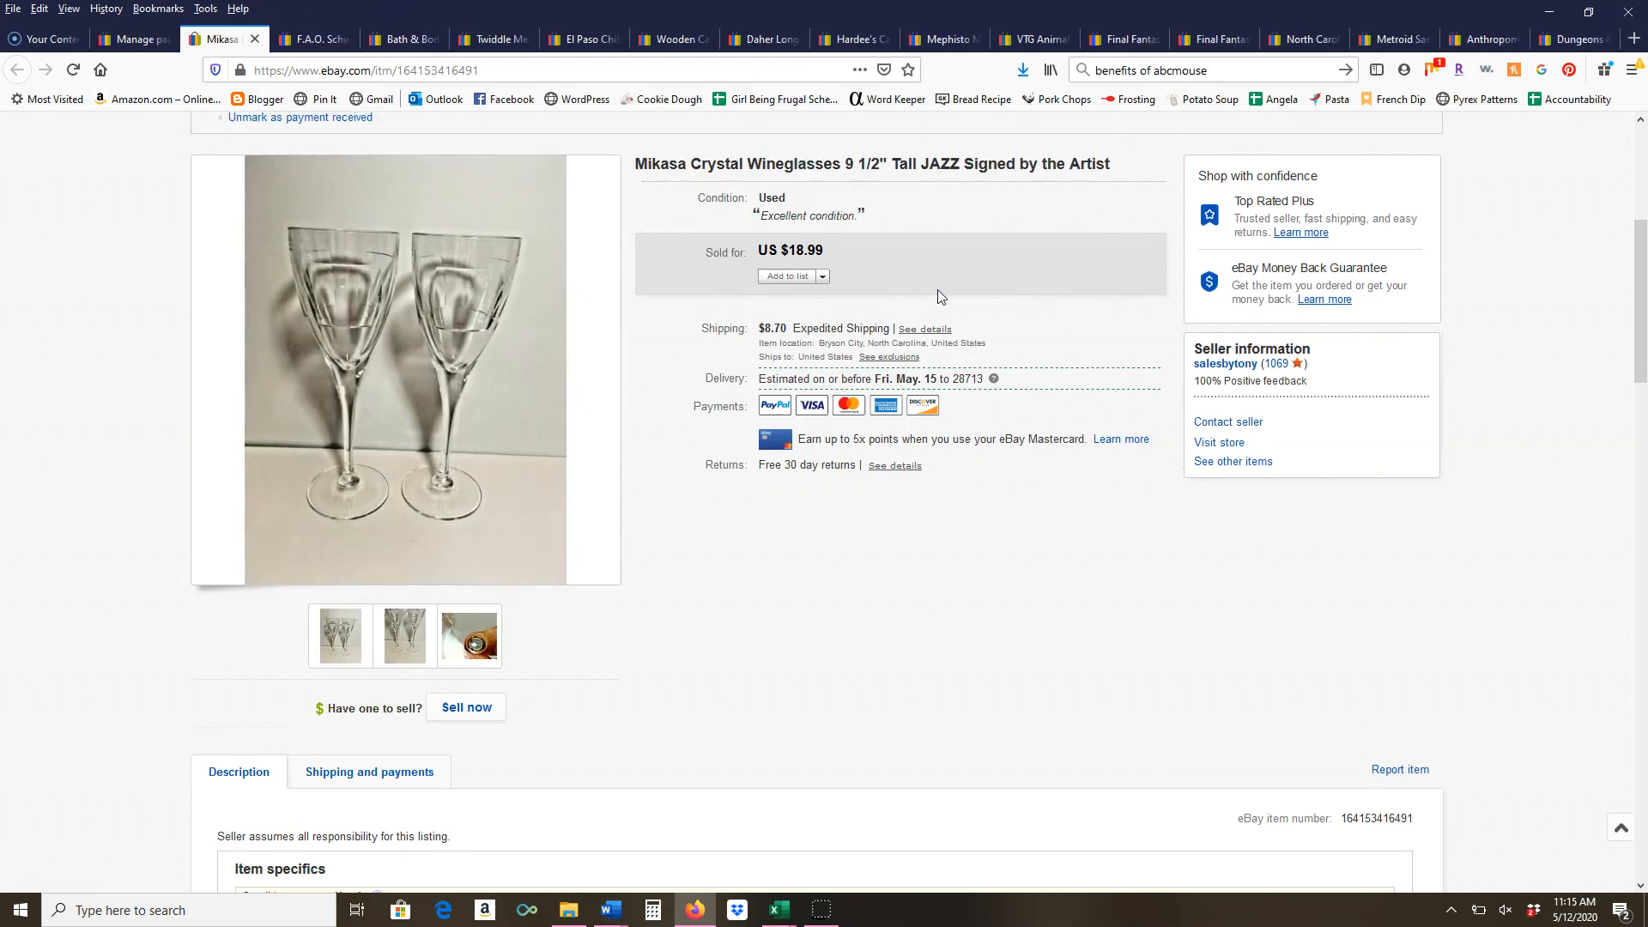
pyautogui.moveTo(1032, 285)
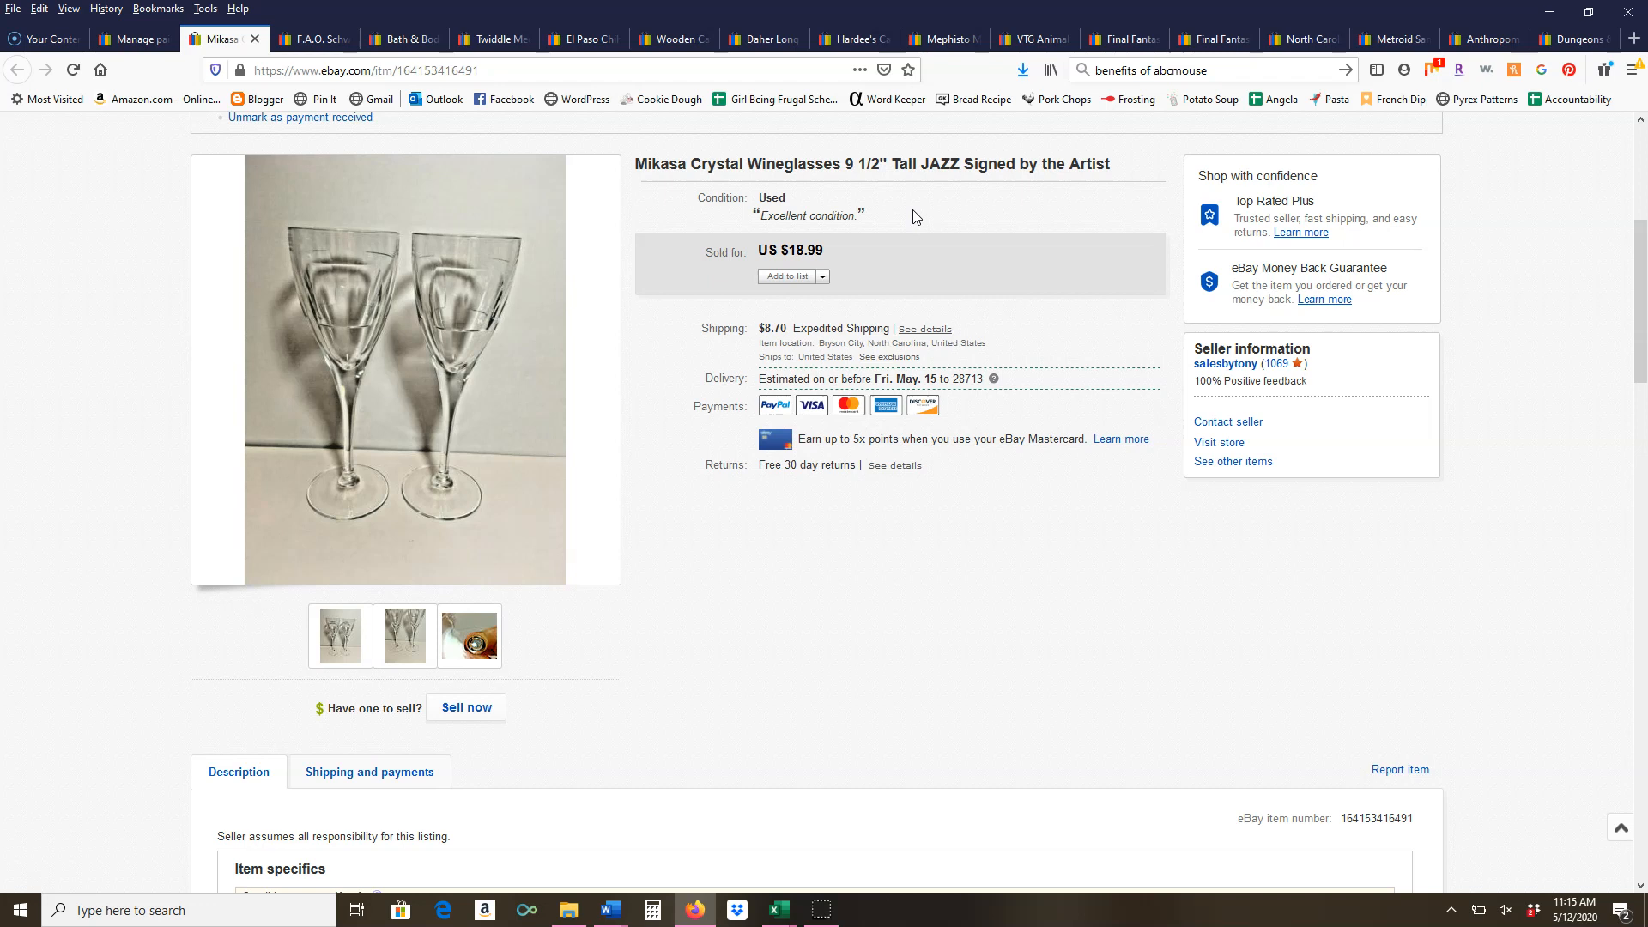
pyautogui.moveTo(978, 218)
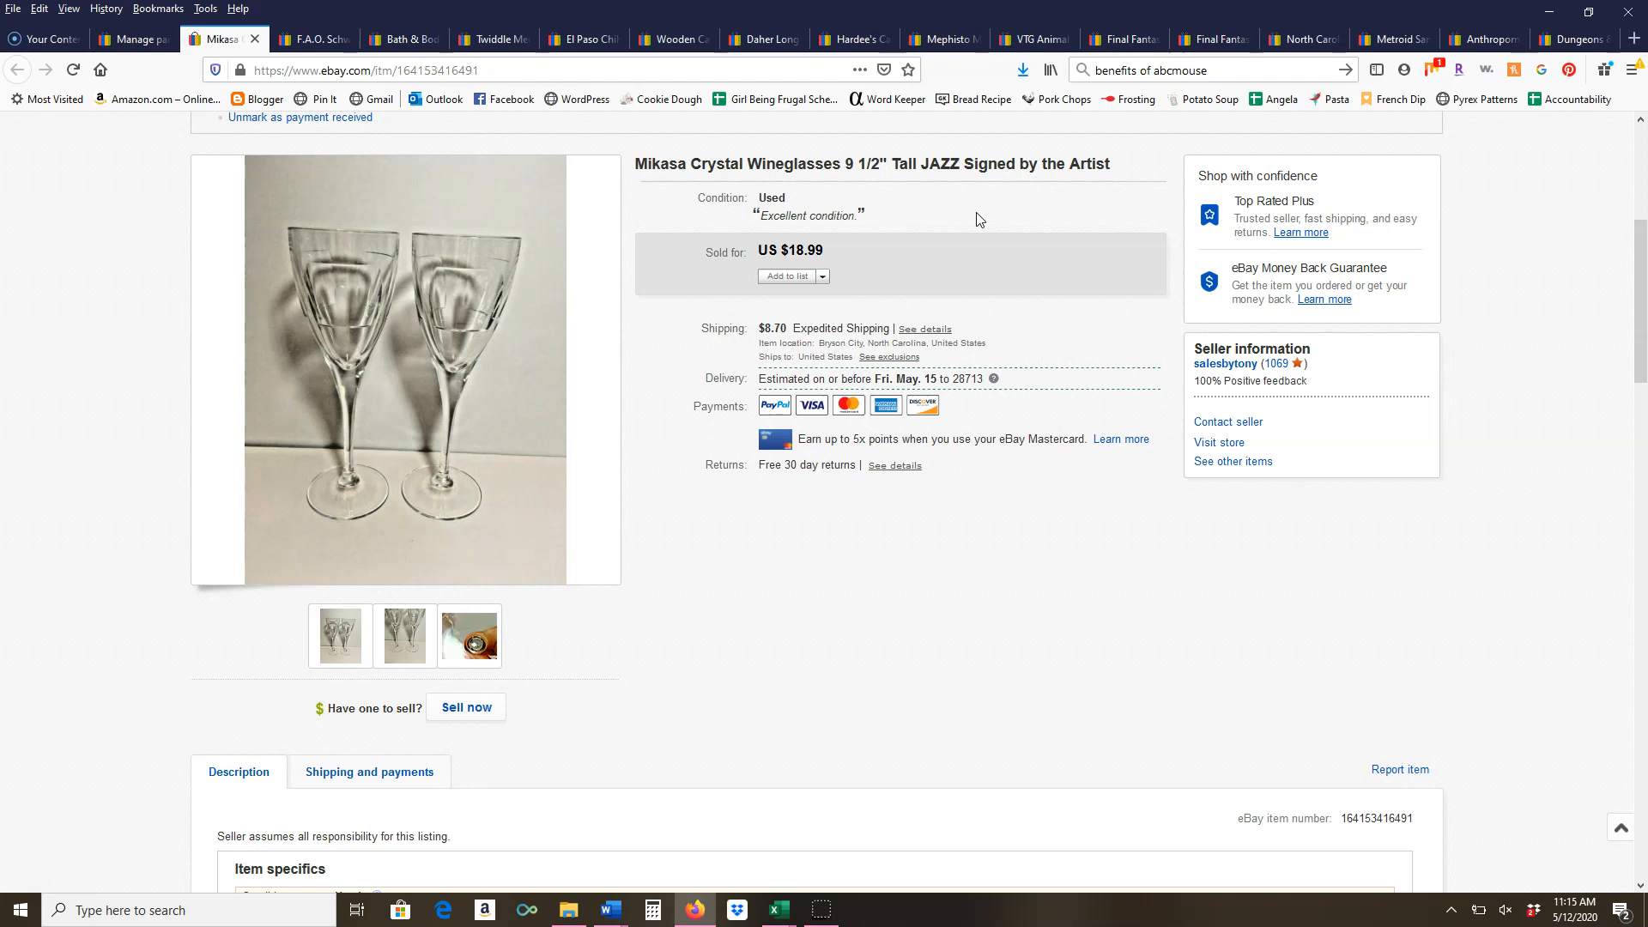
pyautogui.moveTo(517, 641)
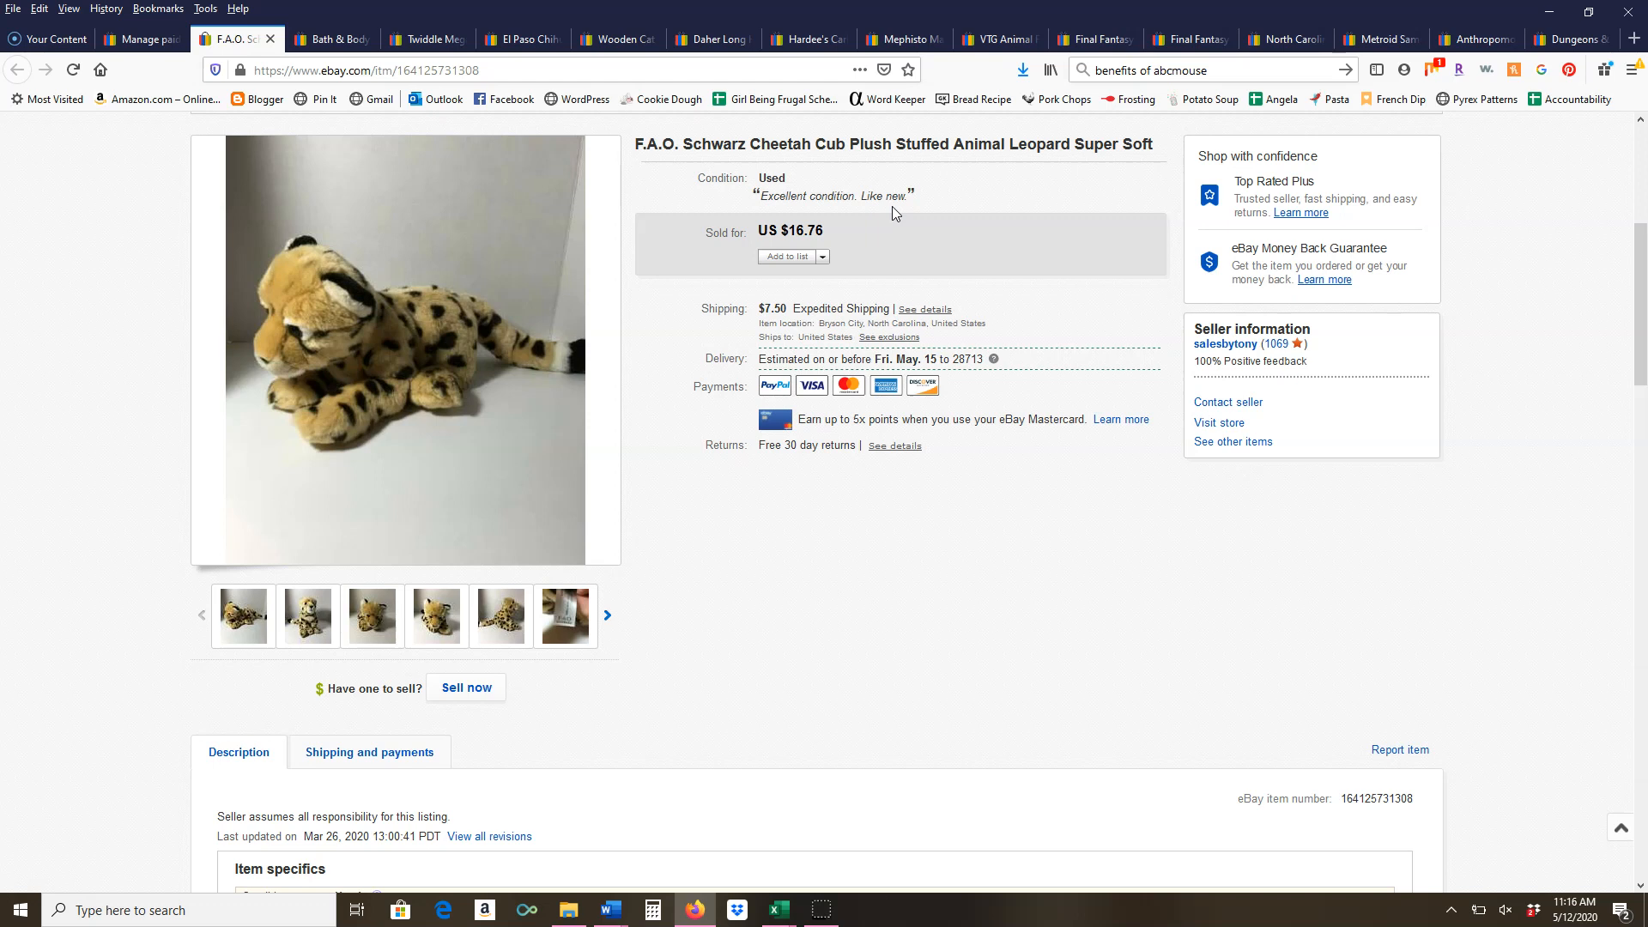
pyautogui.moveTo(526, 401)
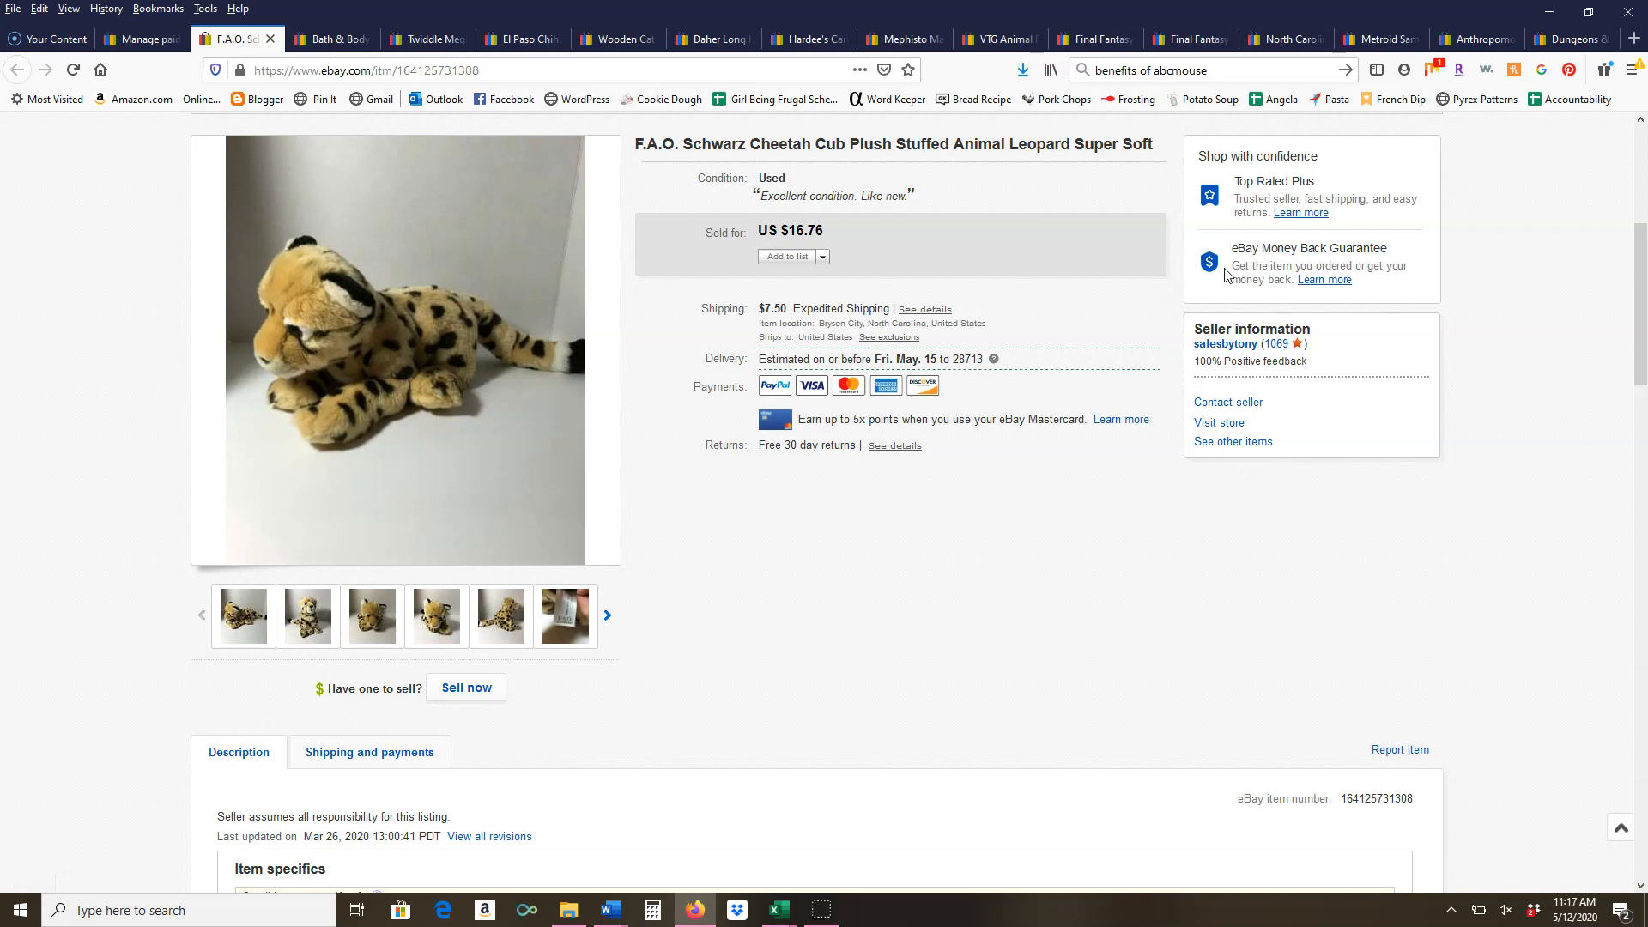
pyautogui.moveTo(868, 498)
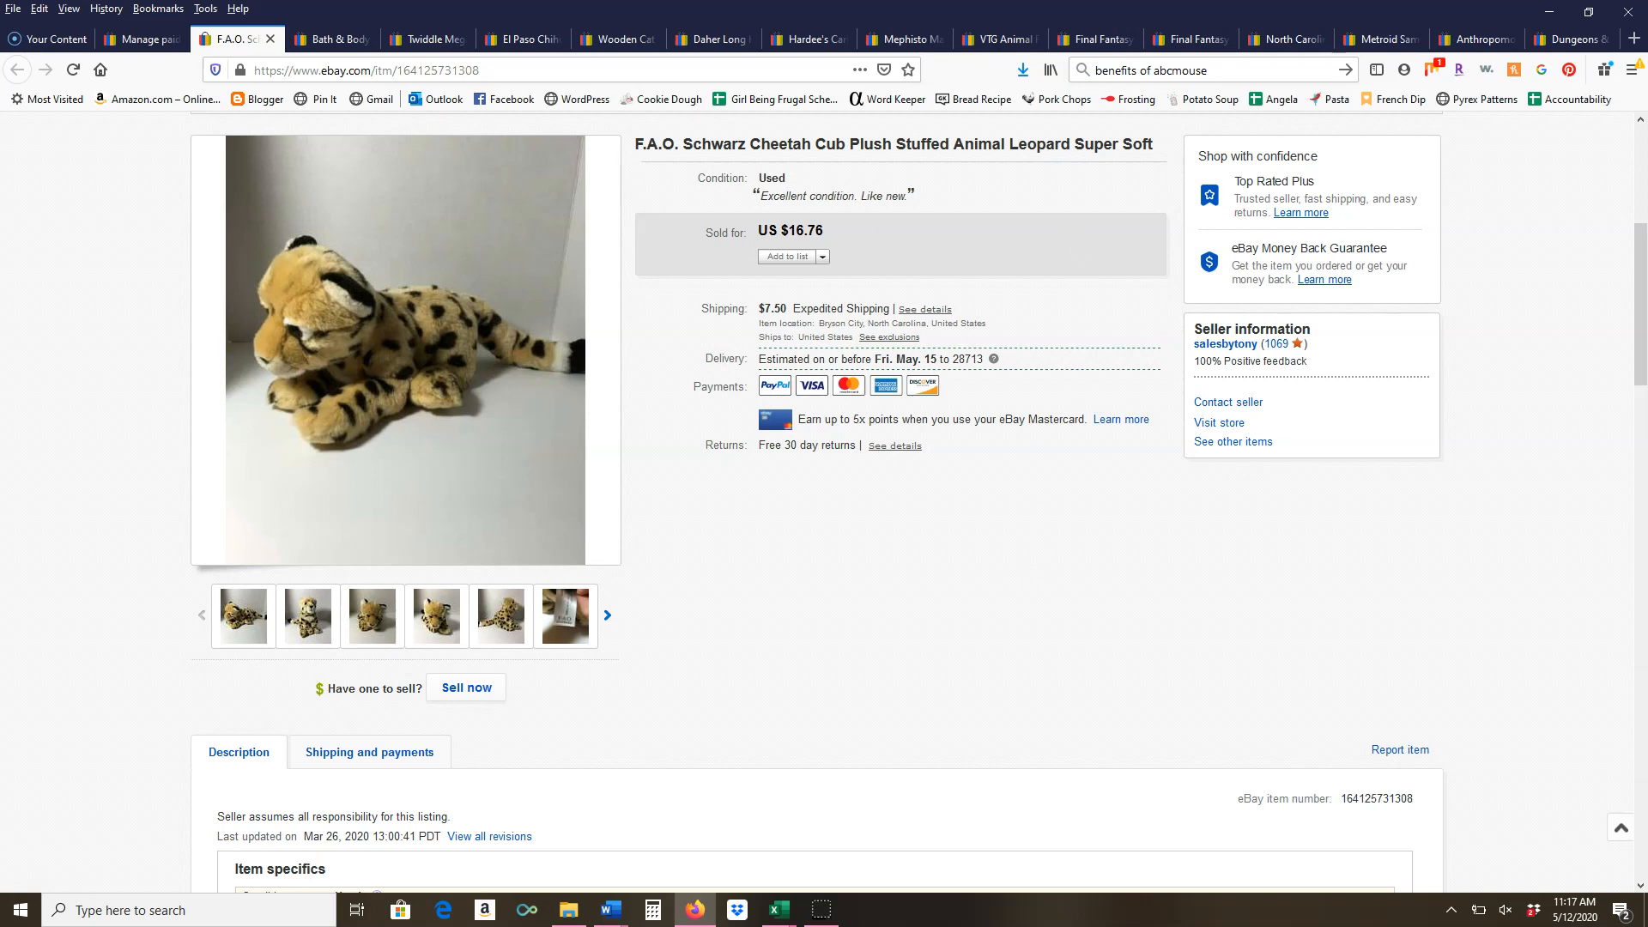
pyautogui.moveTo(390, 10)
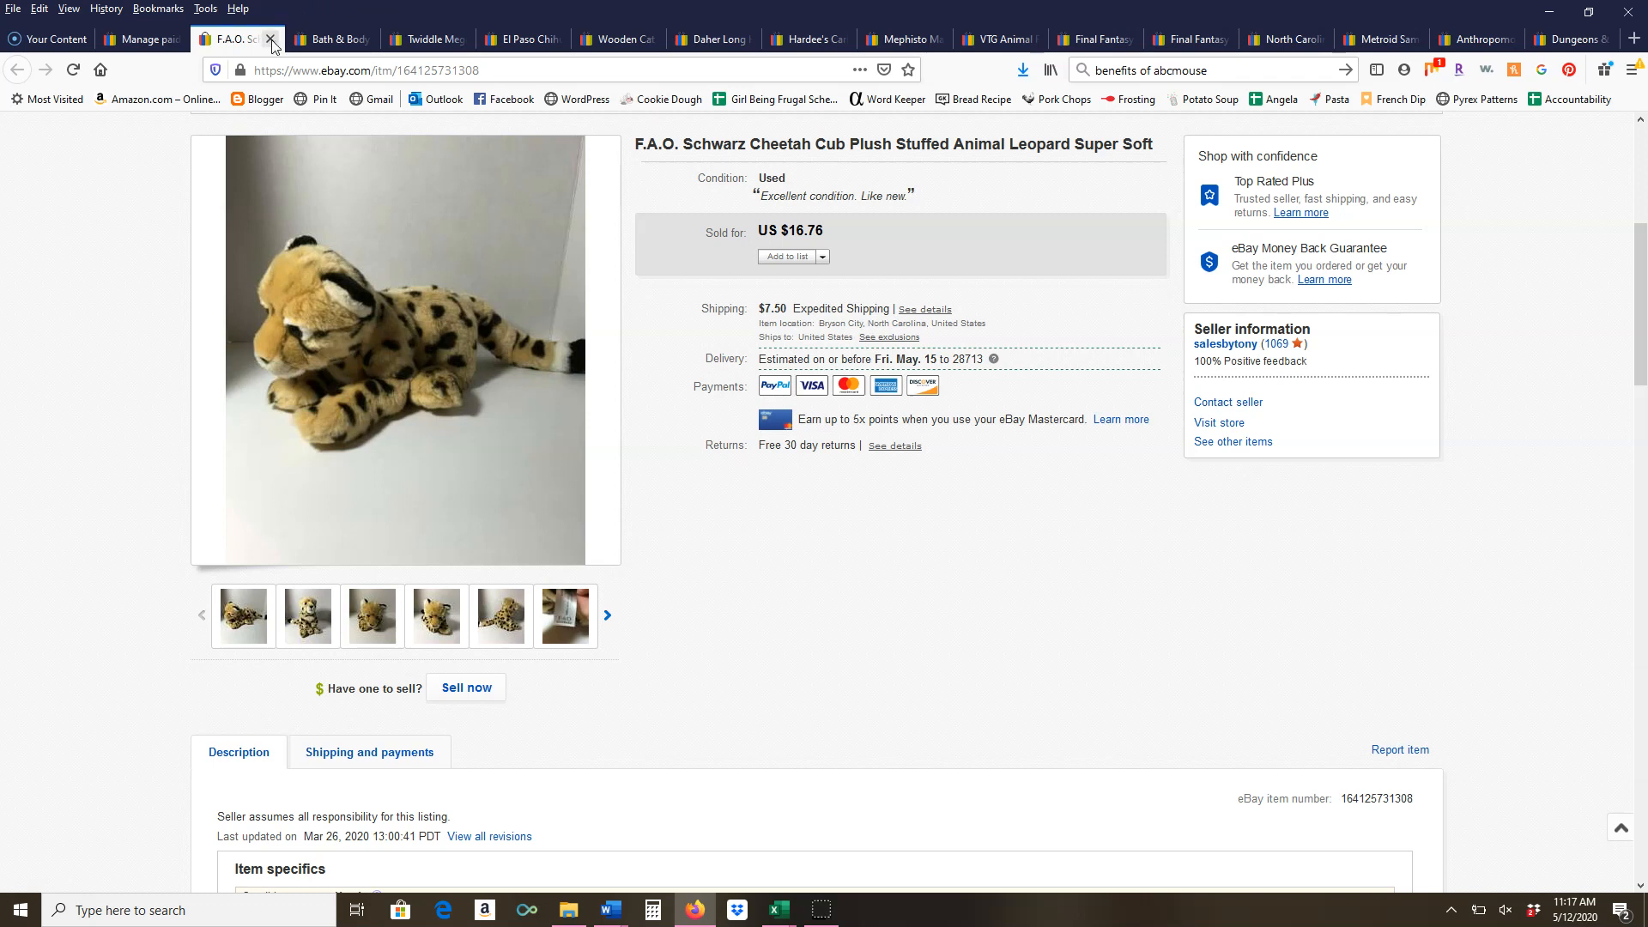
# Close the cheetah plush listing, revealing the Bath & Body Works body cream lot at $22.99
pyautogui.click(269, 39)
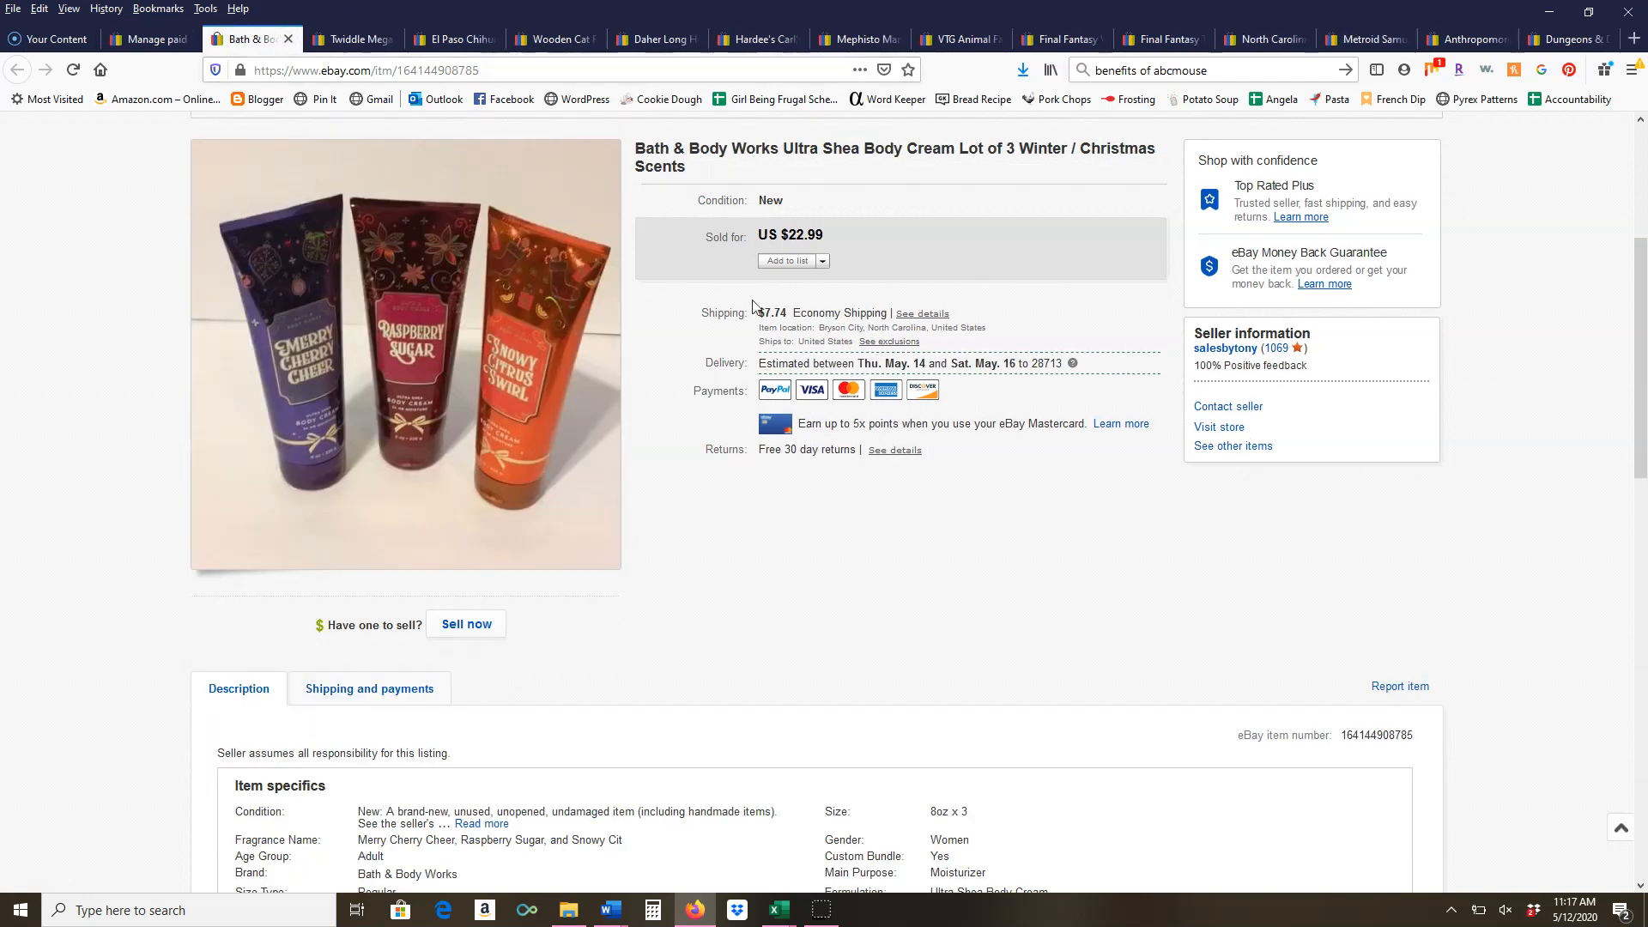
pyautogui.moveTo(987, 239)
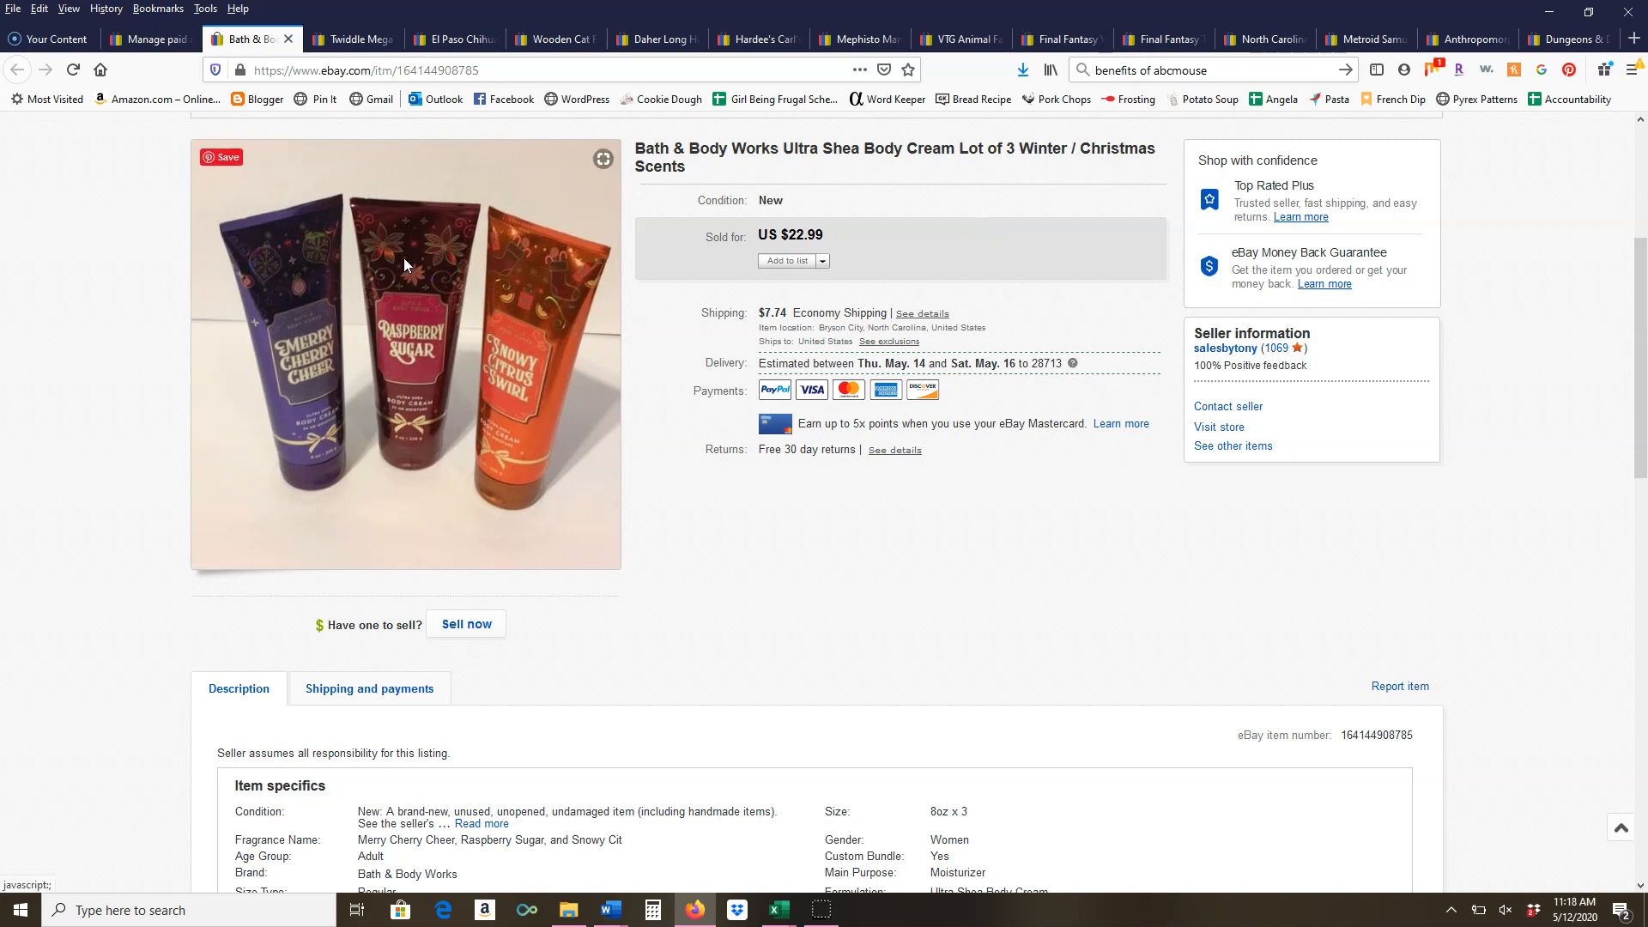
pyautogui.moveTo(849, 663)
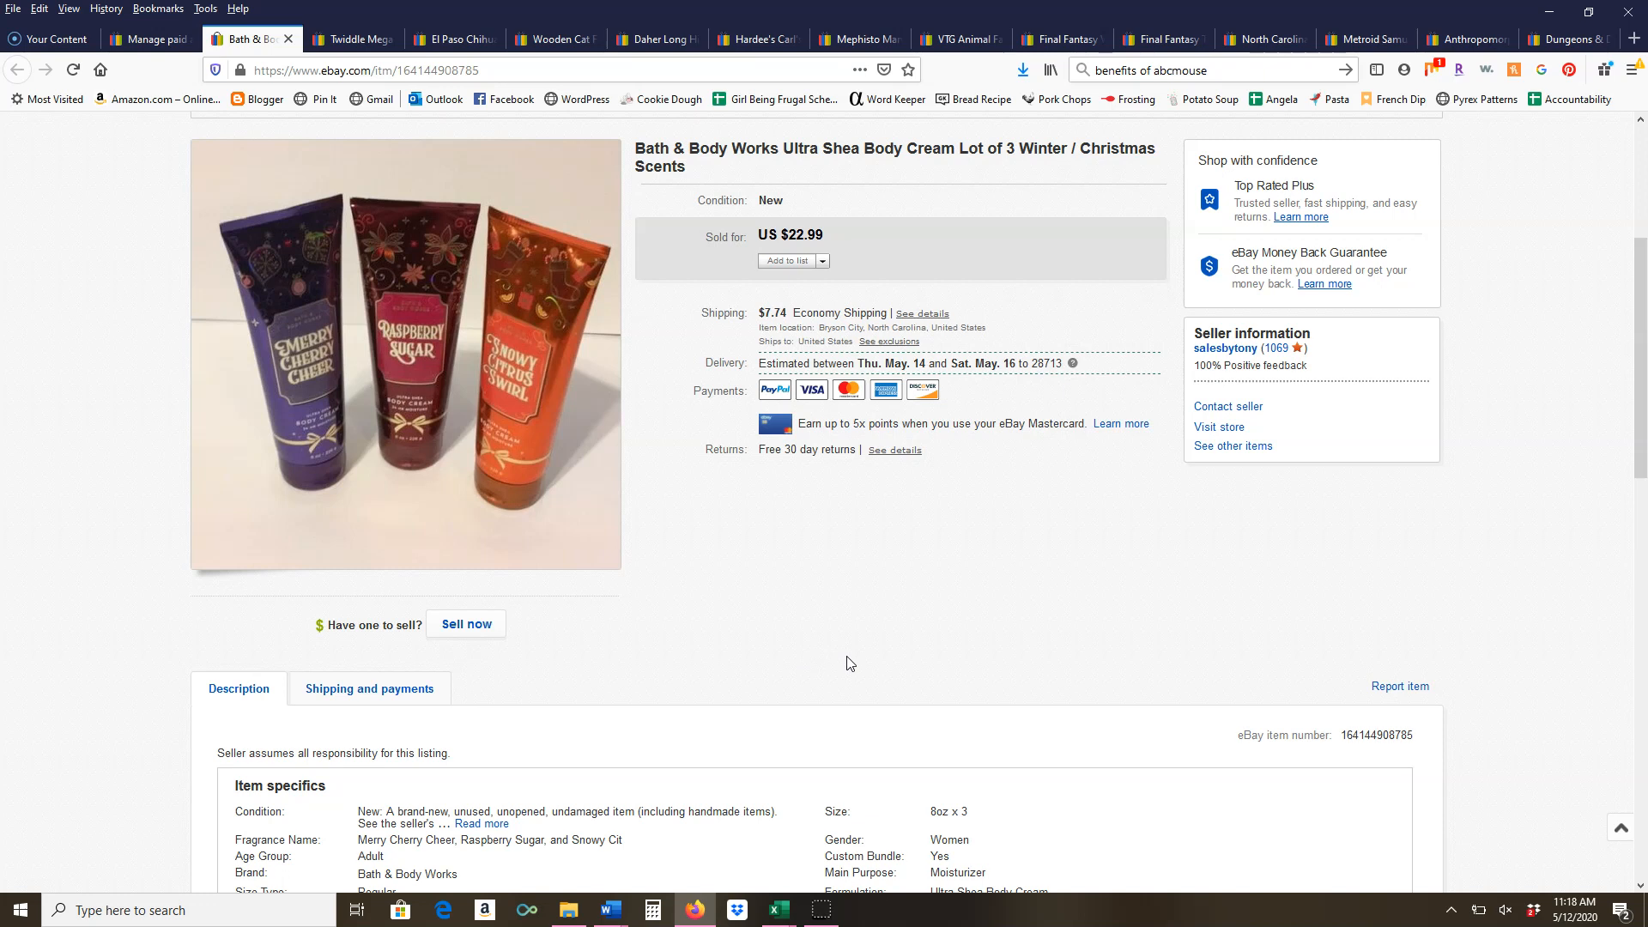
pyautogui.moveTo(781, 640)
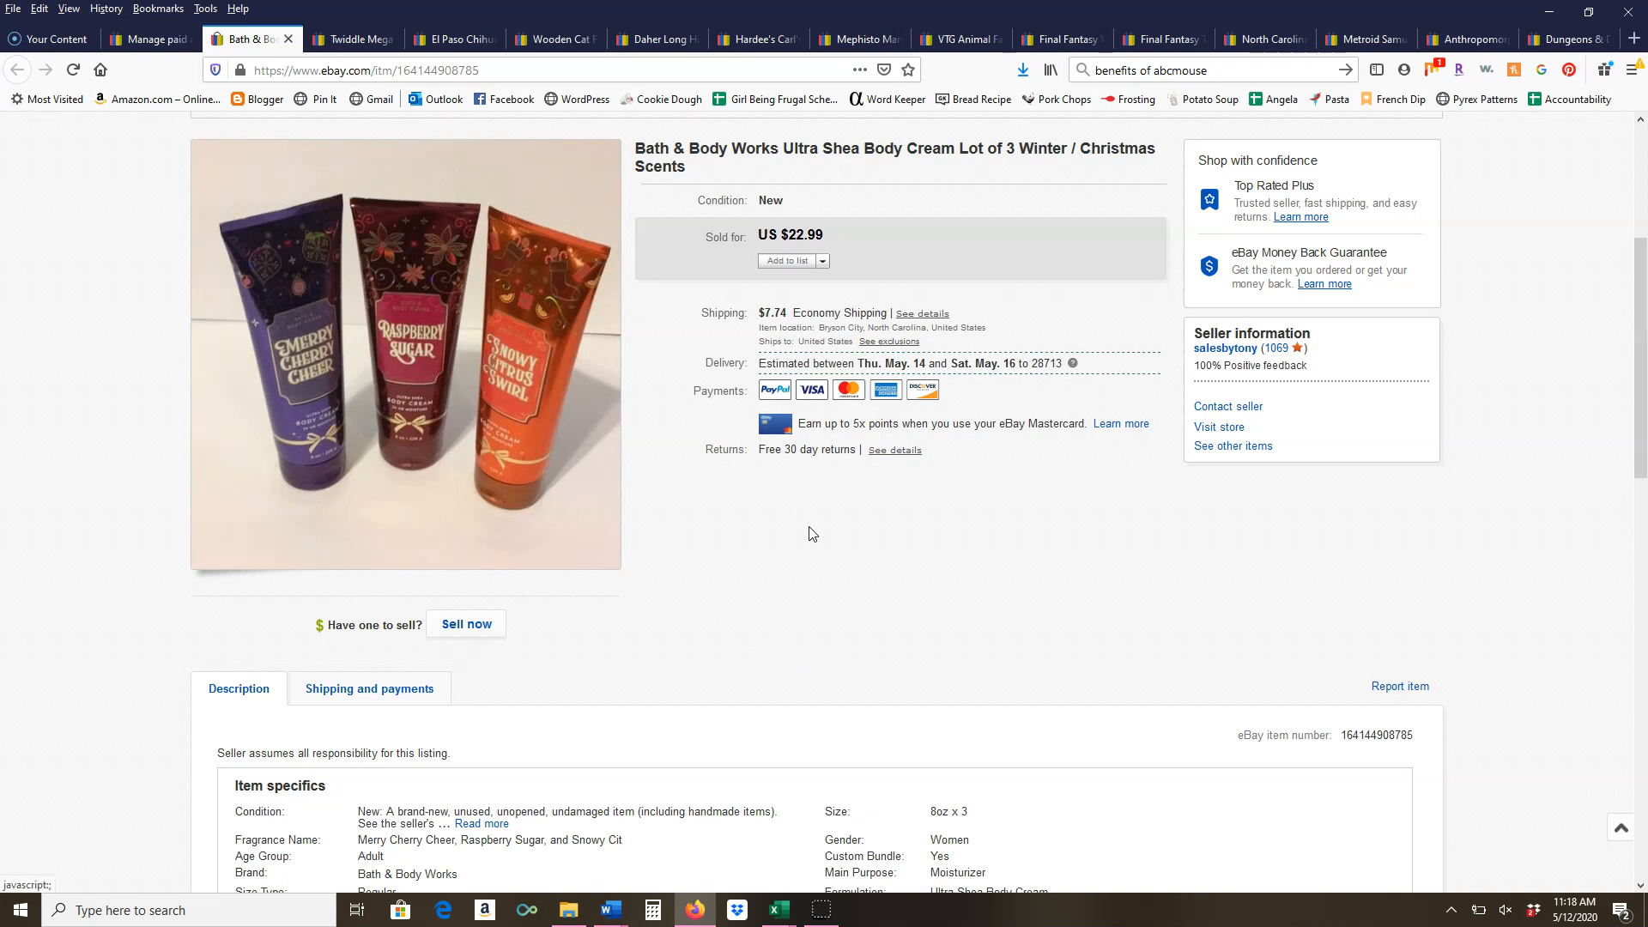
pyautogui.moveTo(1131, 587)
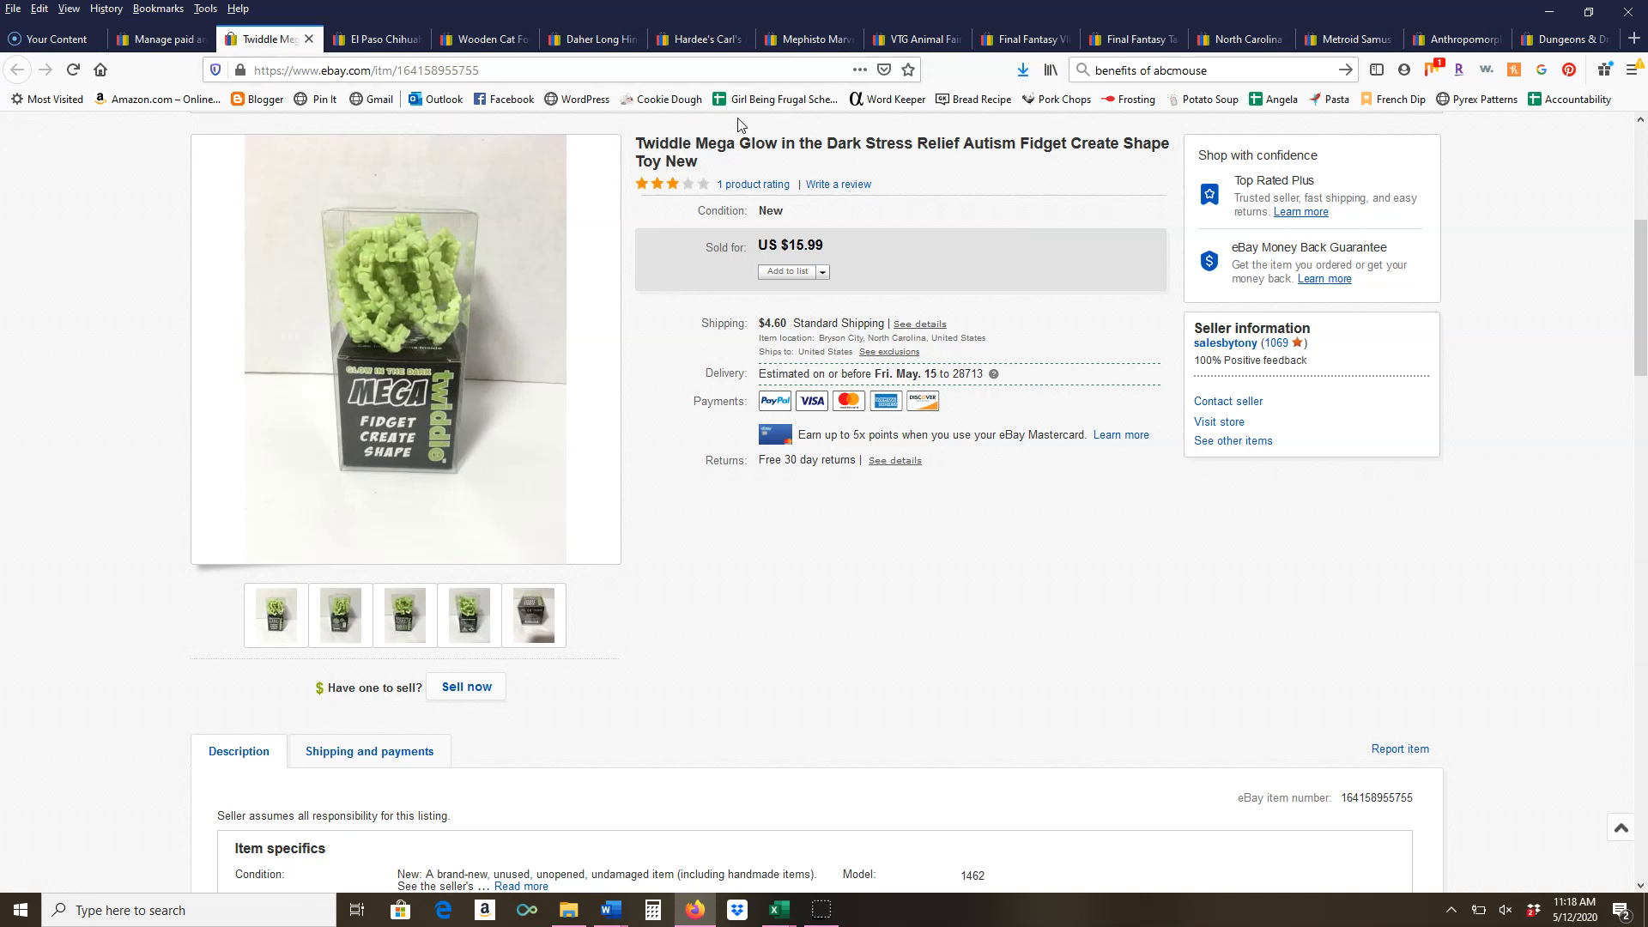
pyautogui.moveTo(652, 125)
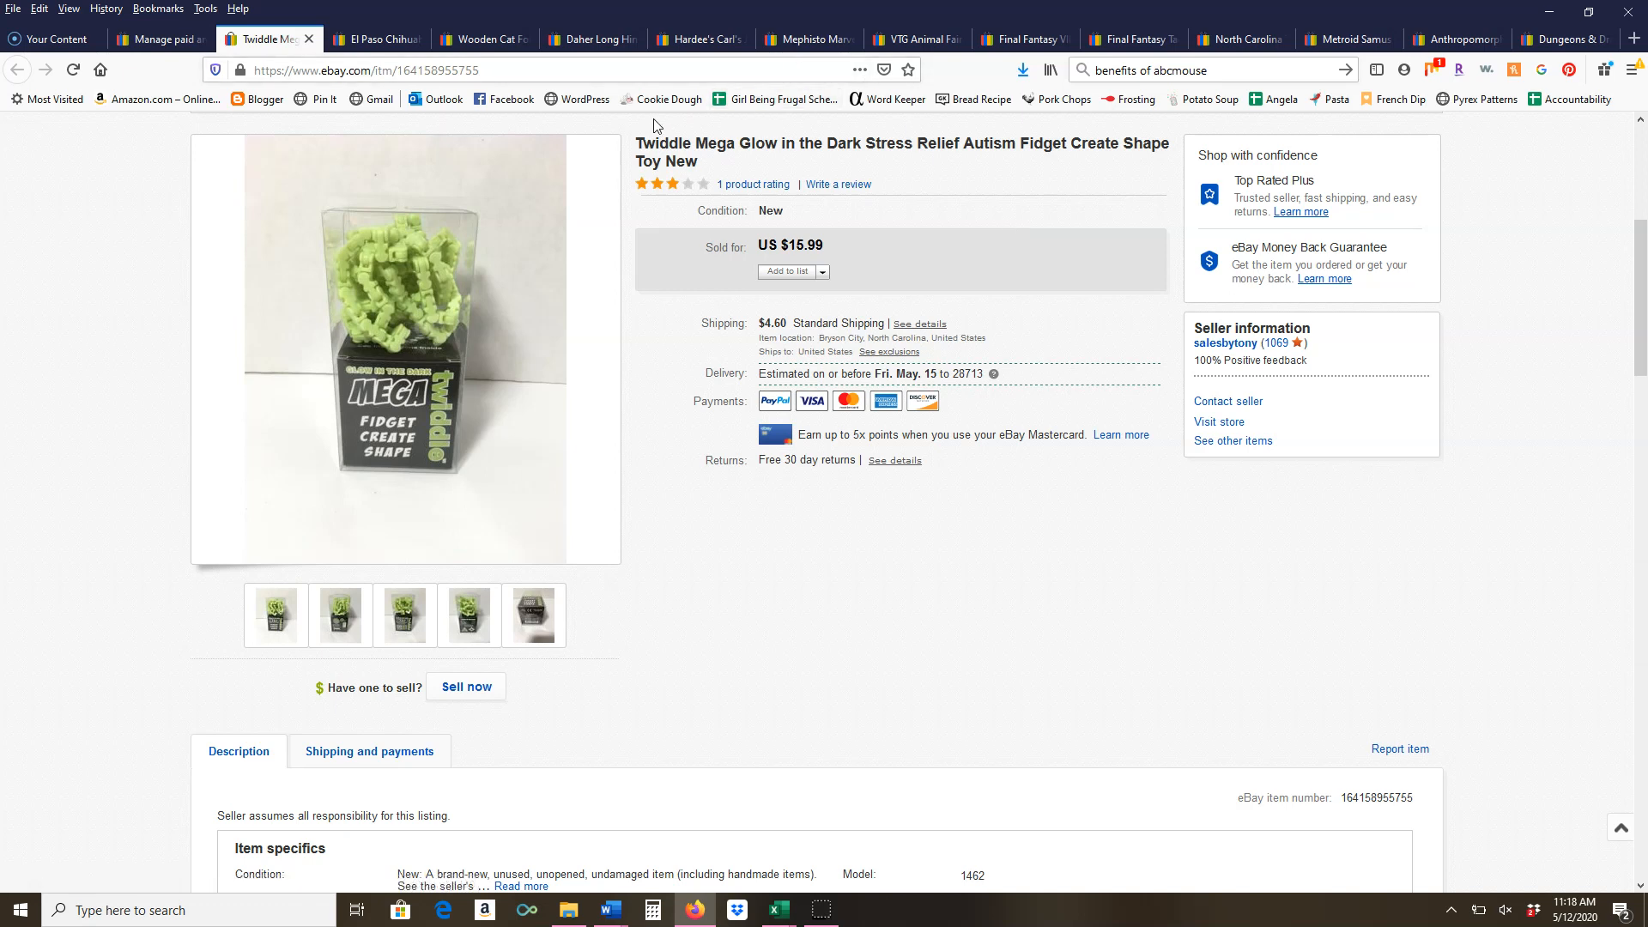
pyautogui.moveTo(808, 94)
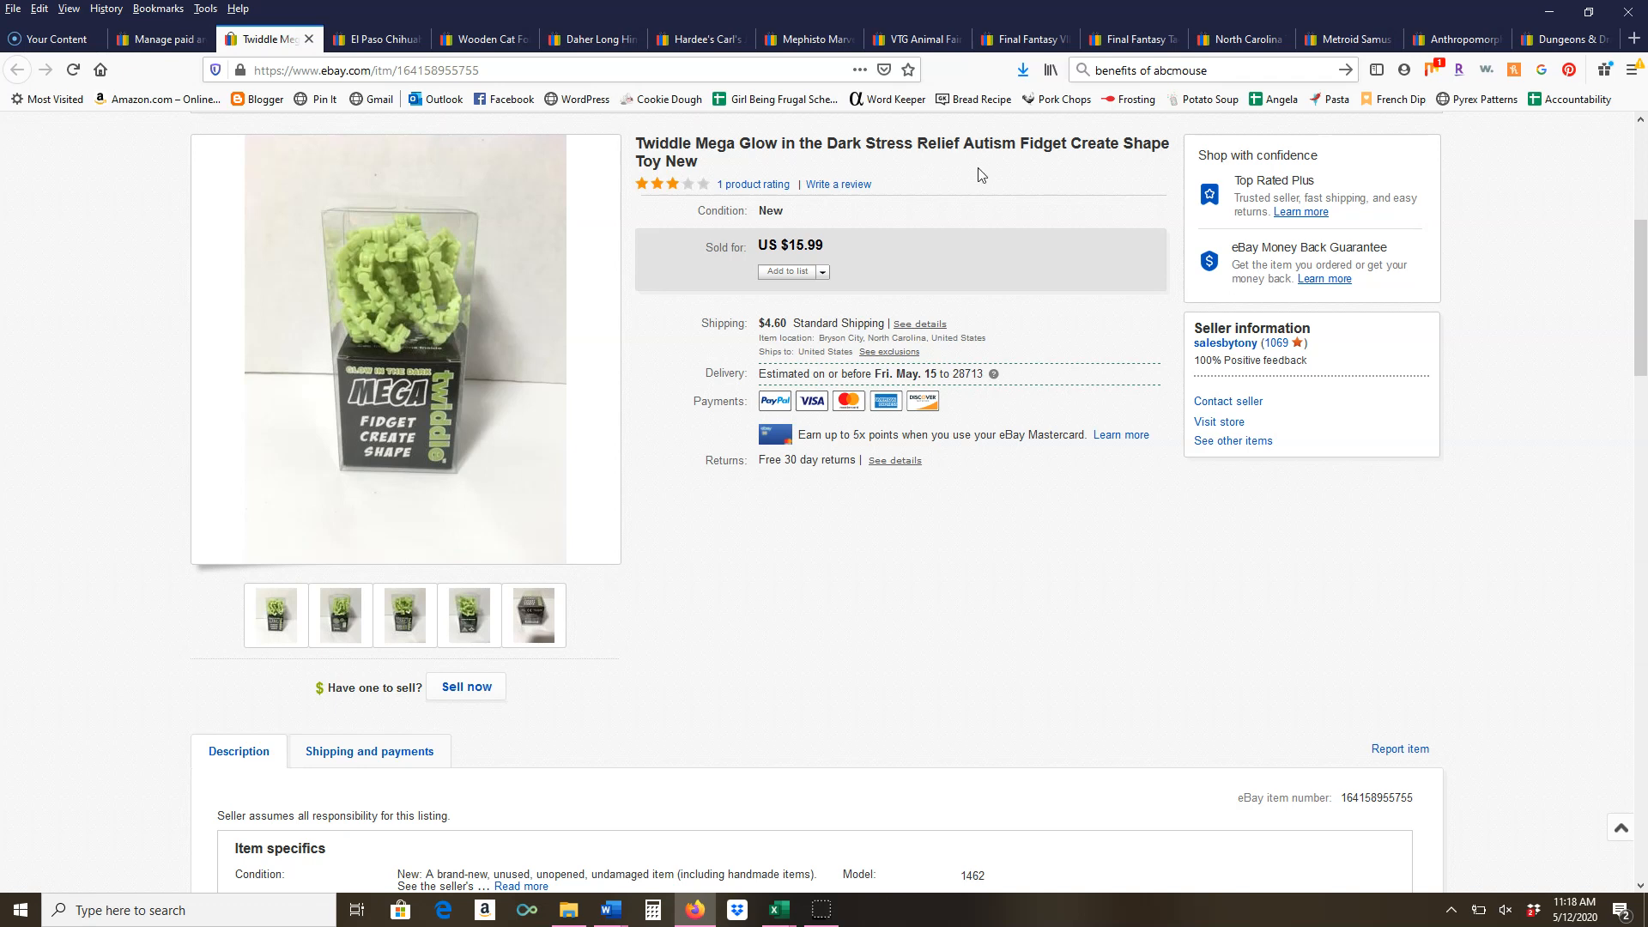
pyautogui.moveTo(1124, 213)
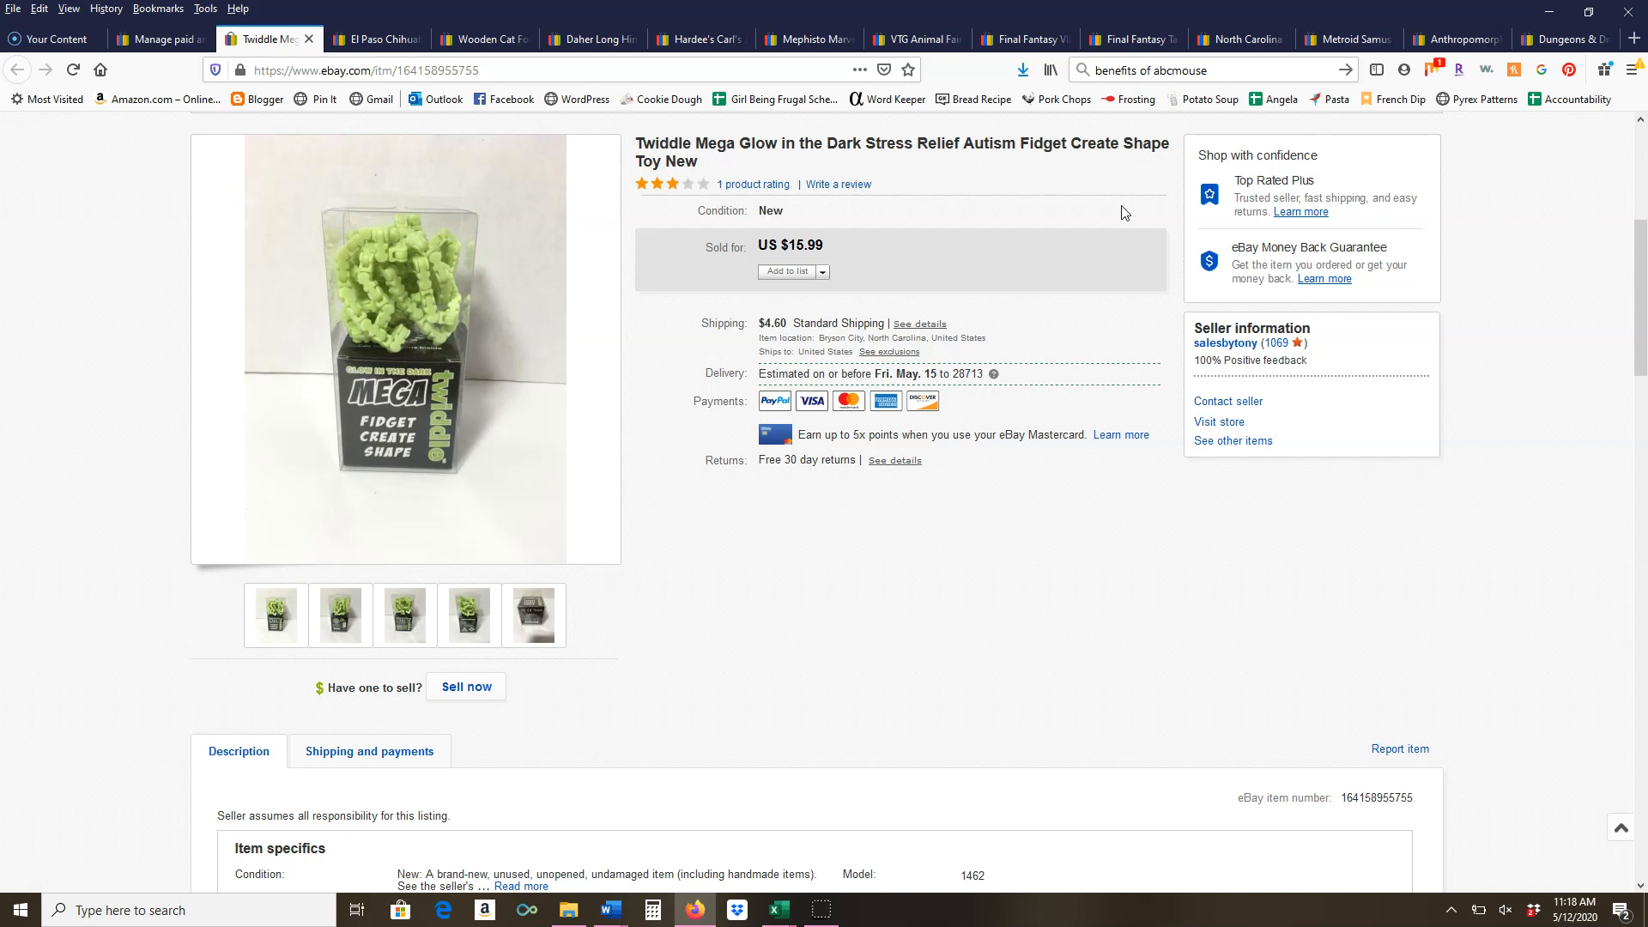
pyautogui.moveTo(1061, 238)
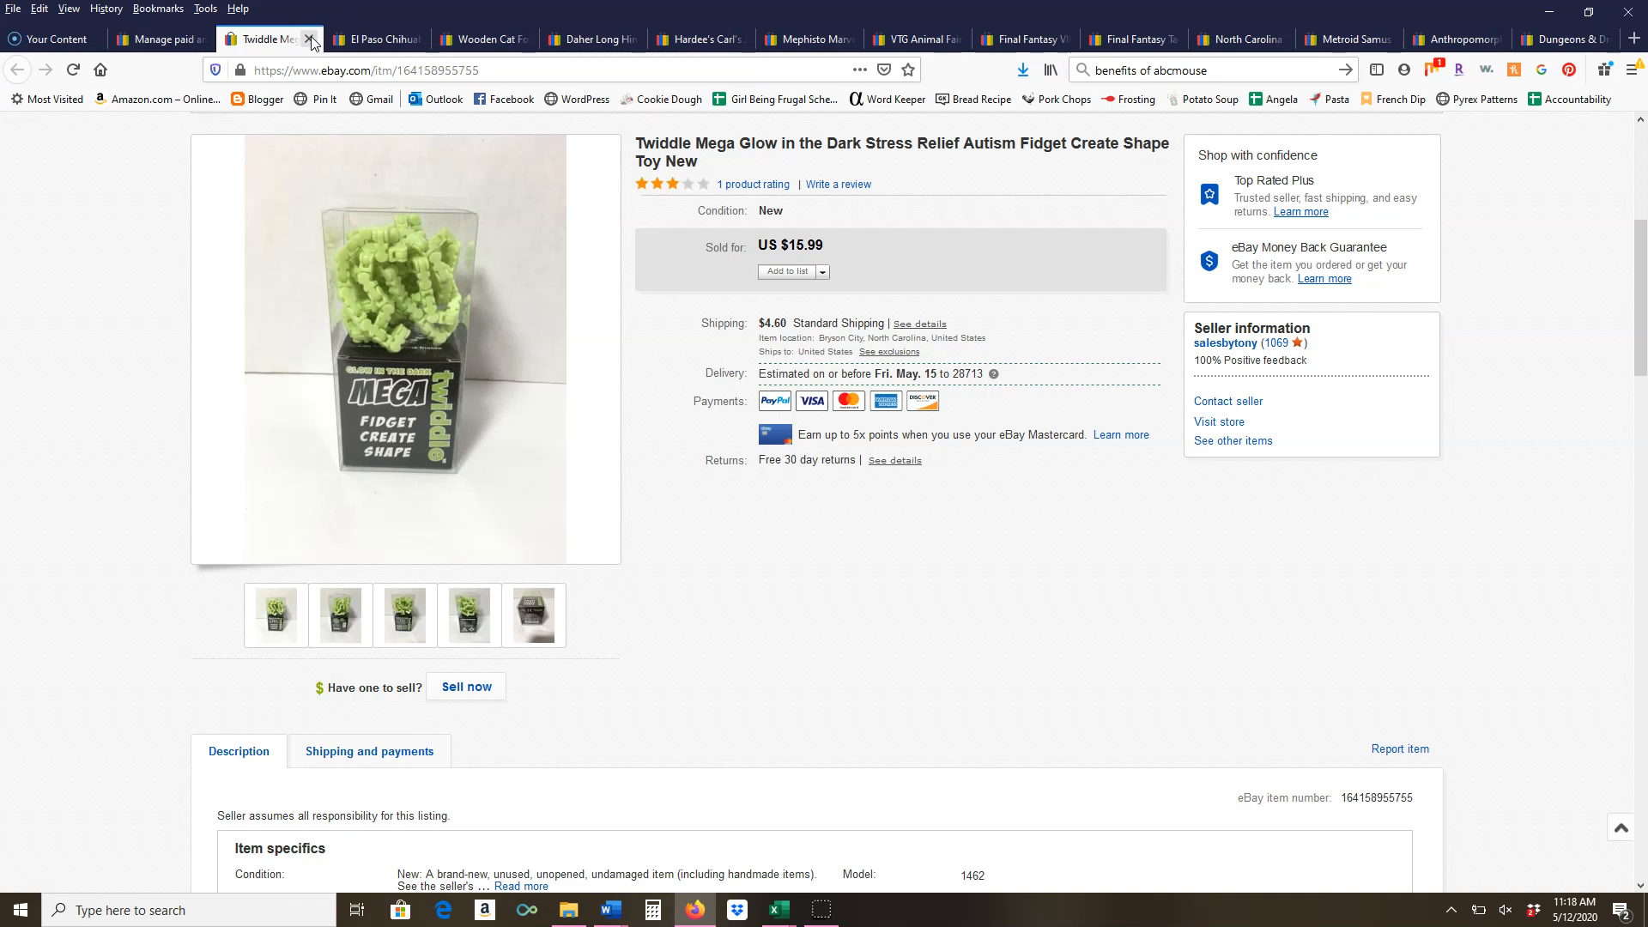
# Close the Twiddle fidget toy listing, revealing the El Paso Chihuahuas hat at $15.57
pyautogui.click(311, 40)
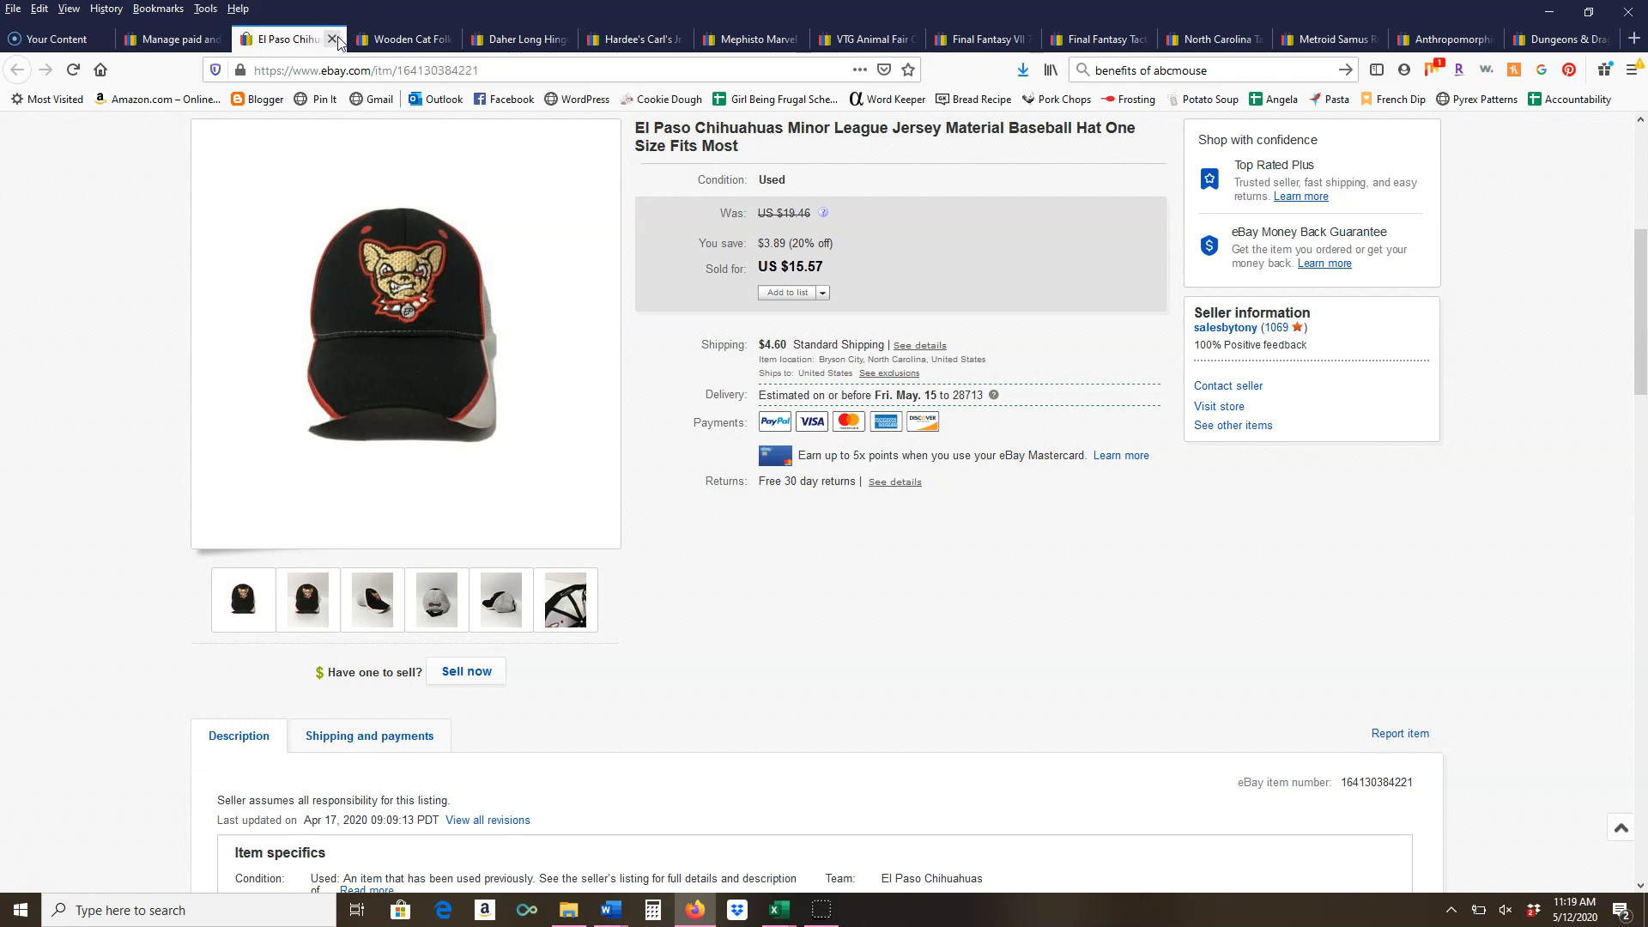
# Close the El Paso Chihuahuas hat listing, revealing the Wooden Cat Folk Art set at $35.19
pyautogui.click(332, 39)
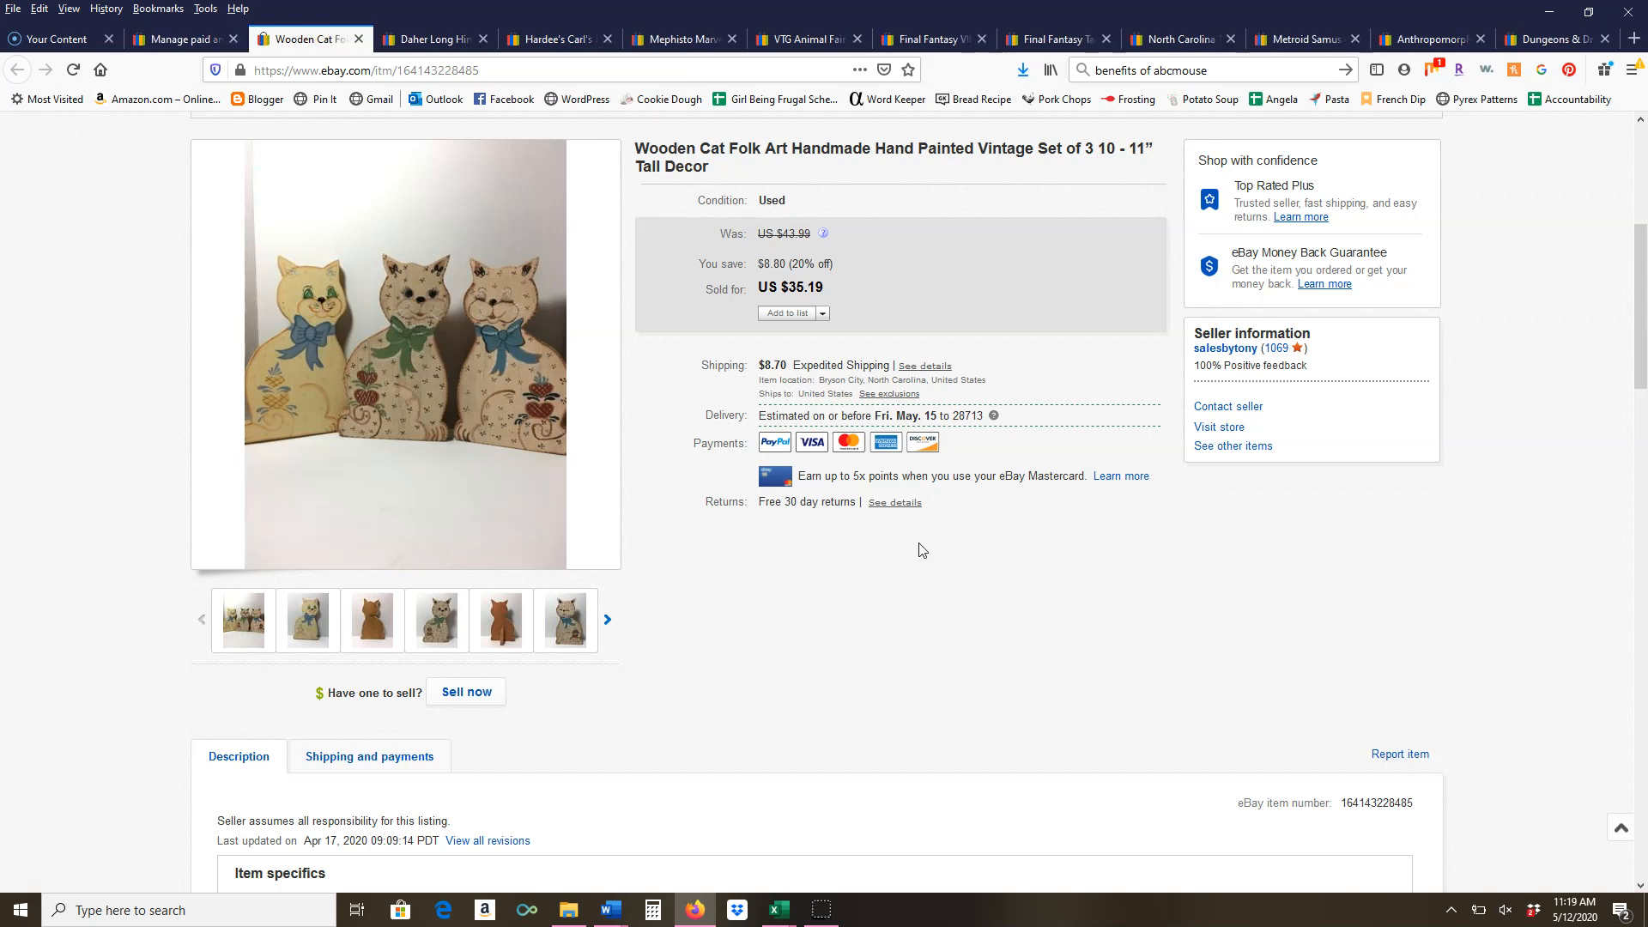
pyautogui.moveTo(947, 587)
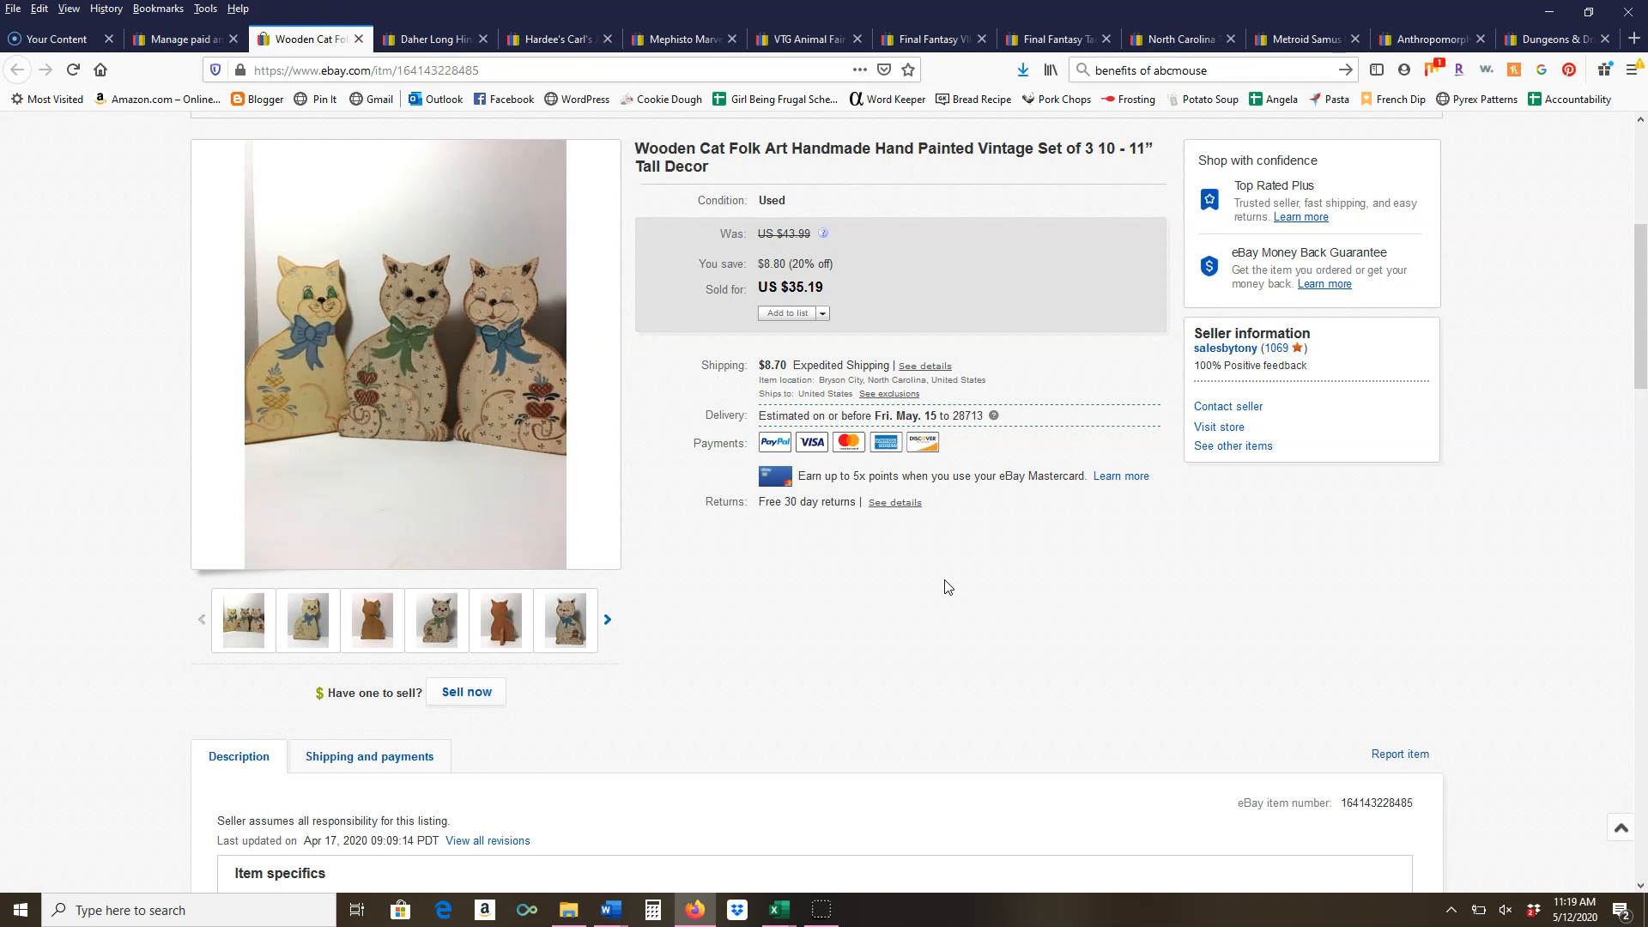
pyautogui.moveTo(967, 171)
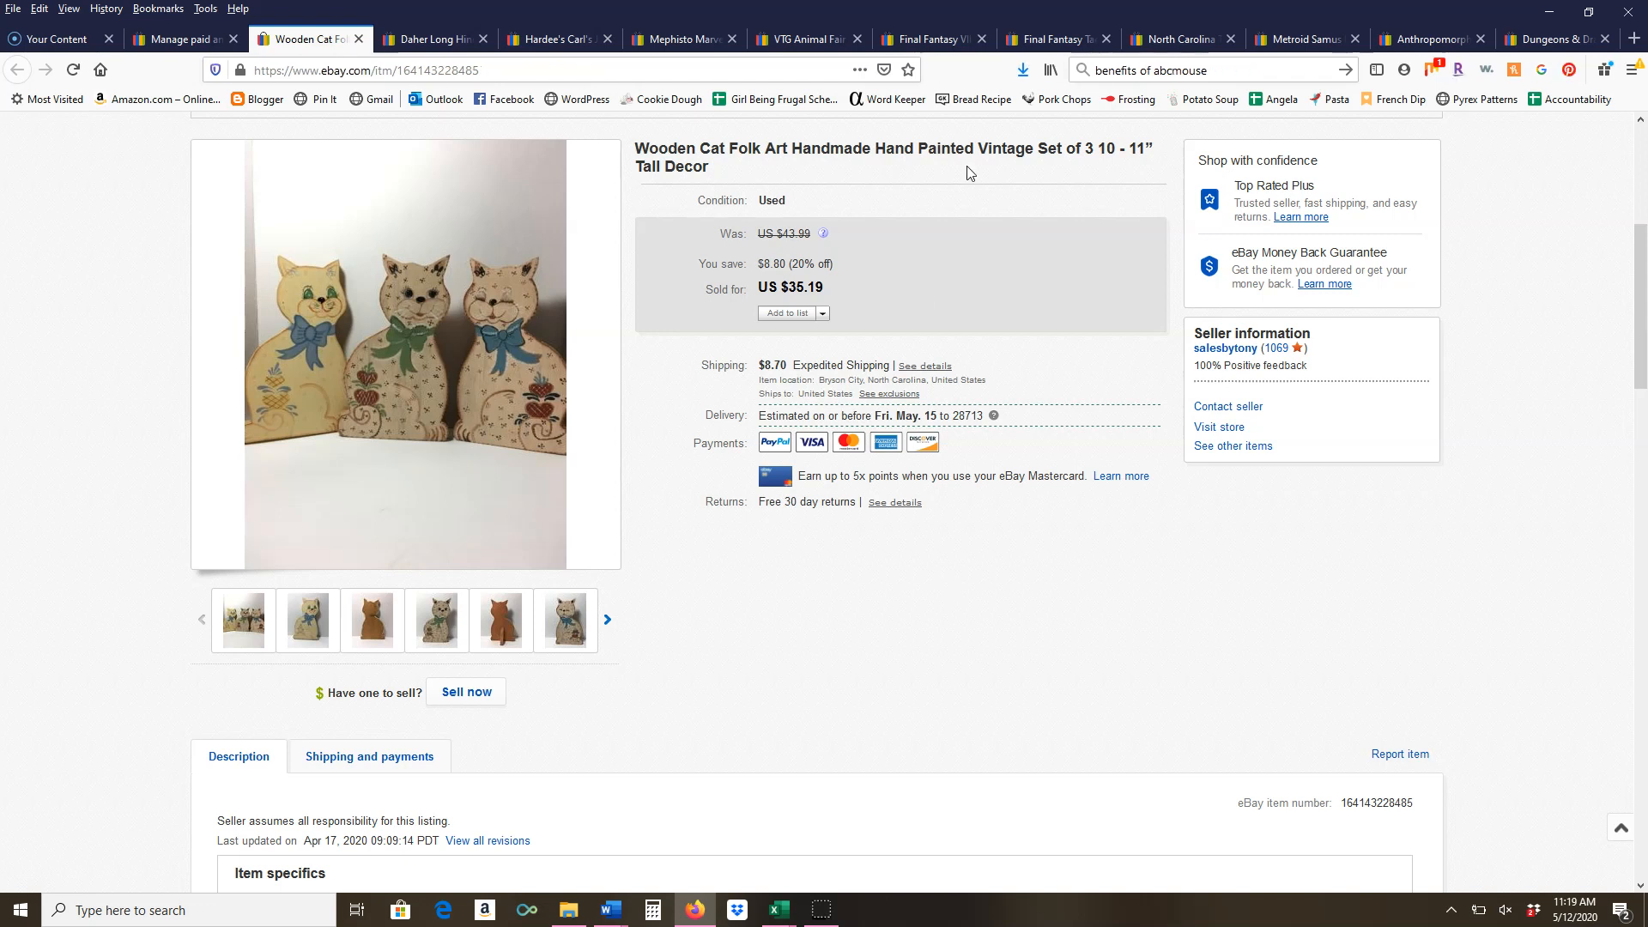
pyautogui.moveTo(985, 139)
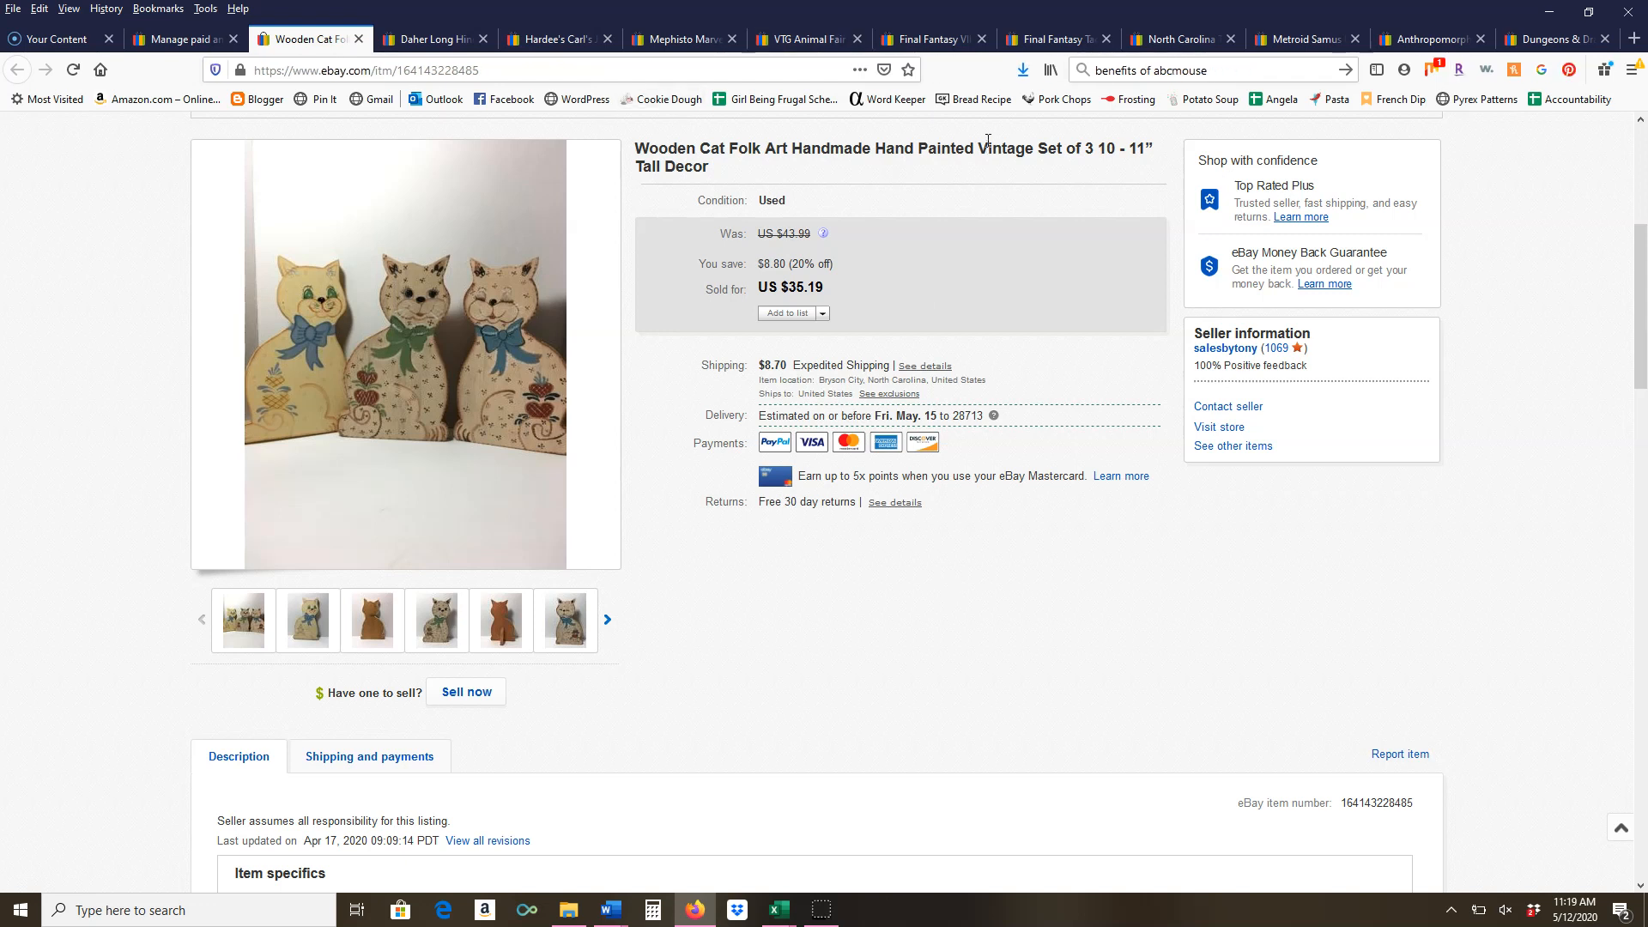
pyautogui.moveTo(1007, 191)
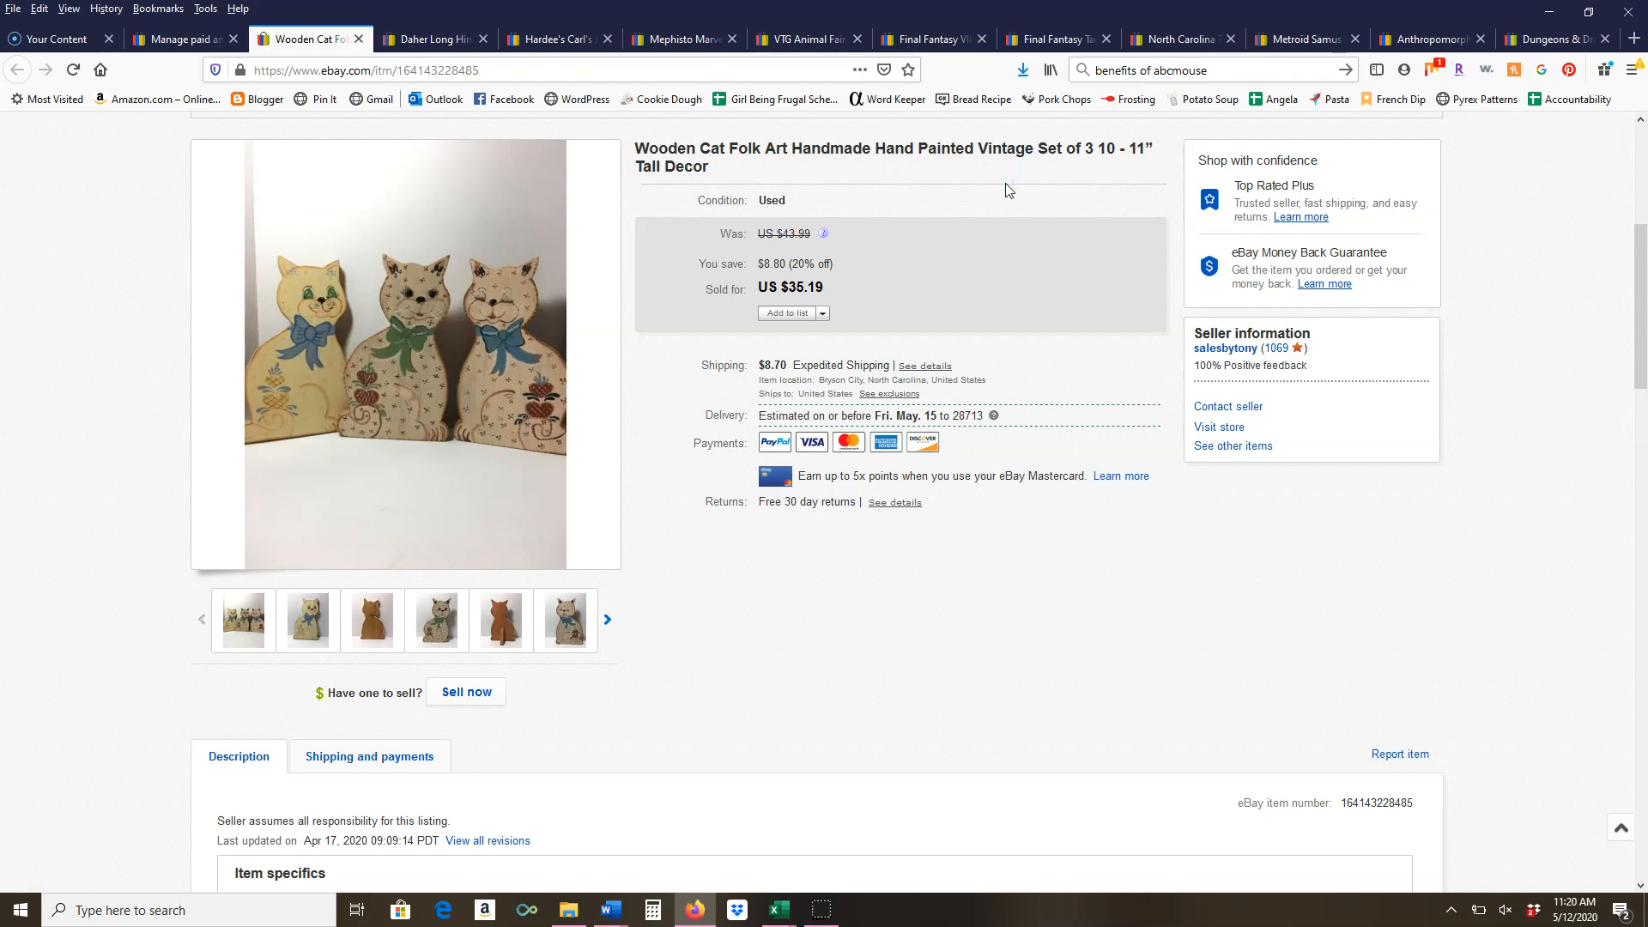
pyautogui.moveTo(901, 288)
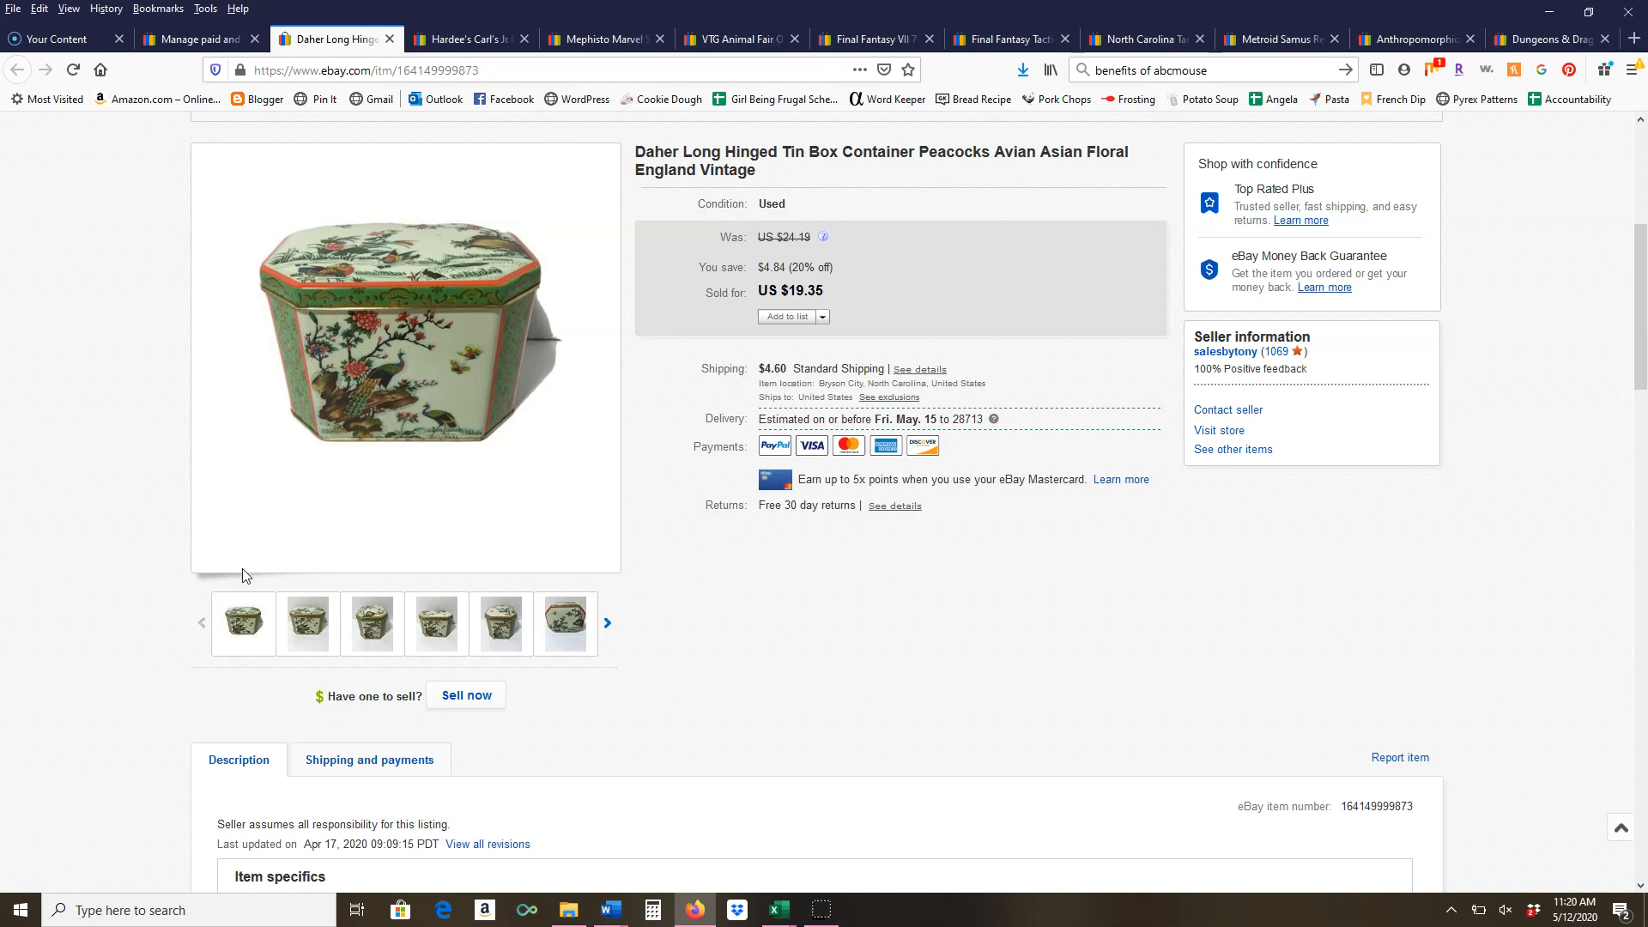
# Step through the remaining photos of the Daher peacock hinged tin box ($19.35)
pyautogui.click(371, 621)
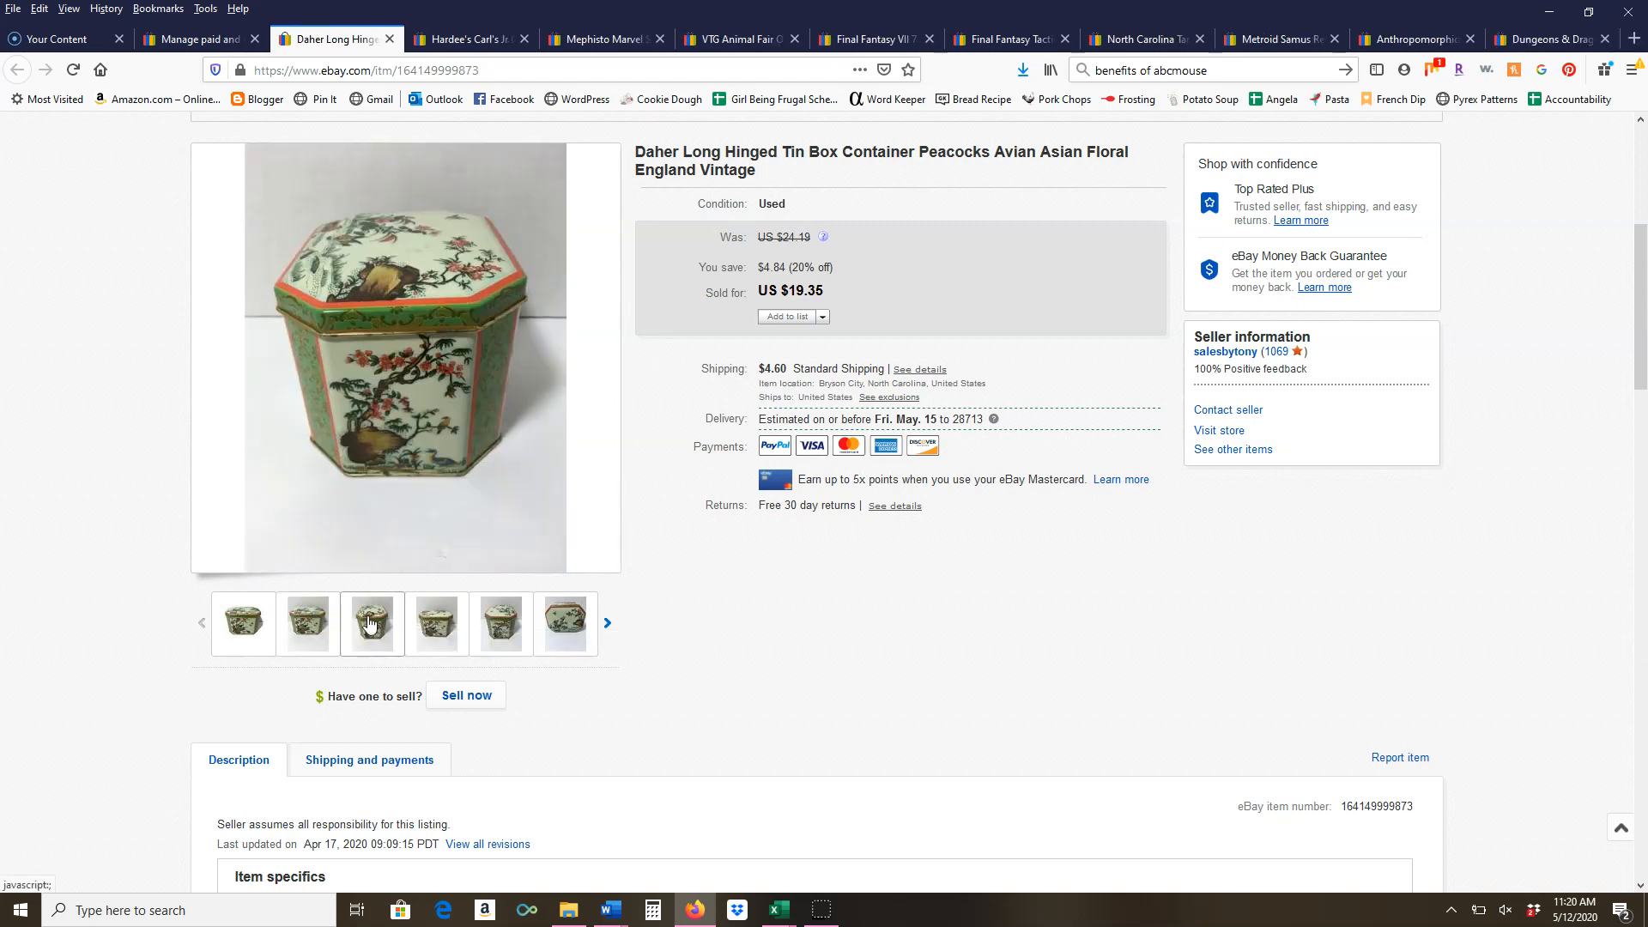
pyautogui.moveTo(435, 623)
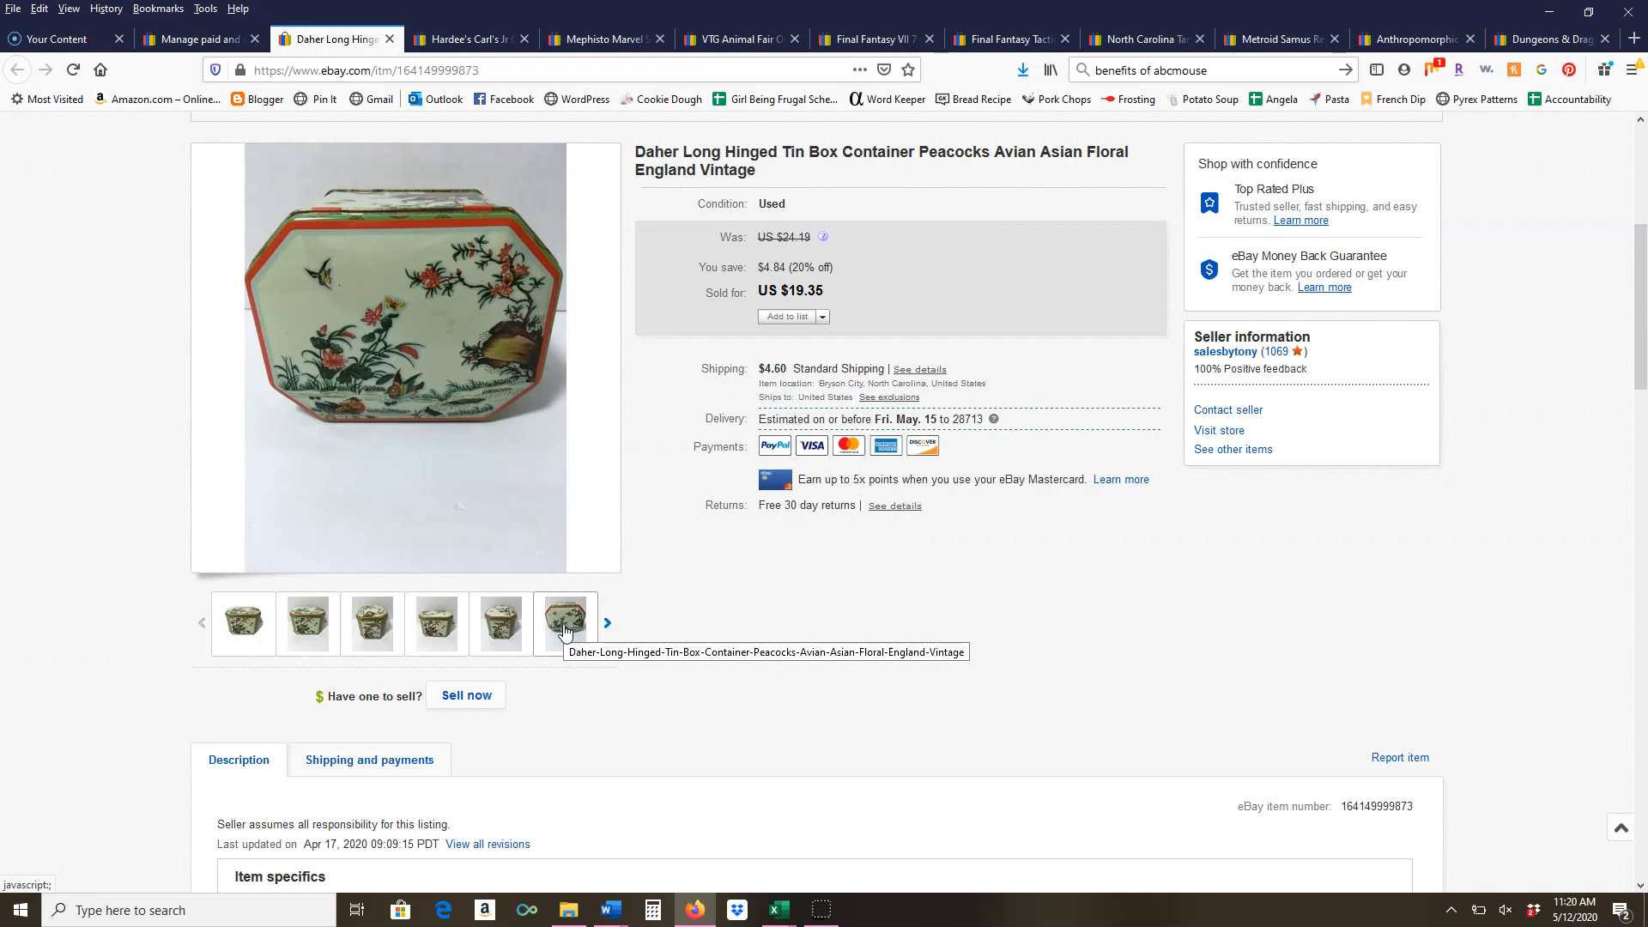
pyautogui.click(564, 621)
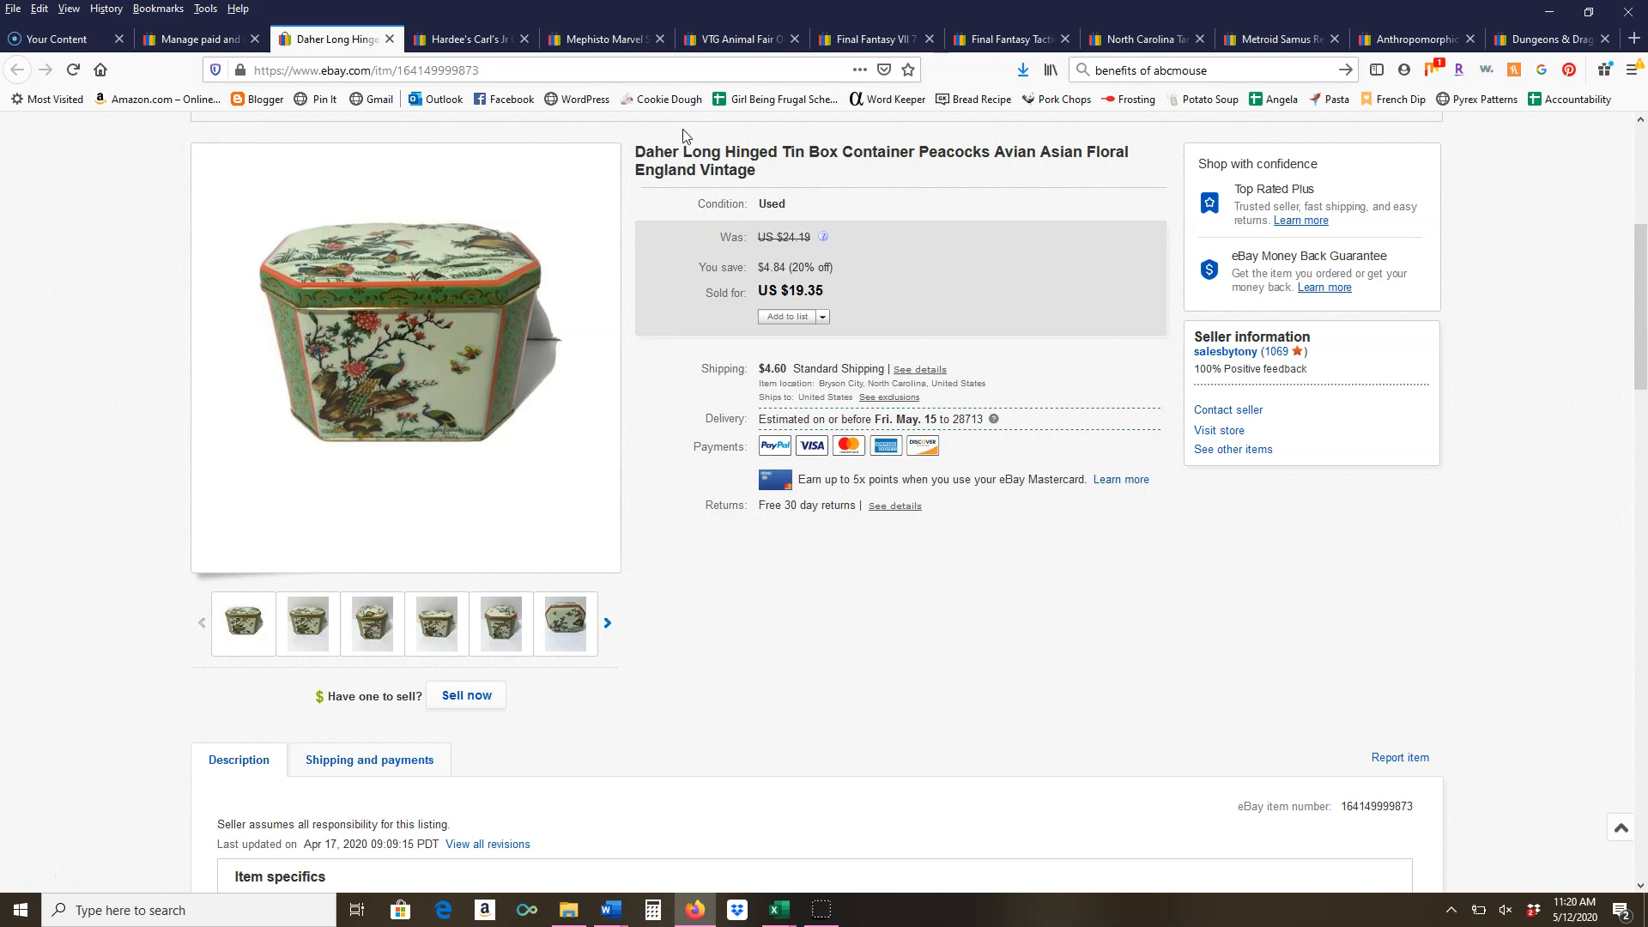
pyautogui.moveTo(863, 170)
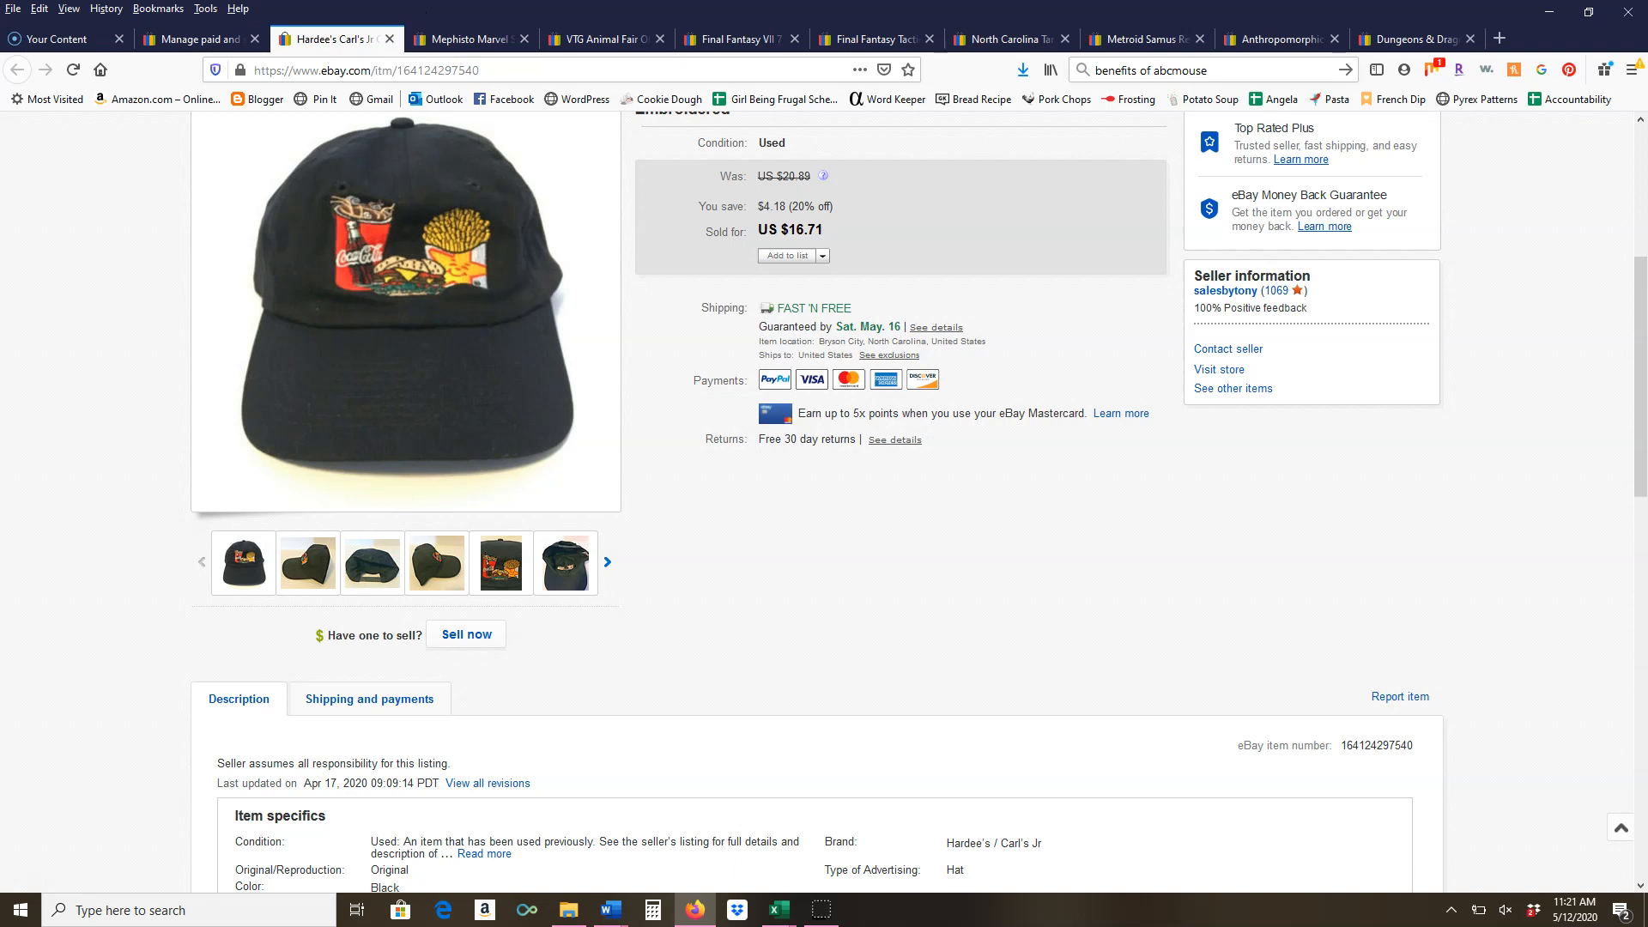
pyautogui.moveTo(396, 11)
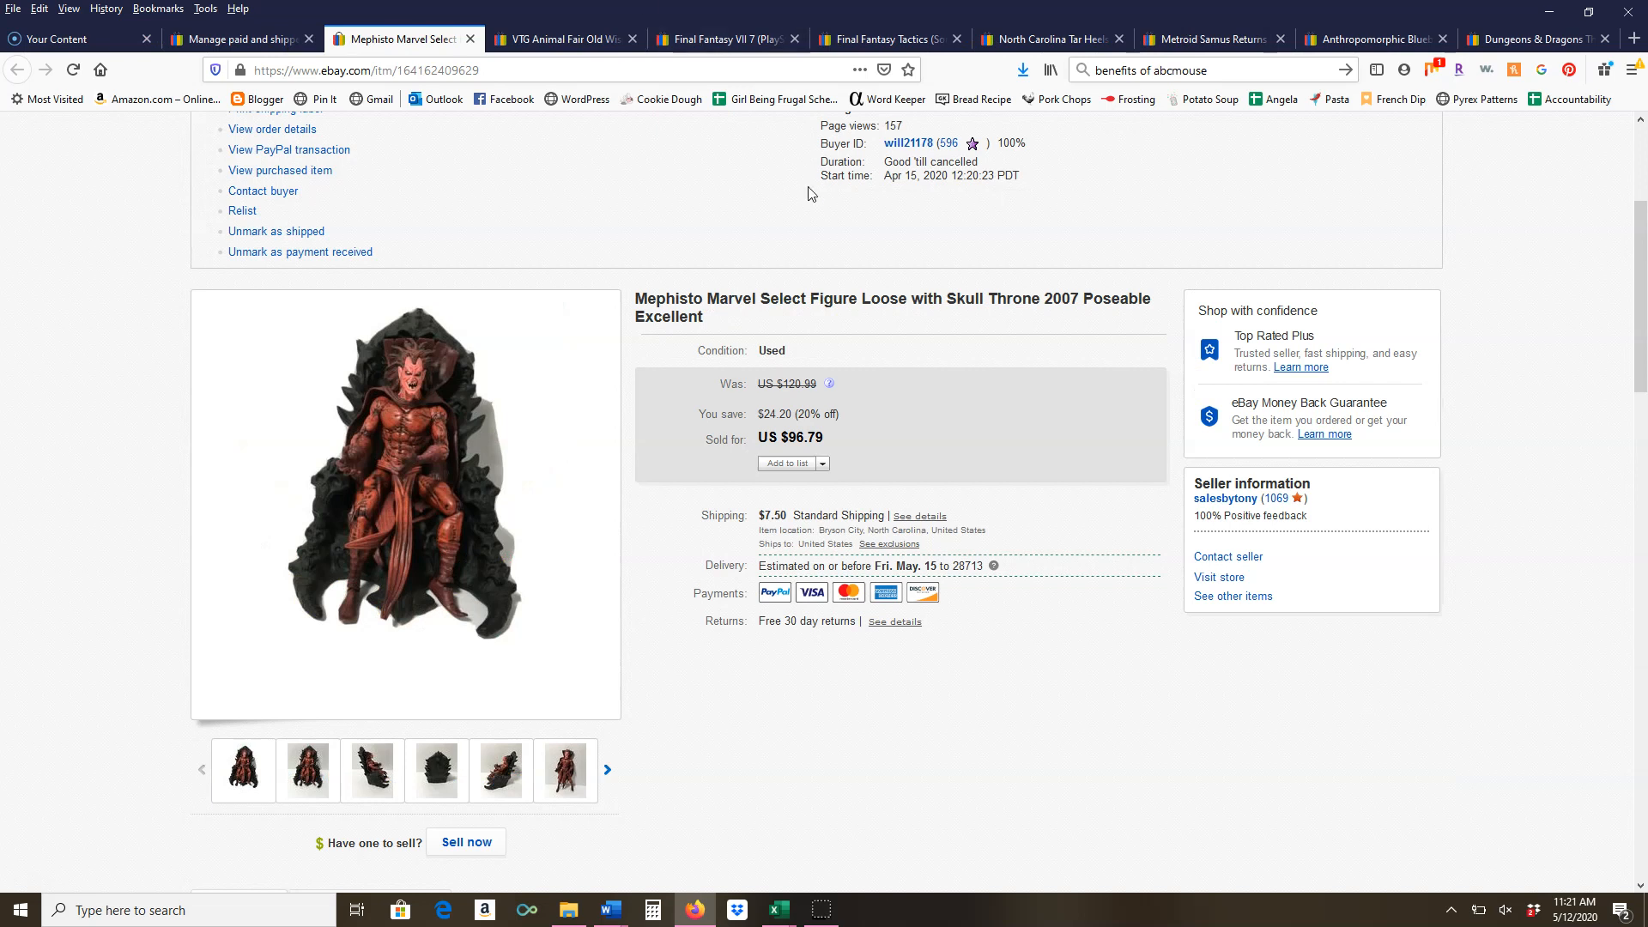
pyautogui.moveTo(801, 331)
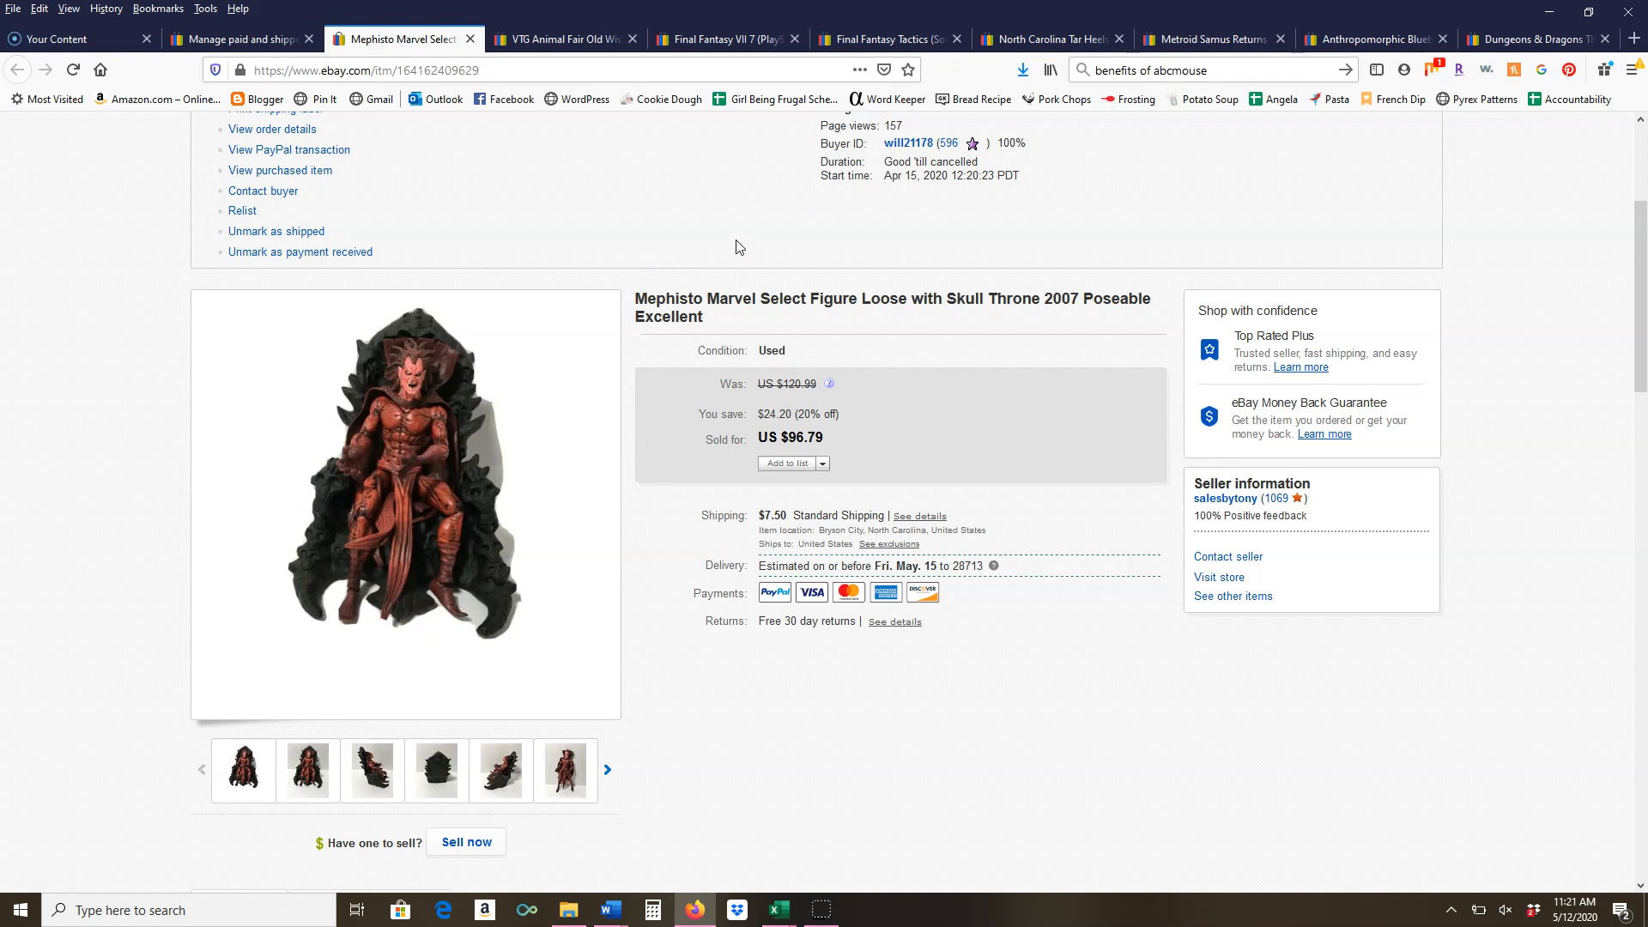
pyautogui.moveTo(738, 303)
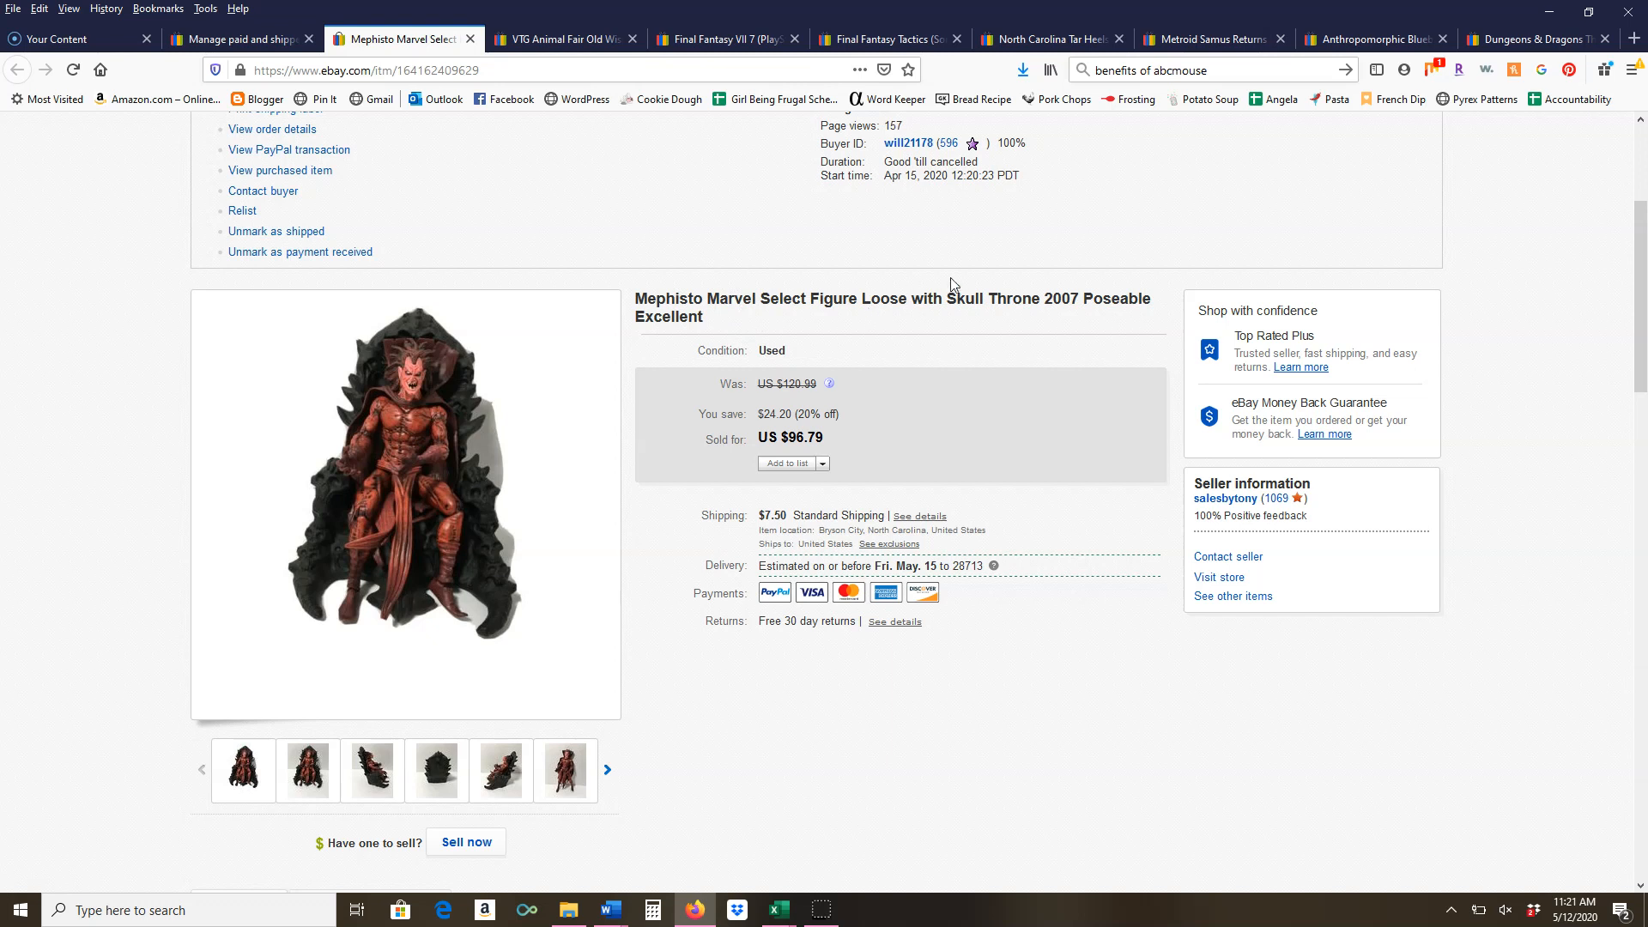
pyautogui.moveTo(1123, 319)
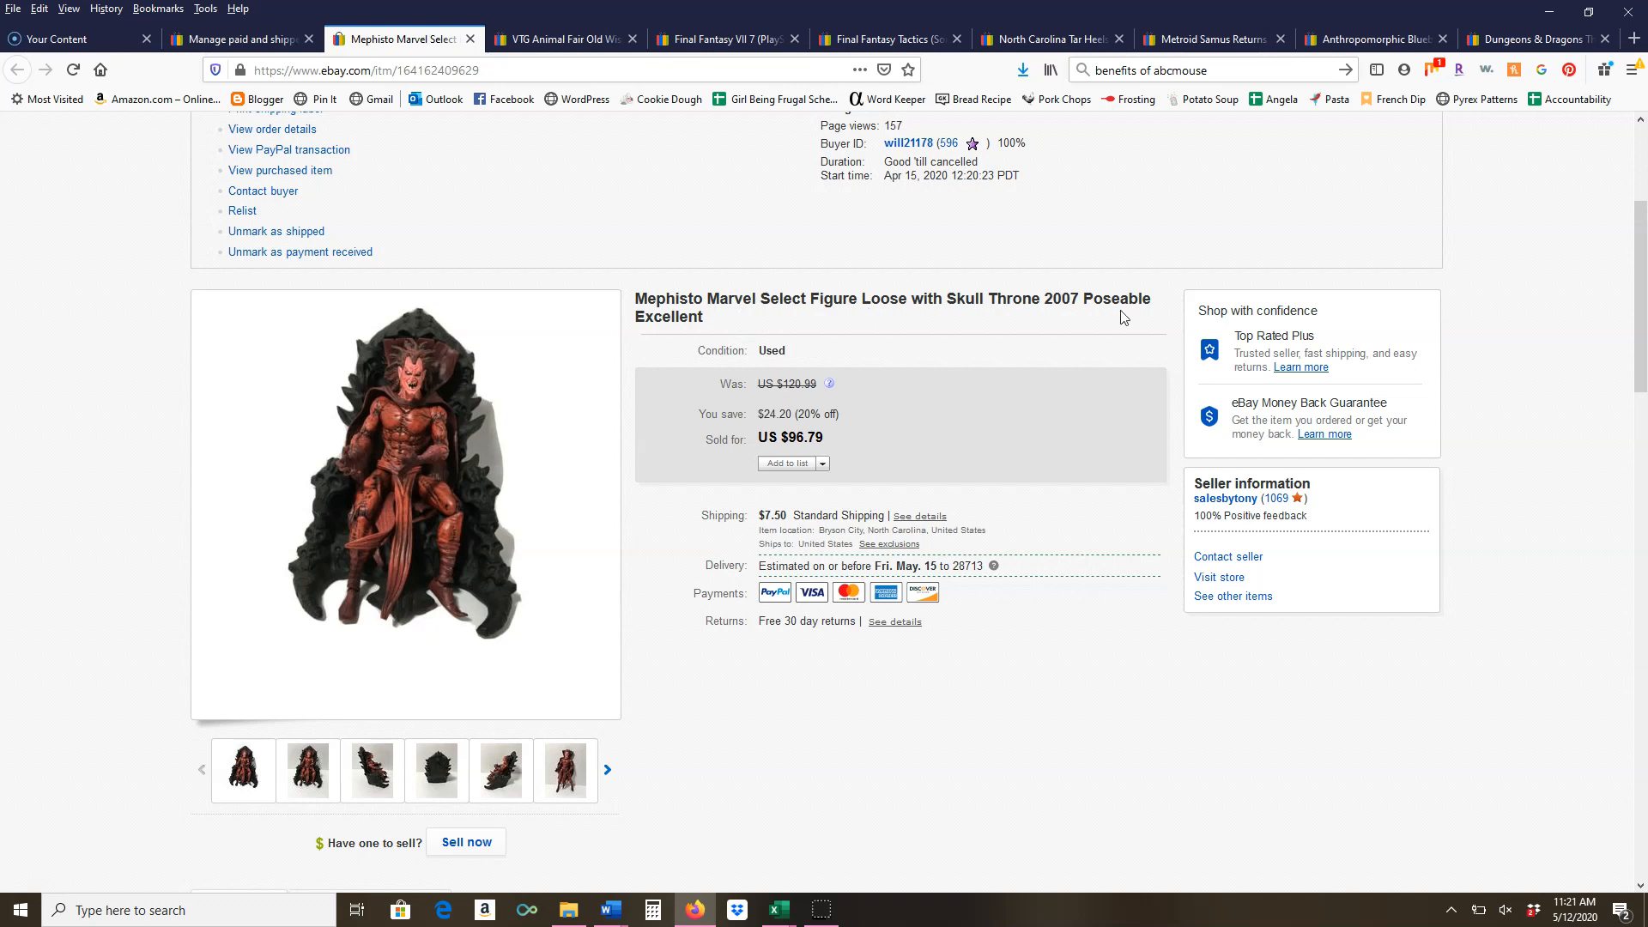
pyautogui.moveTo(390, 410)
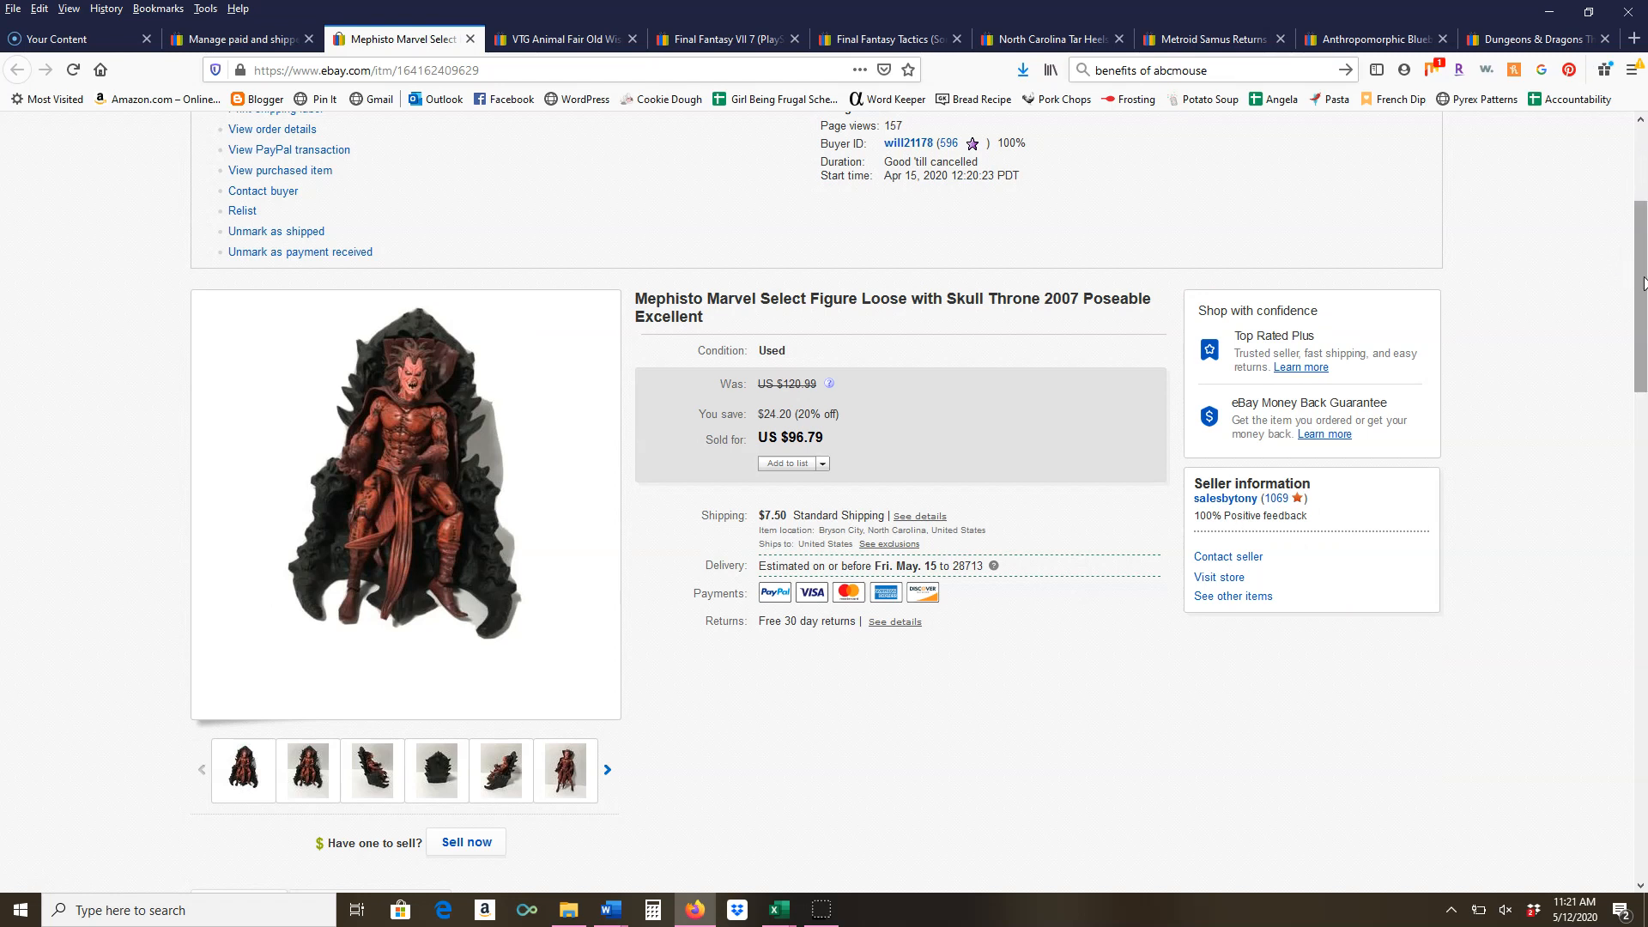
pyautogui.moveTo(966, 416)
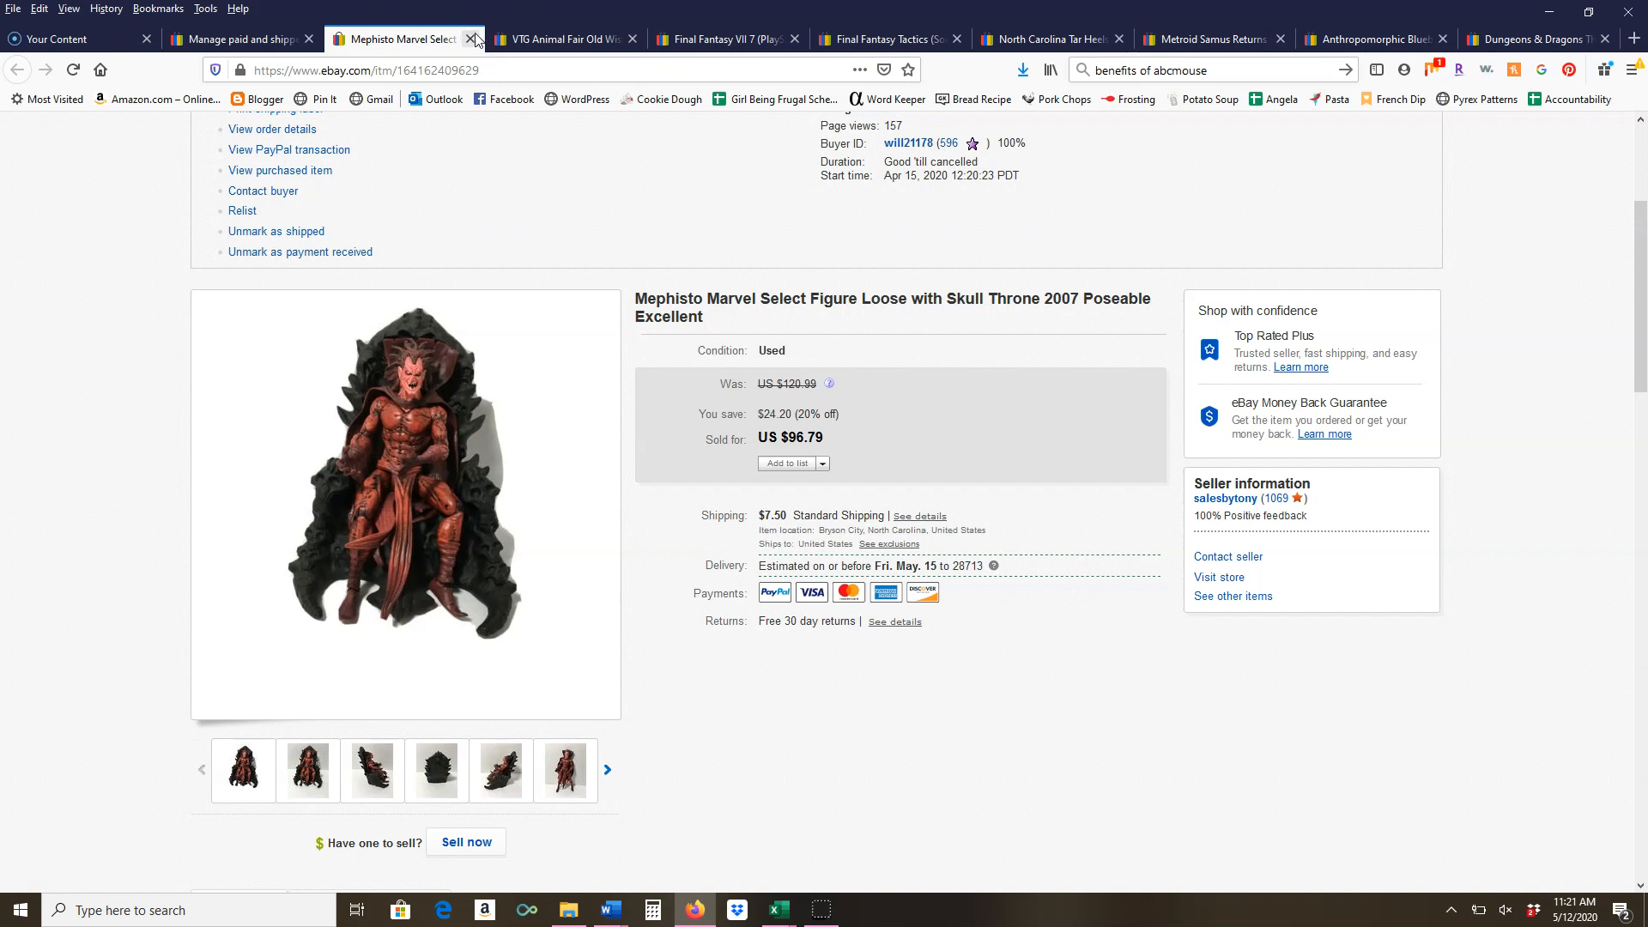
# Close the Mephisto figure listing, revealing the VTG Animal Fair Old Wise Owl plush at $16.71
pyautogui.click(474, 40)
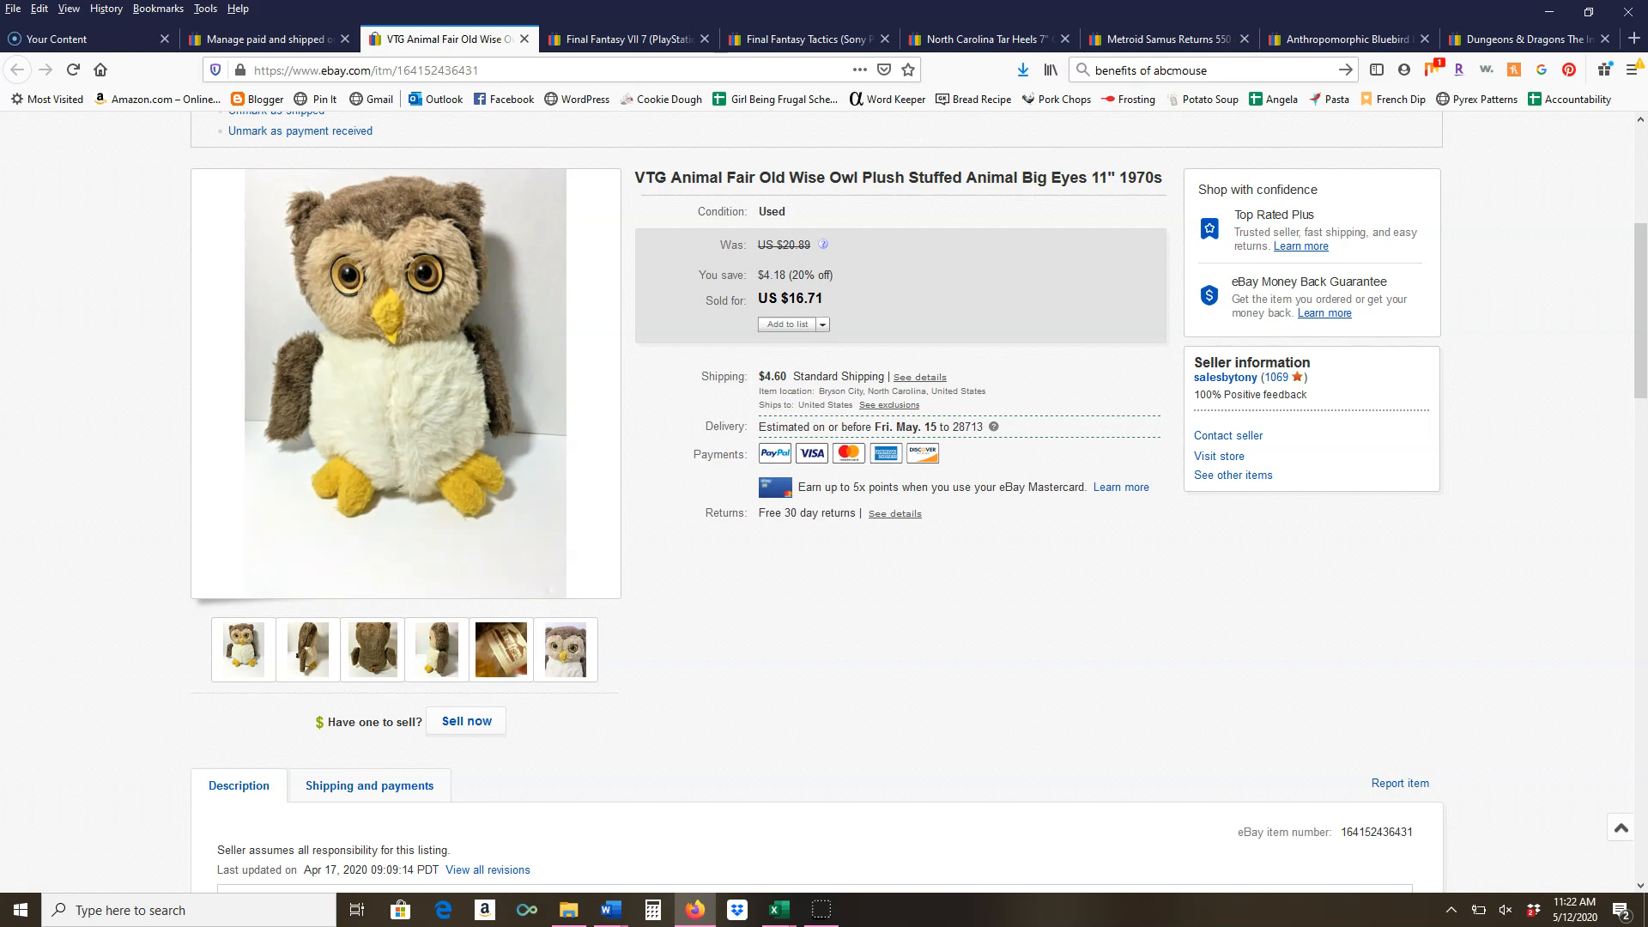
pyautogui.moveTo(517, 15)
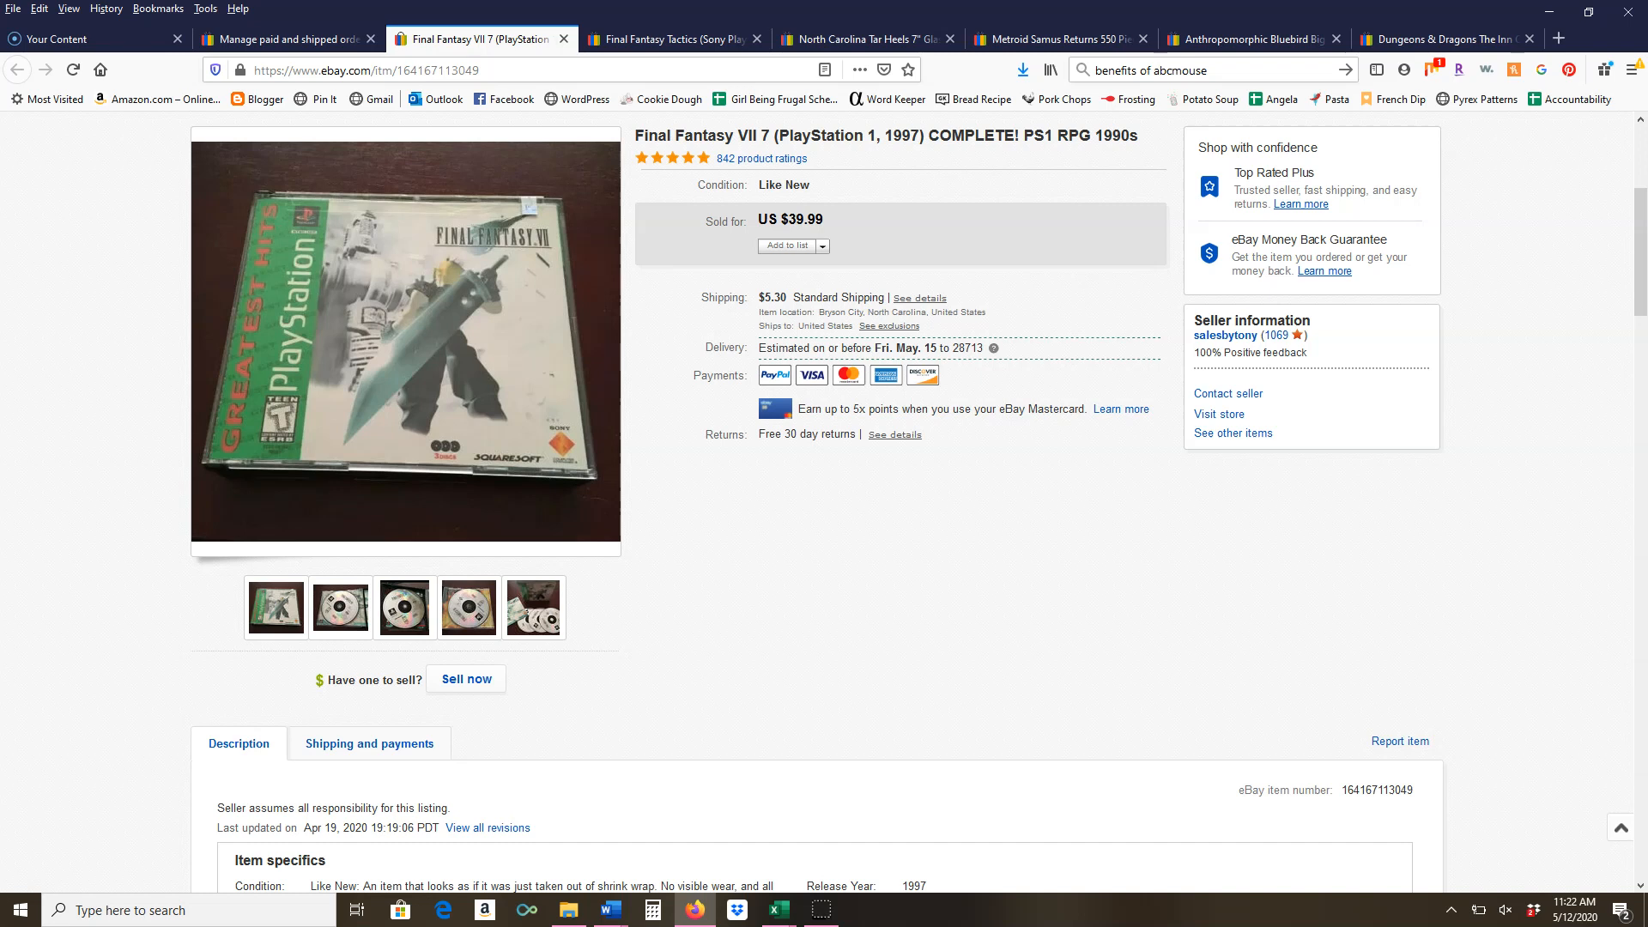
pyautogui.moveTo(1032, 212)
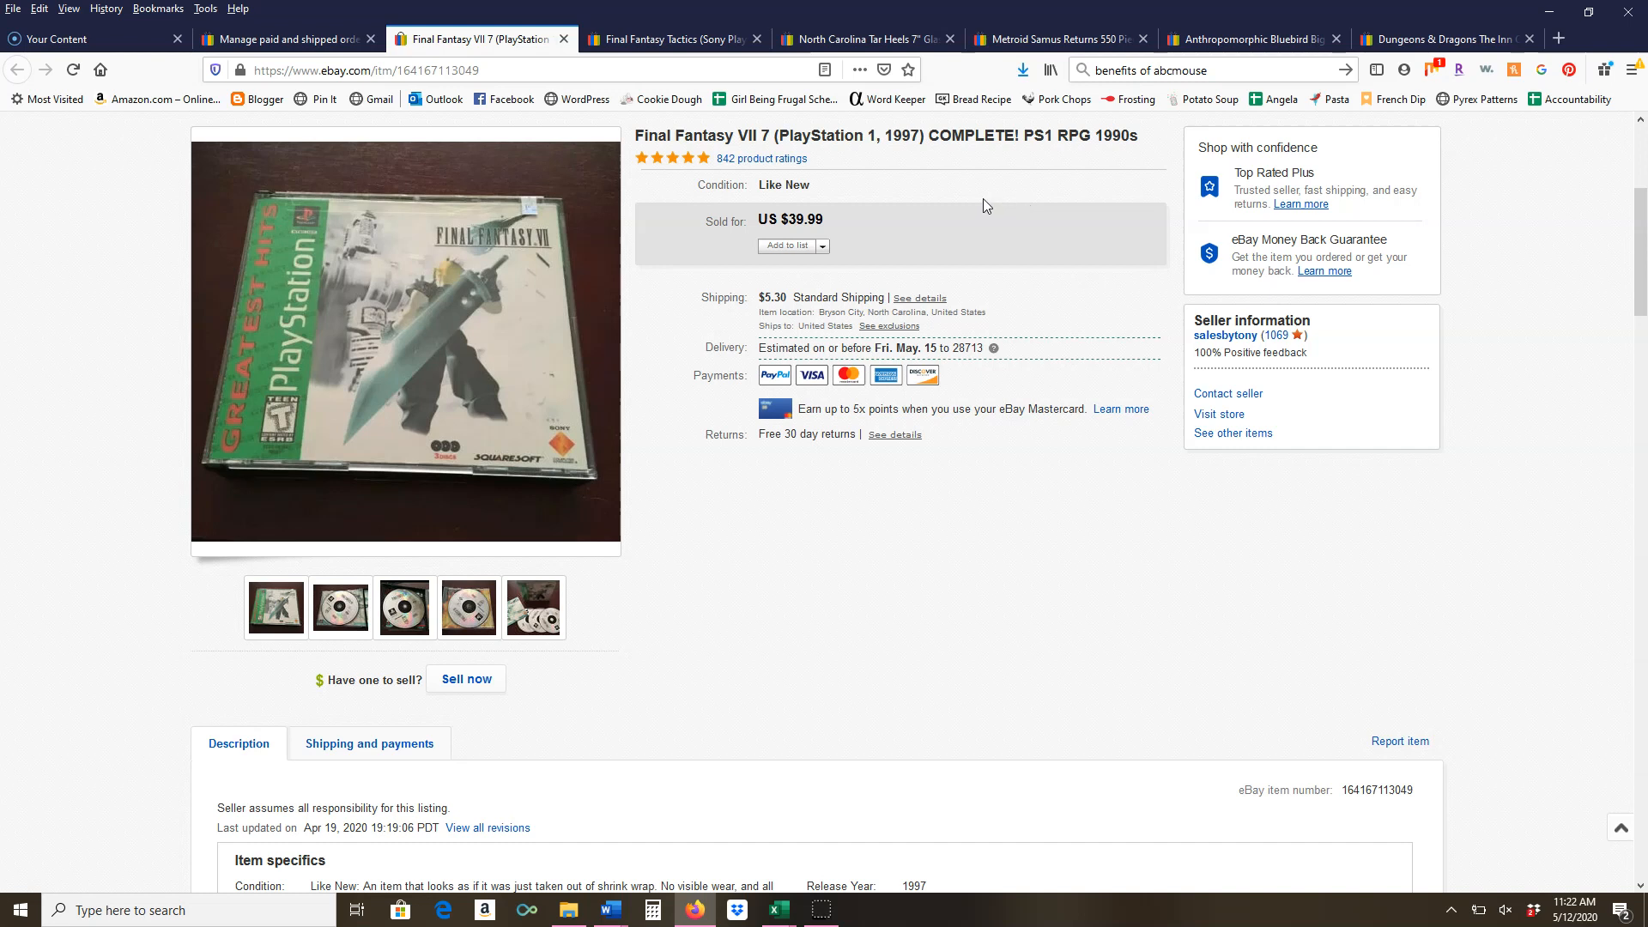
pyautogui.moveTo(956, 208)
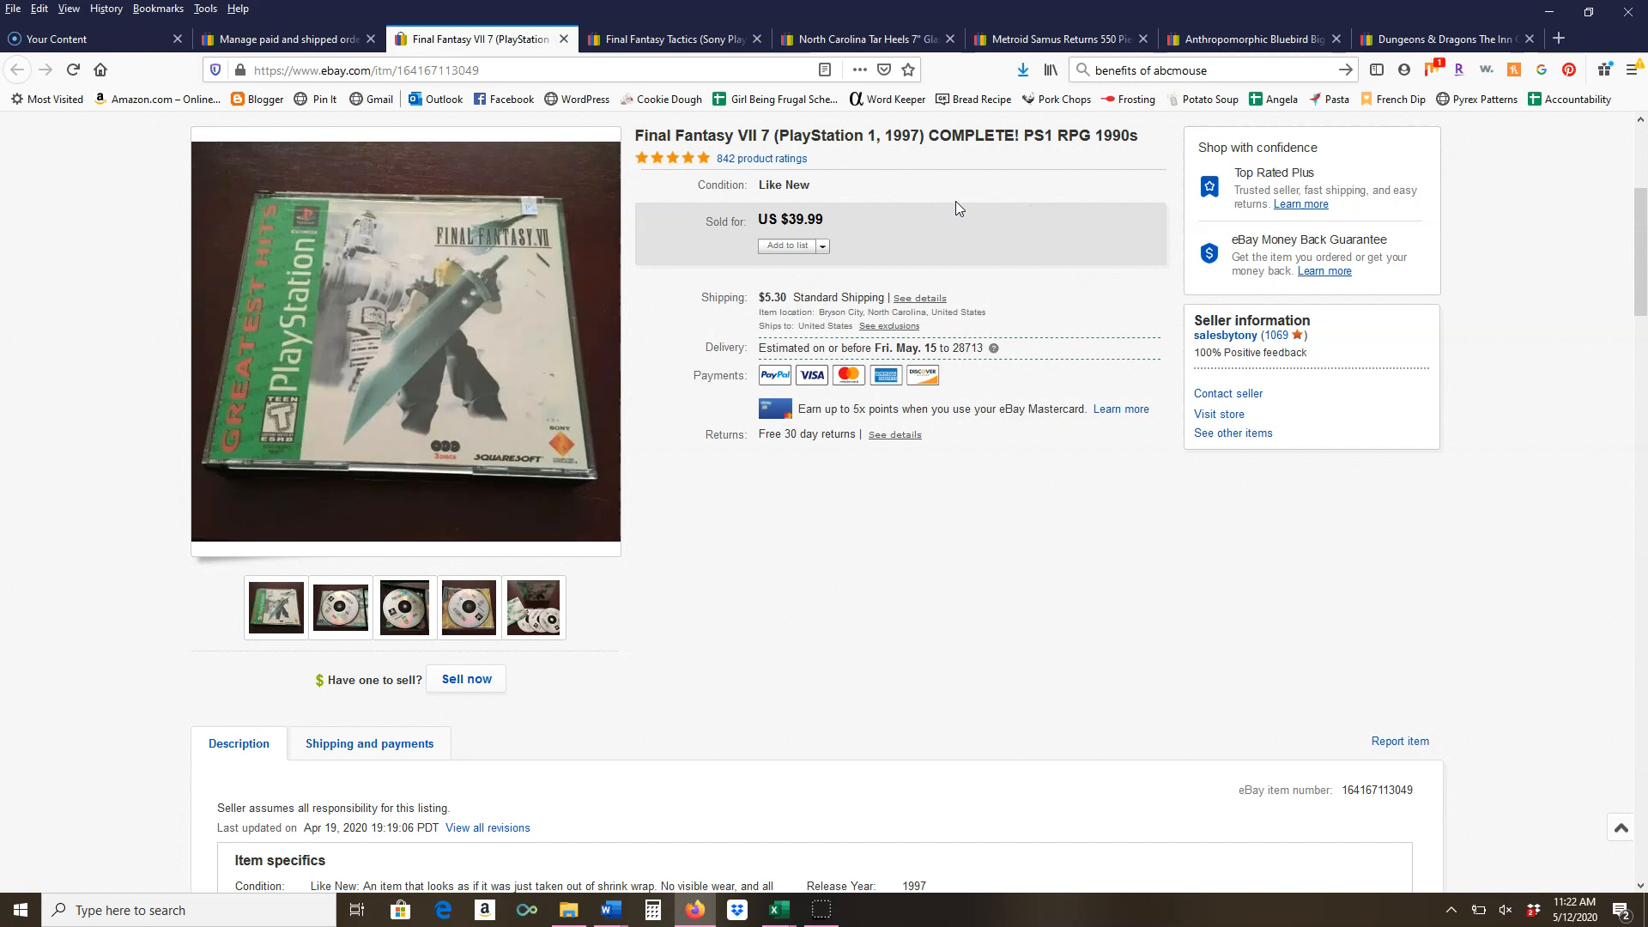
pyautogui.moveTo(956, 167)
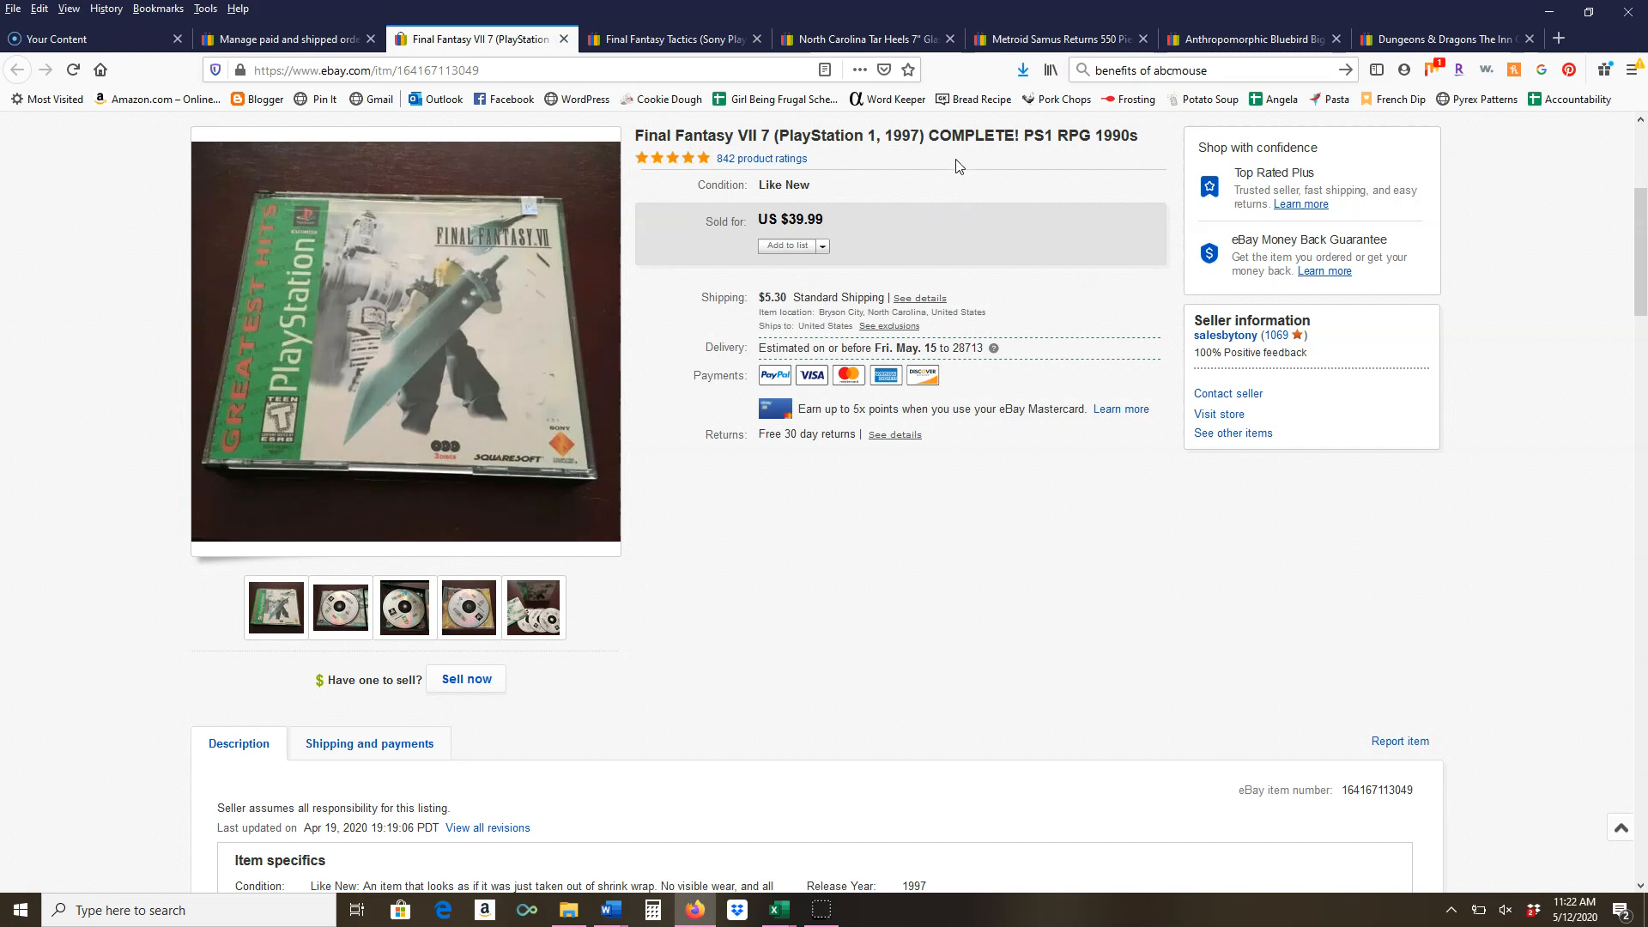
pyautogui.moveTo(1057, 170)
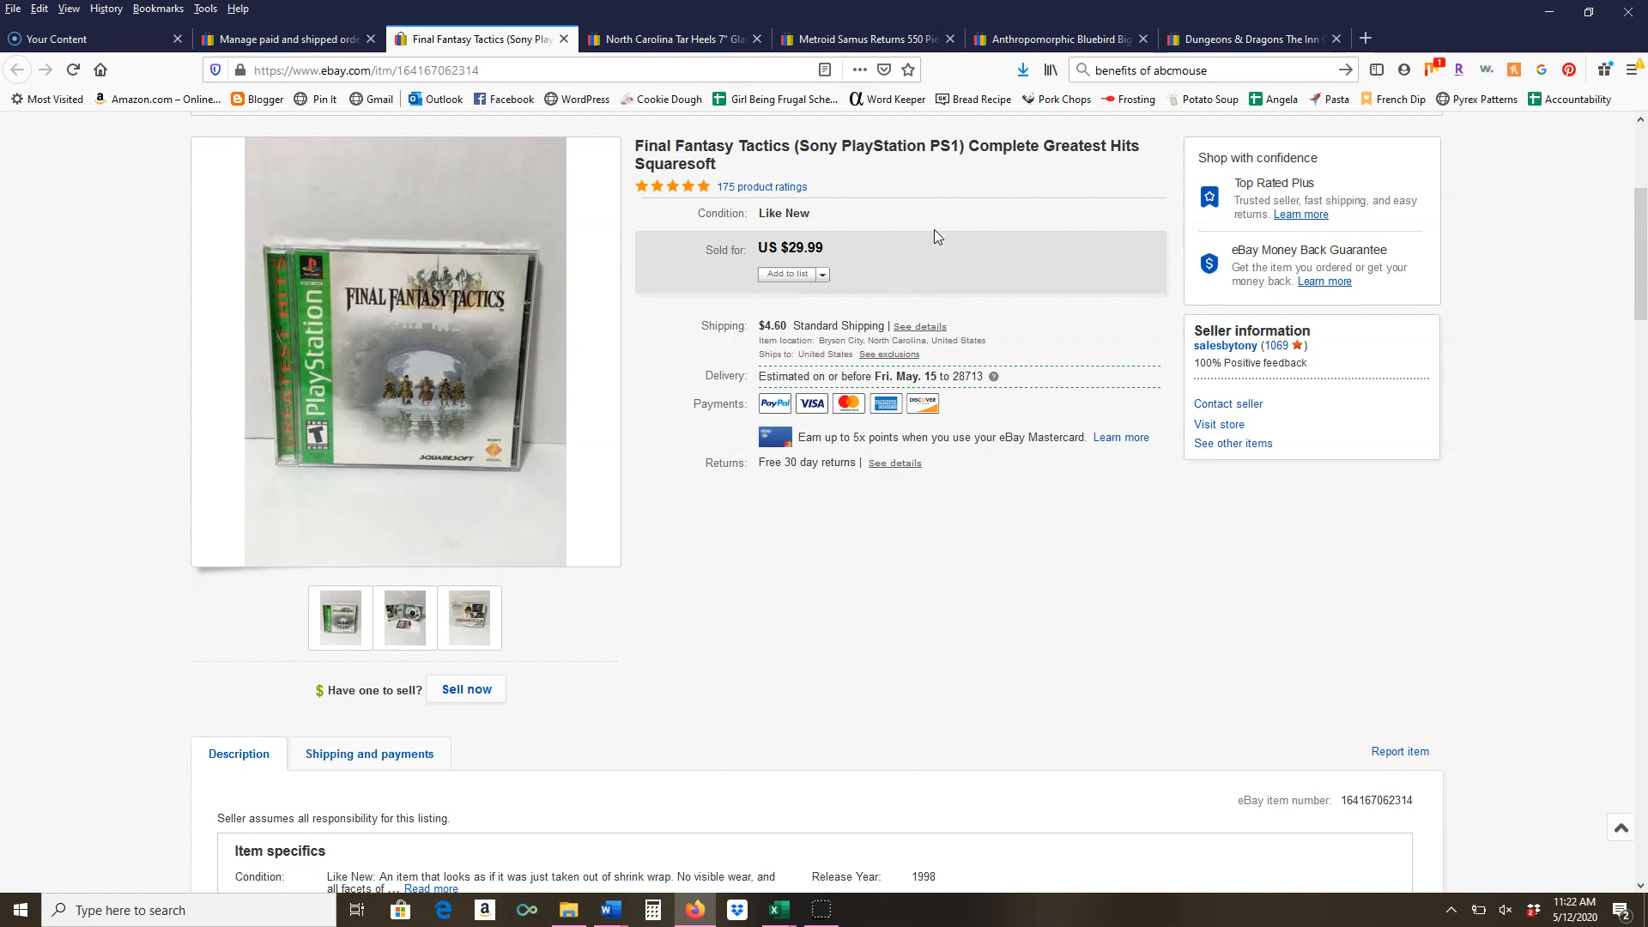
pyautogui.moveTo(1017, 321)
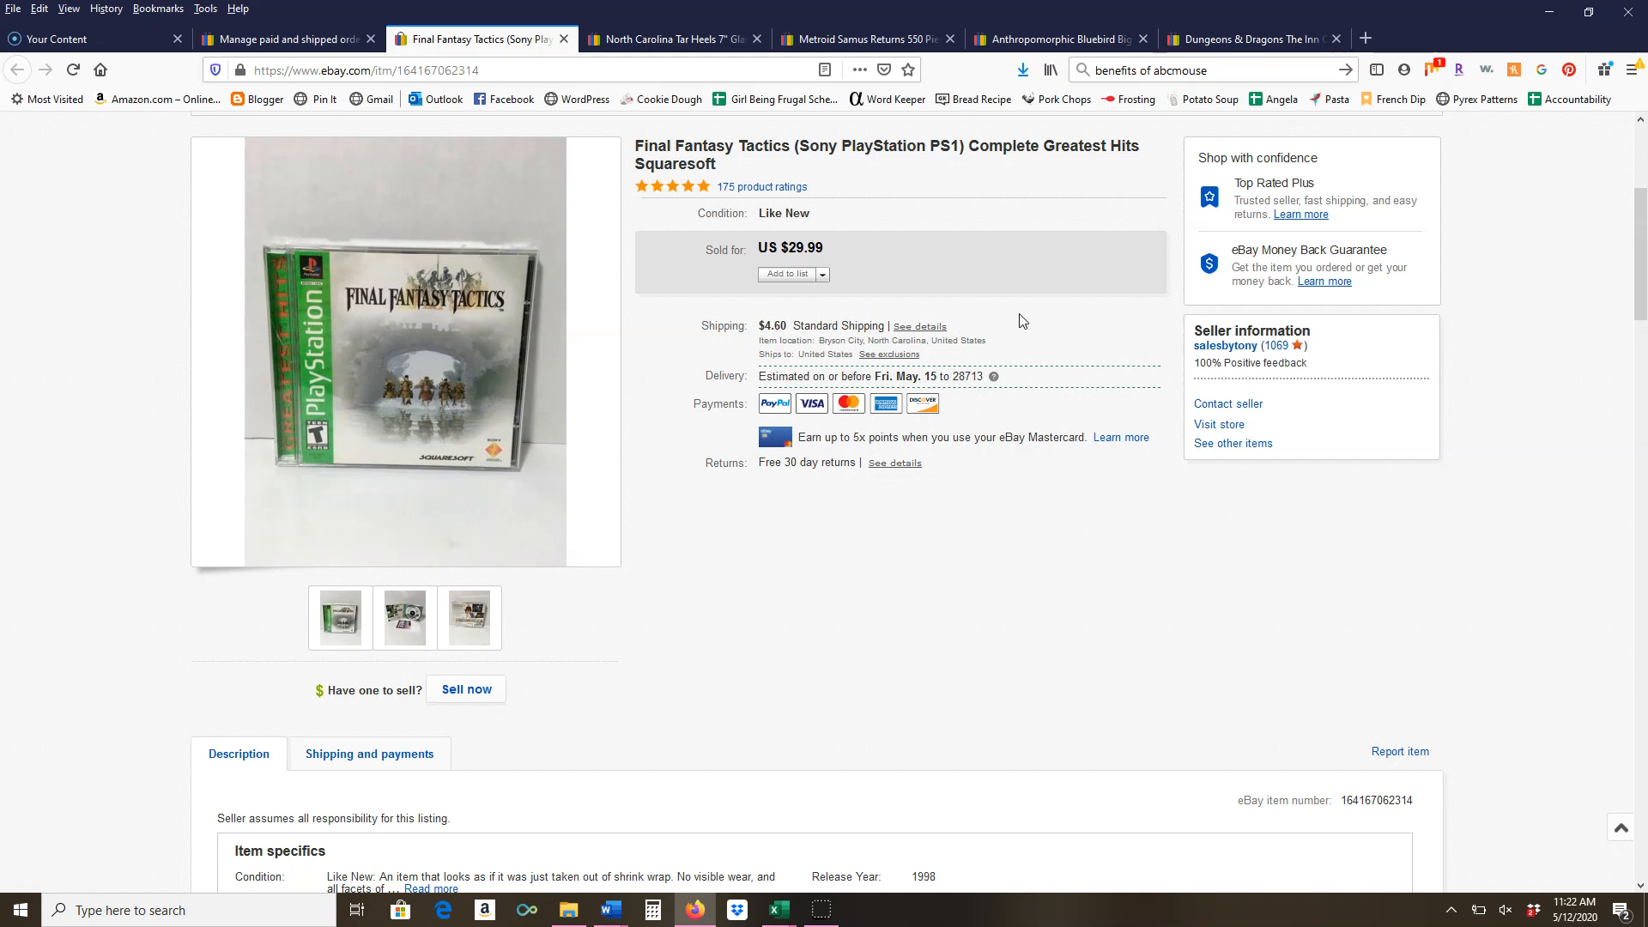
pyautogui.moveTo(565, 29)
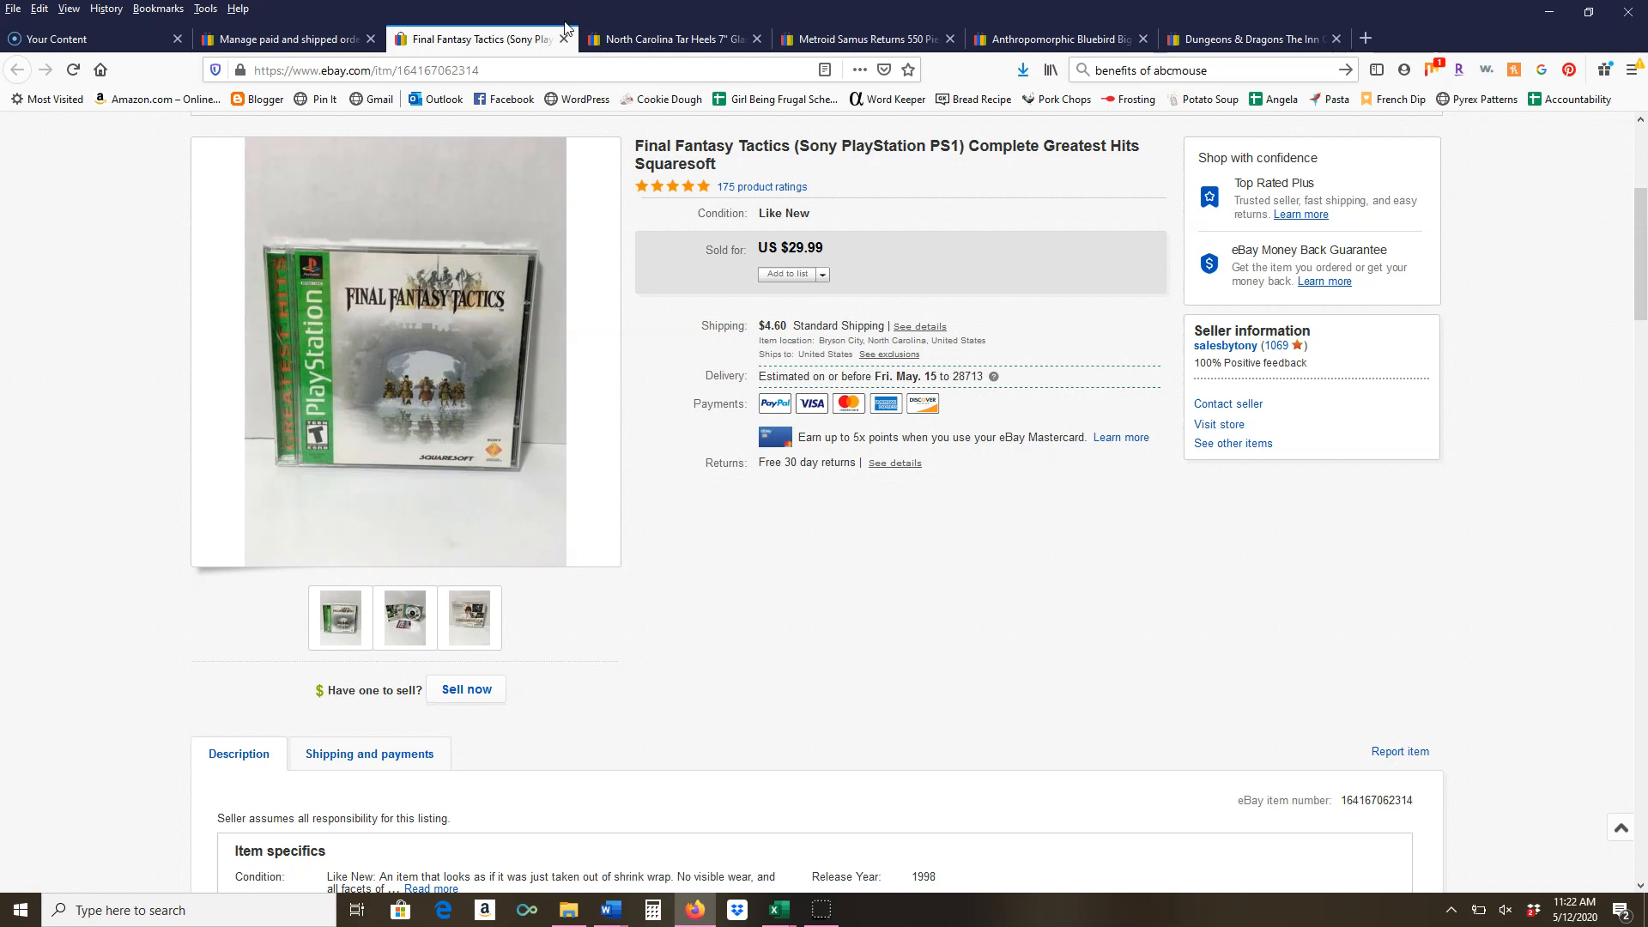
# Close the Final Fantasy Tactics listing so the $10.99 Tar Heels glass mug listing shows
pyautogui.click(568, 40)
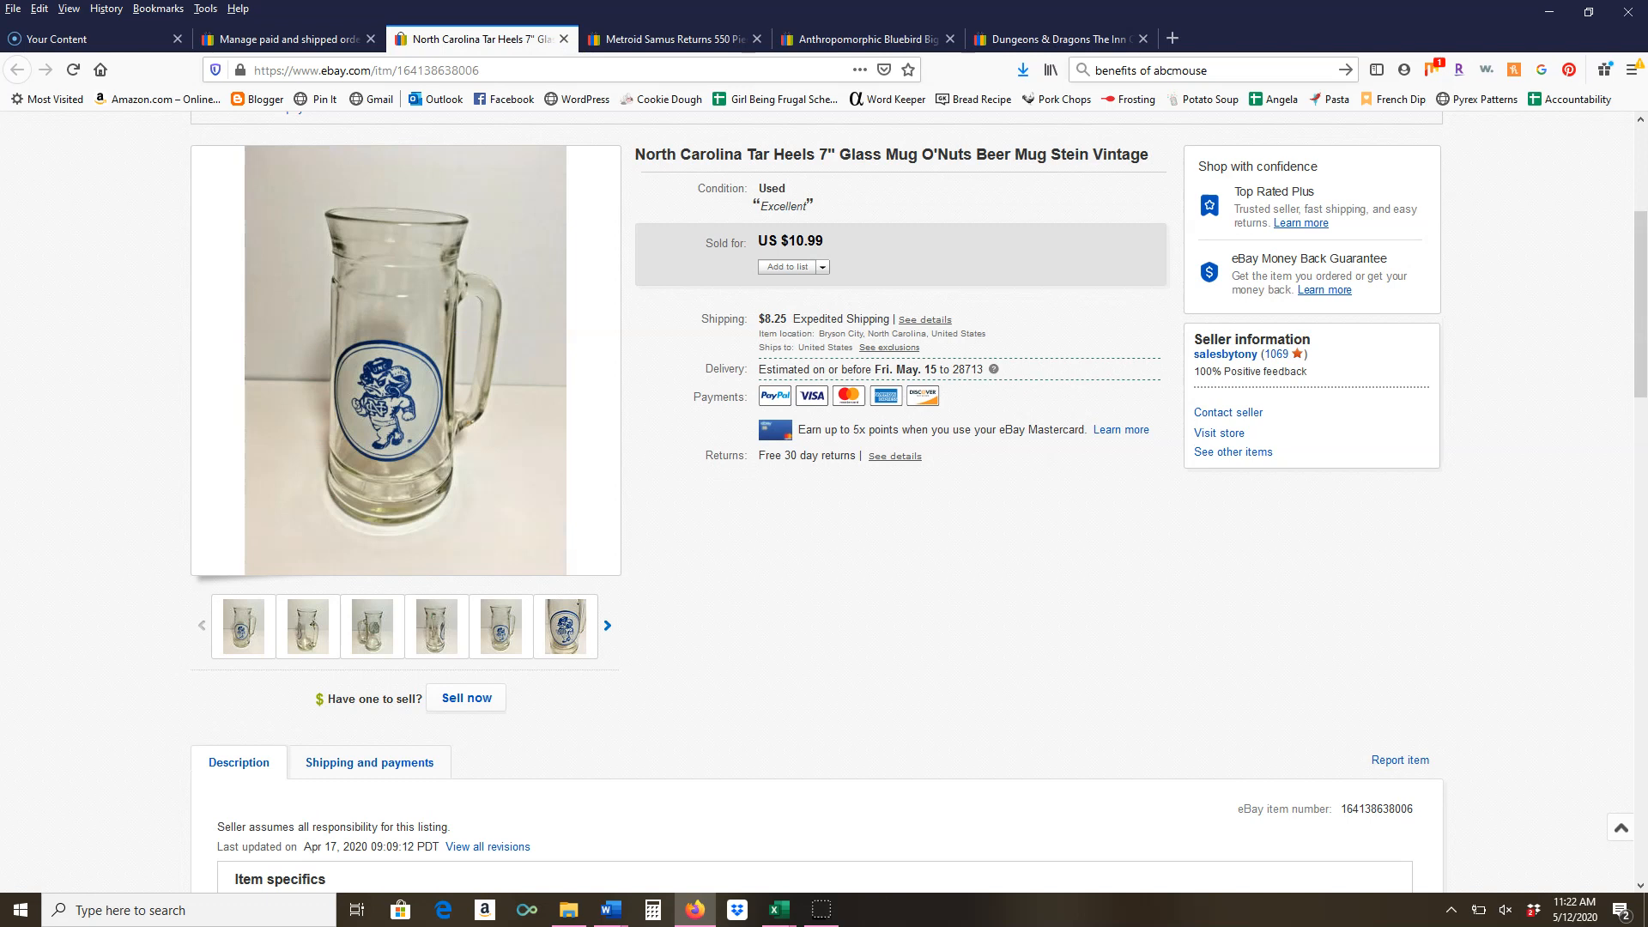
pyautogui.moveTo(863, 39)
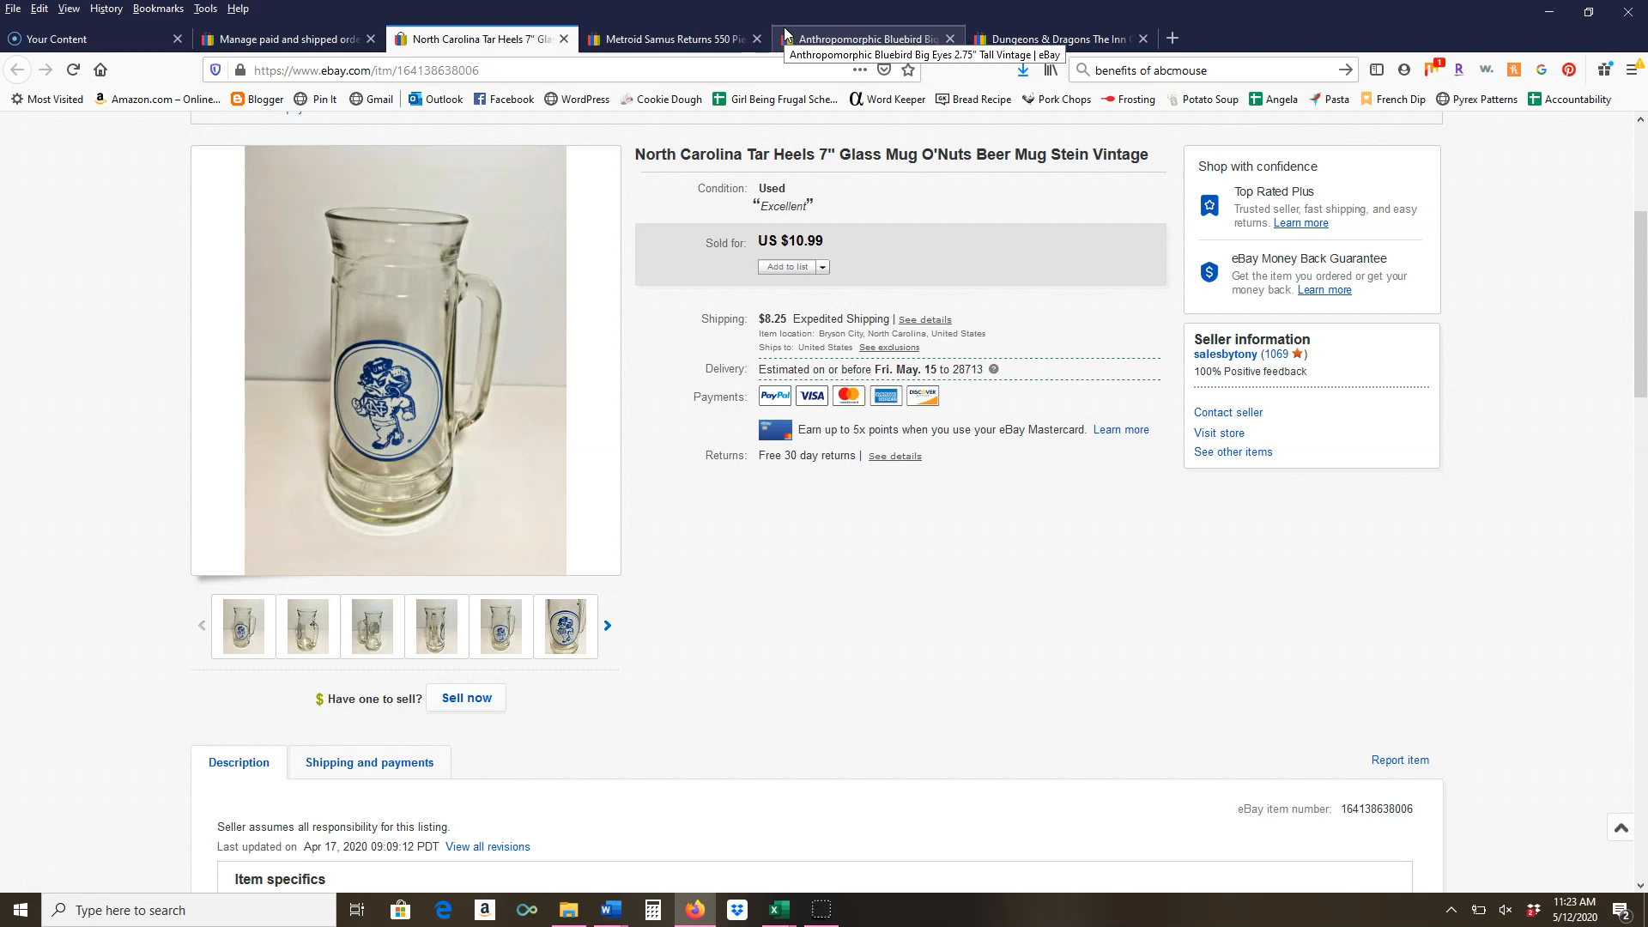
pyautogui.moveTo(951, 235)
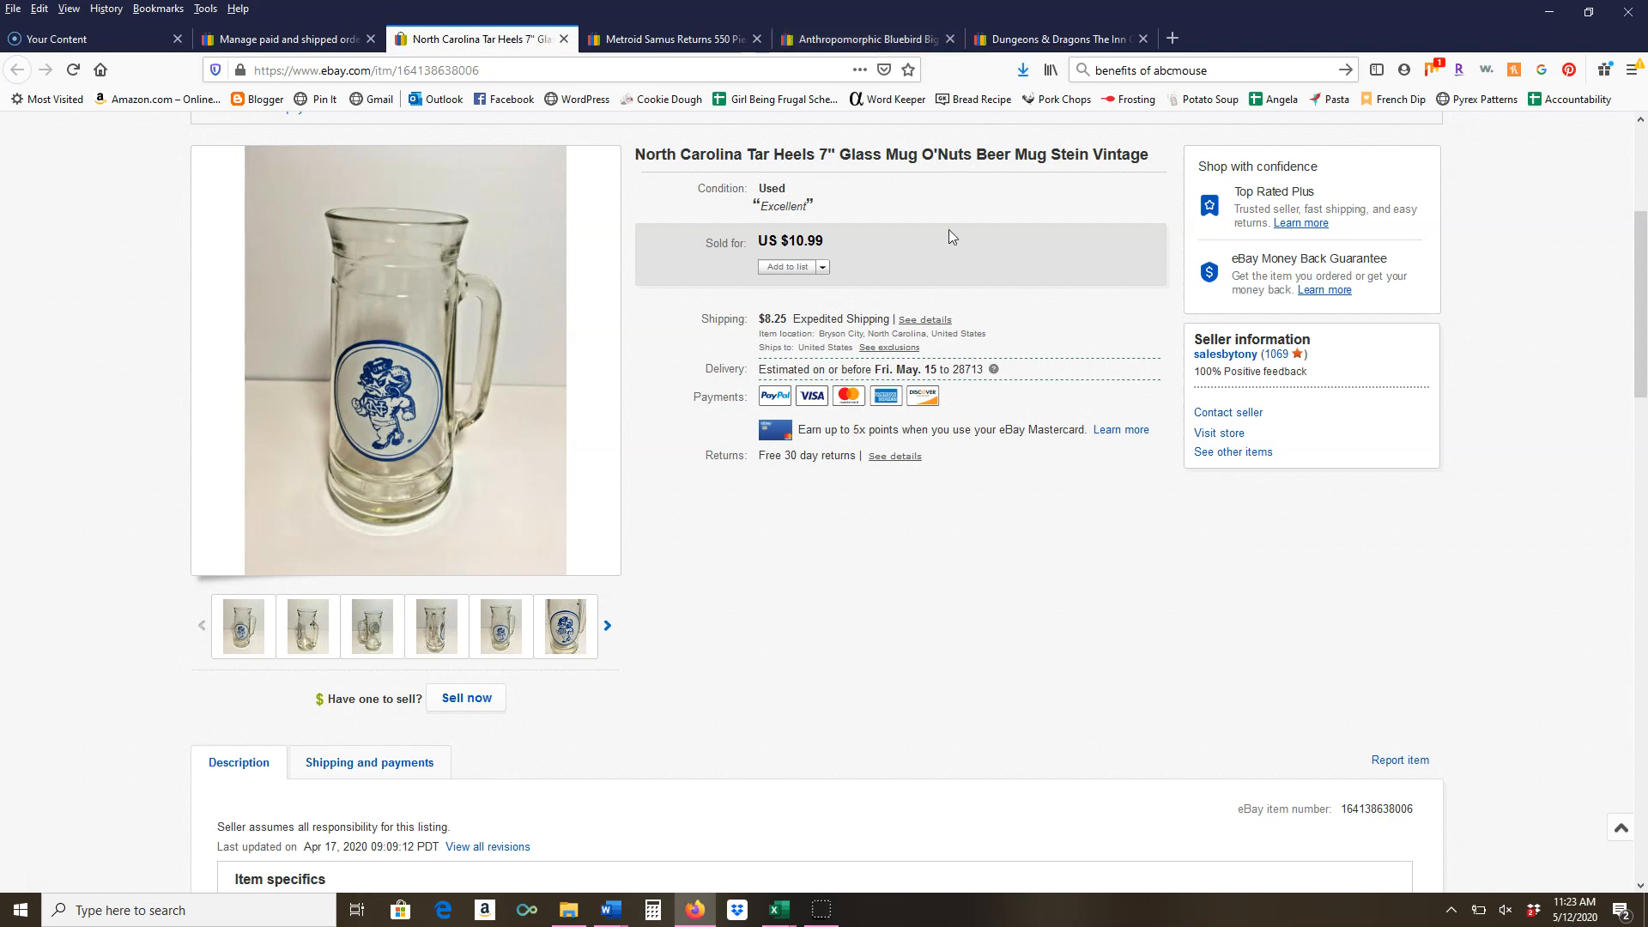
pyautogui.moveTo(647, 381)
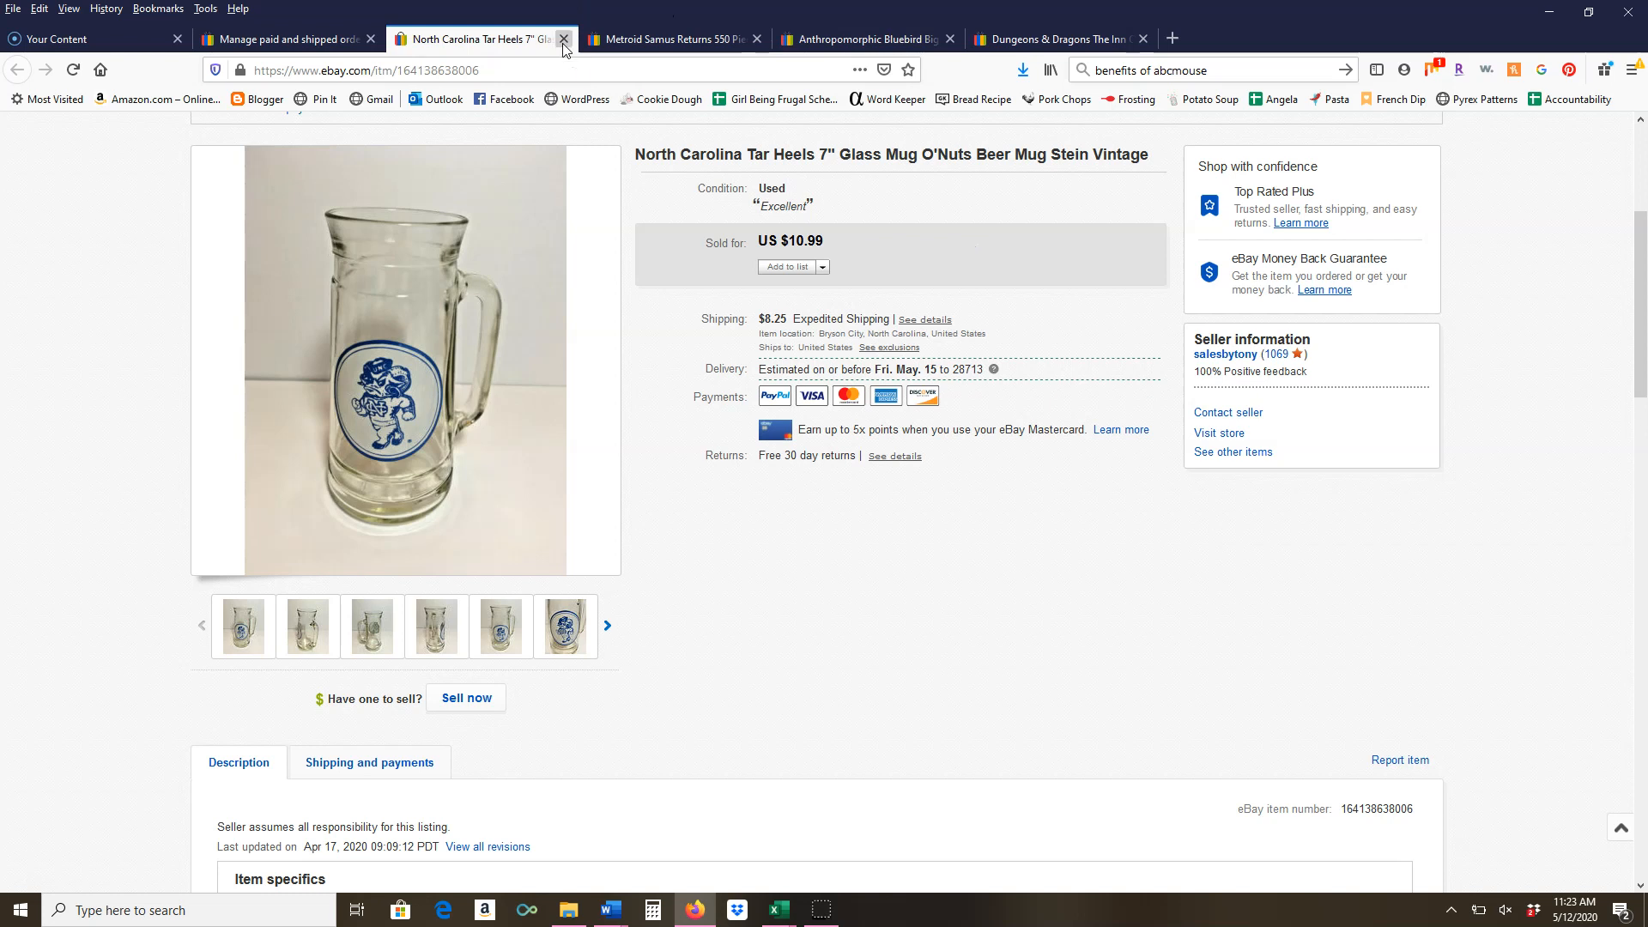
# Close the Tar Heels mug and Metroid Samus Returns puzzle listings, leaving the $12.99 Bluebird figurine
pyautogui.click(563, 40)
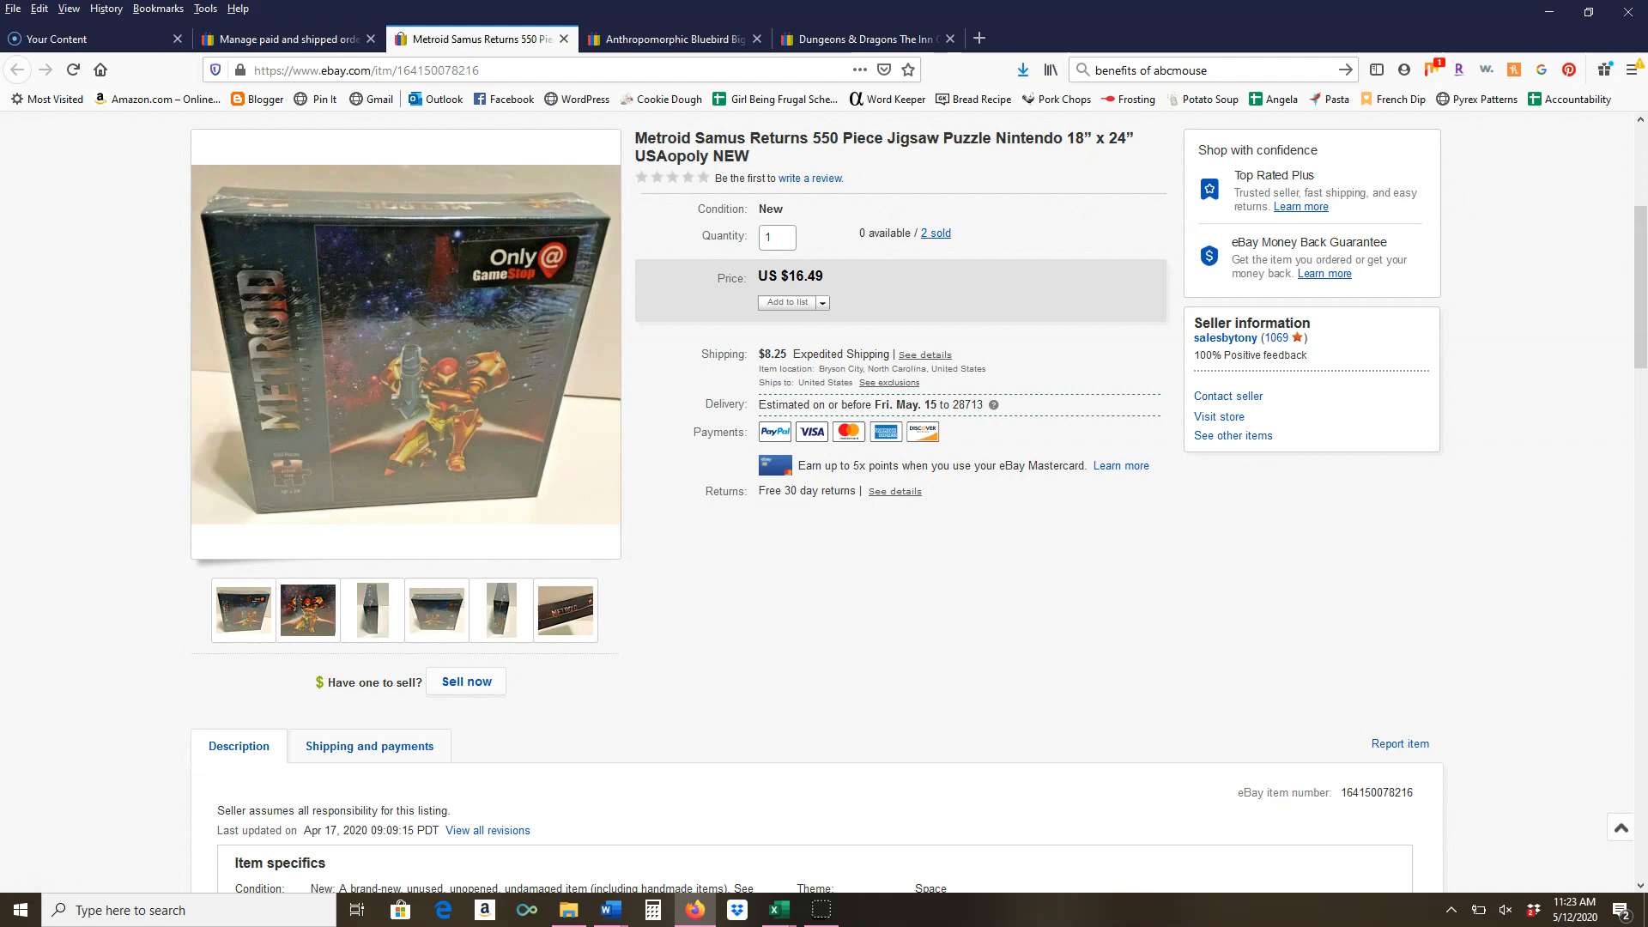
pyautogui.moveTo(563, 40)
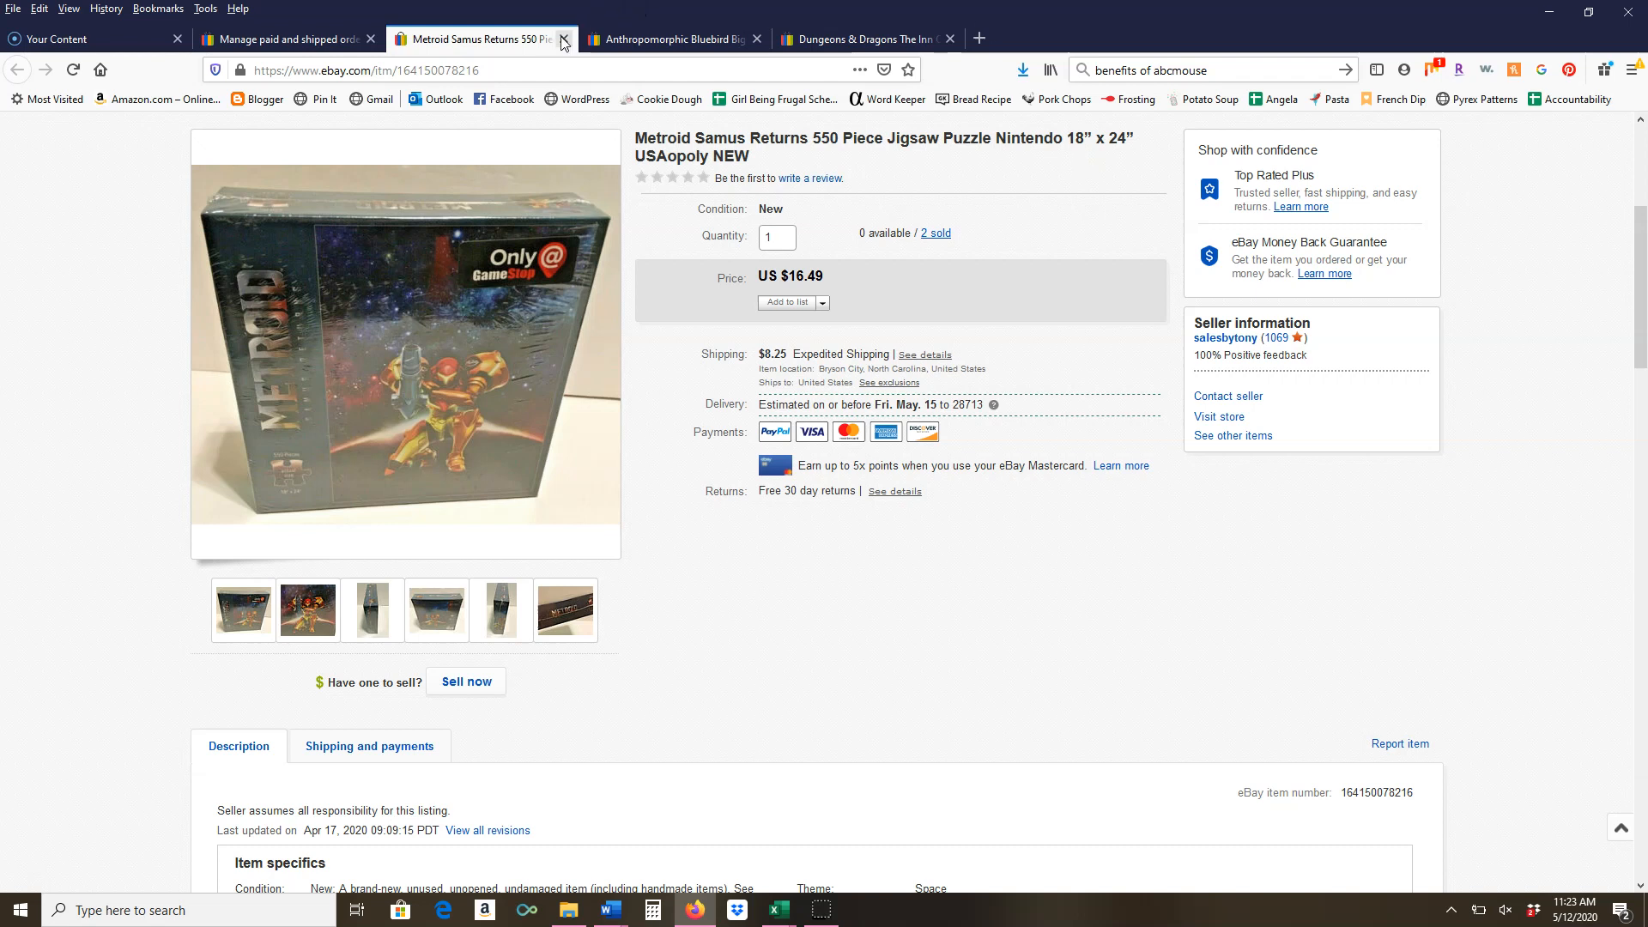
pyautogui.click(565, 39)
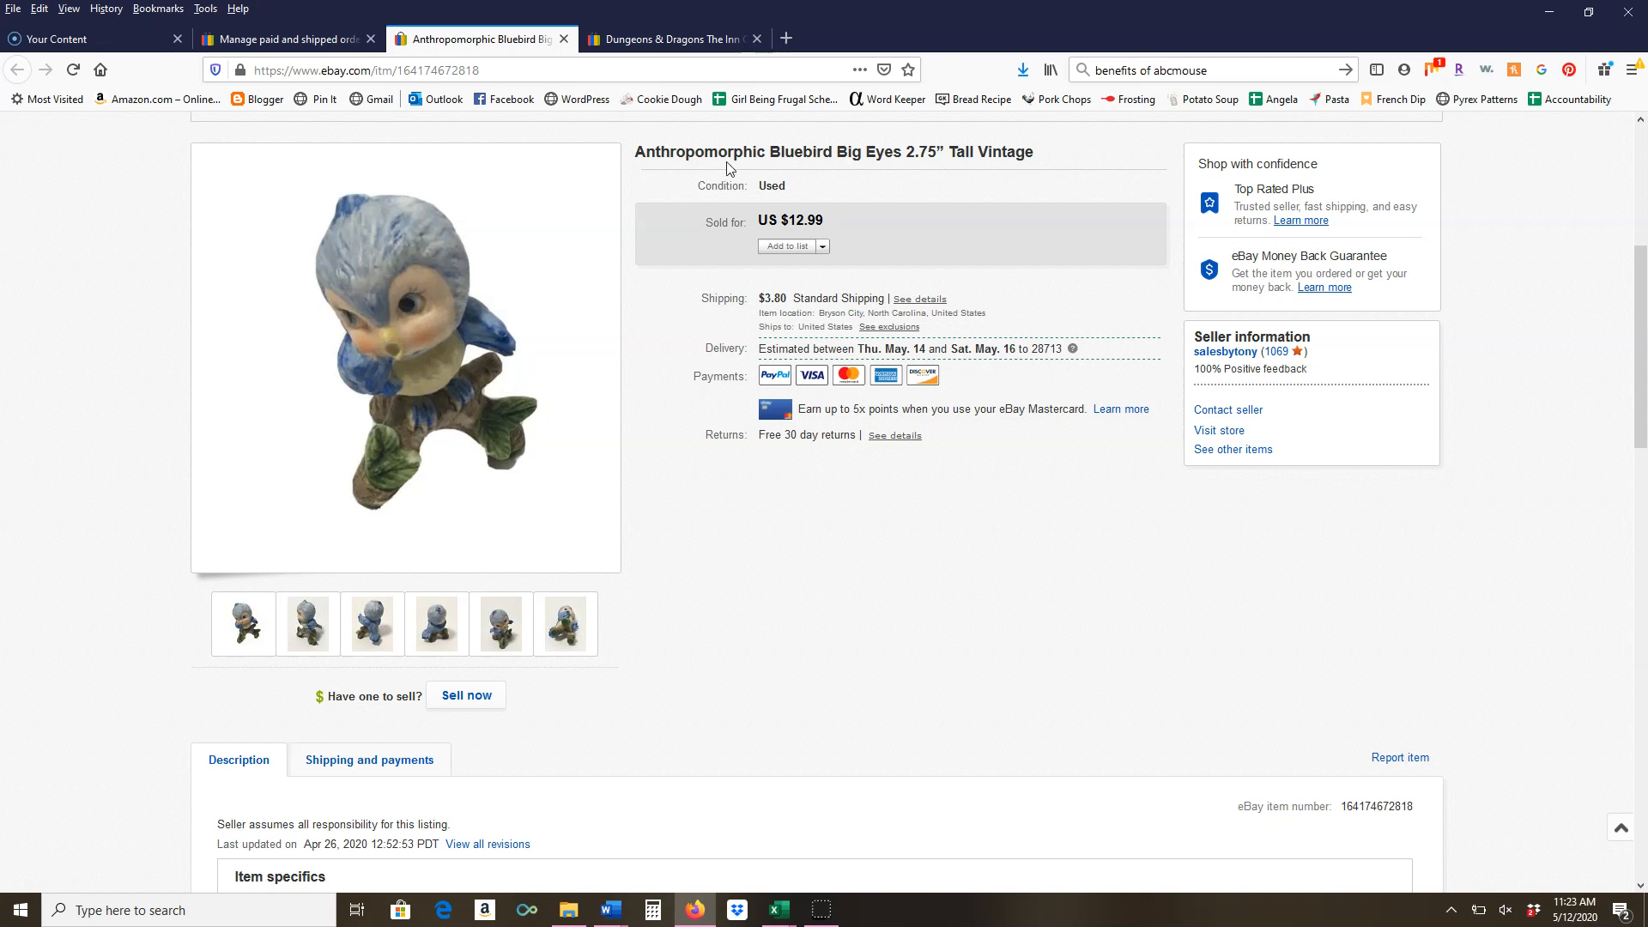
pyautogui.moveTo(563, 249)
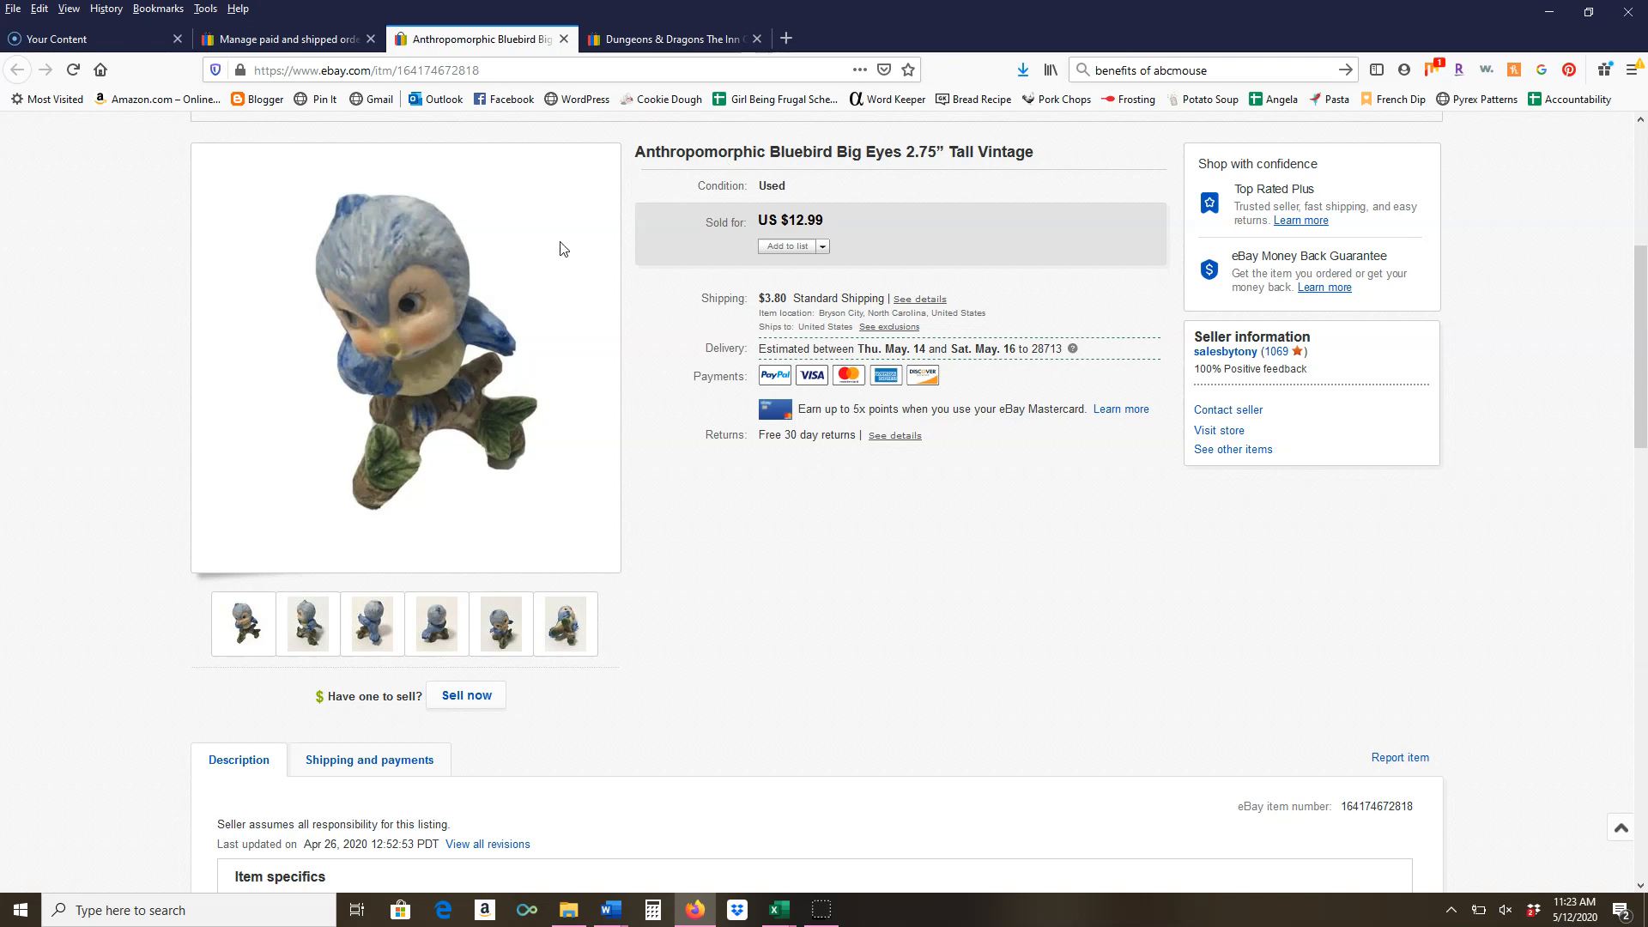
pyautogui.moveTo(760, 632)
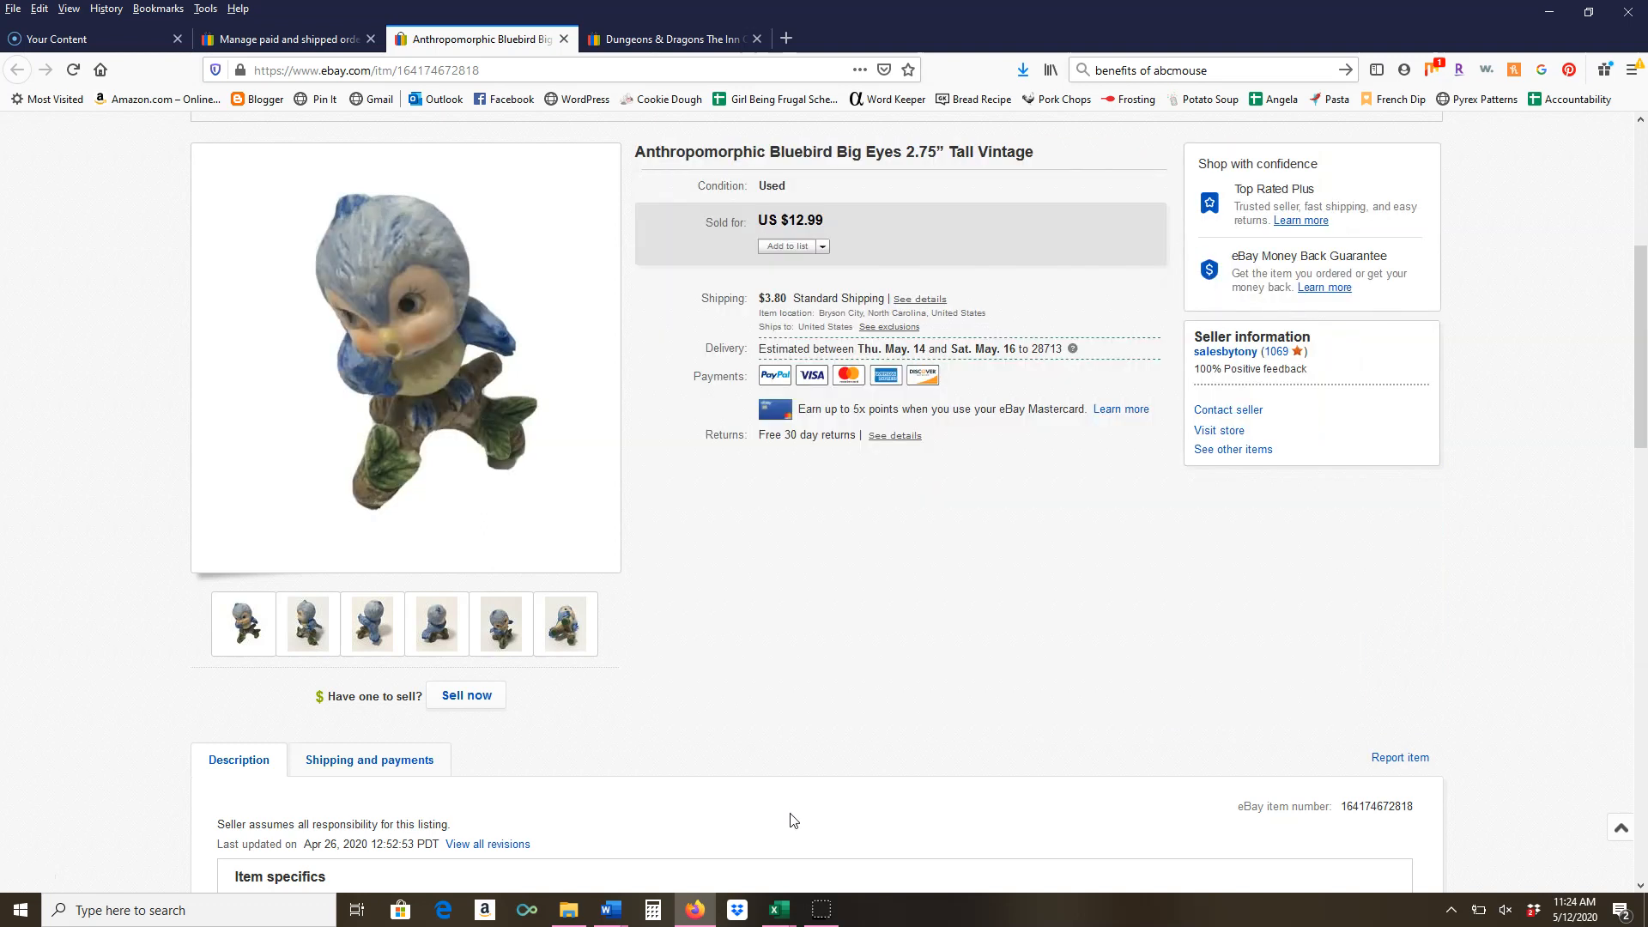
pyautogui.moveTo(988, 262)
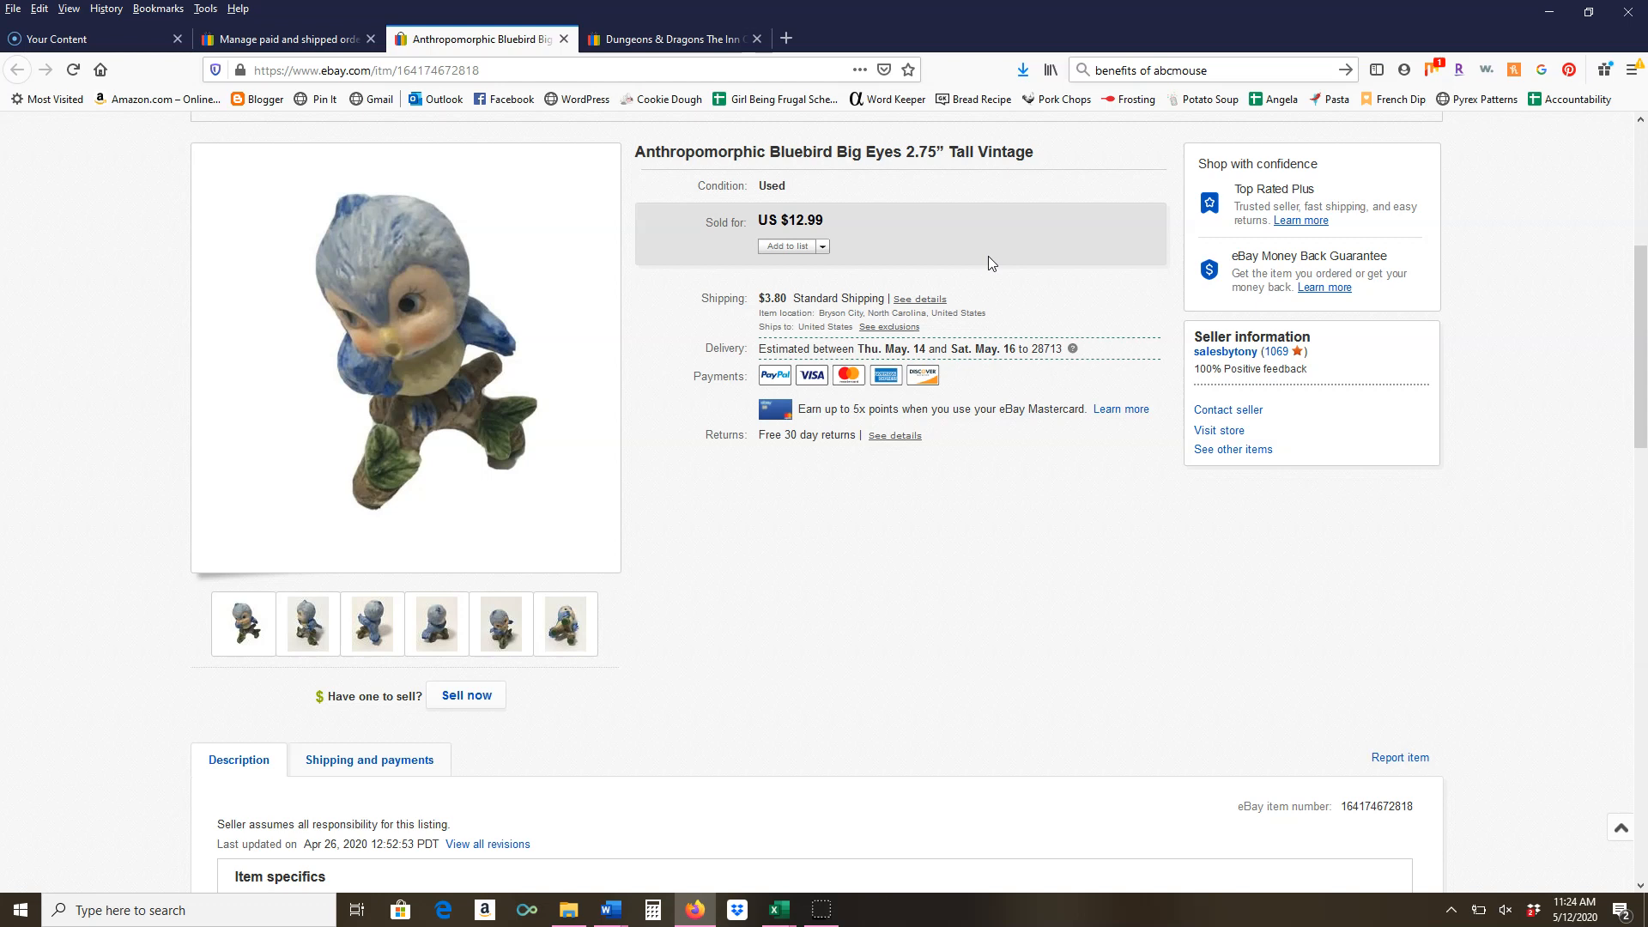
pyautogui.moveTo(971, 240)
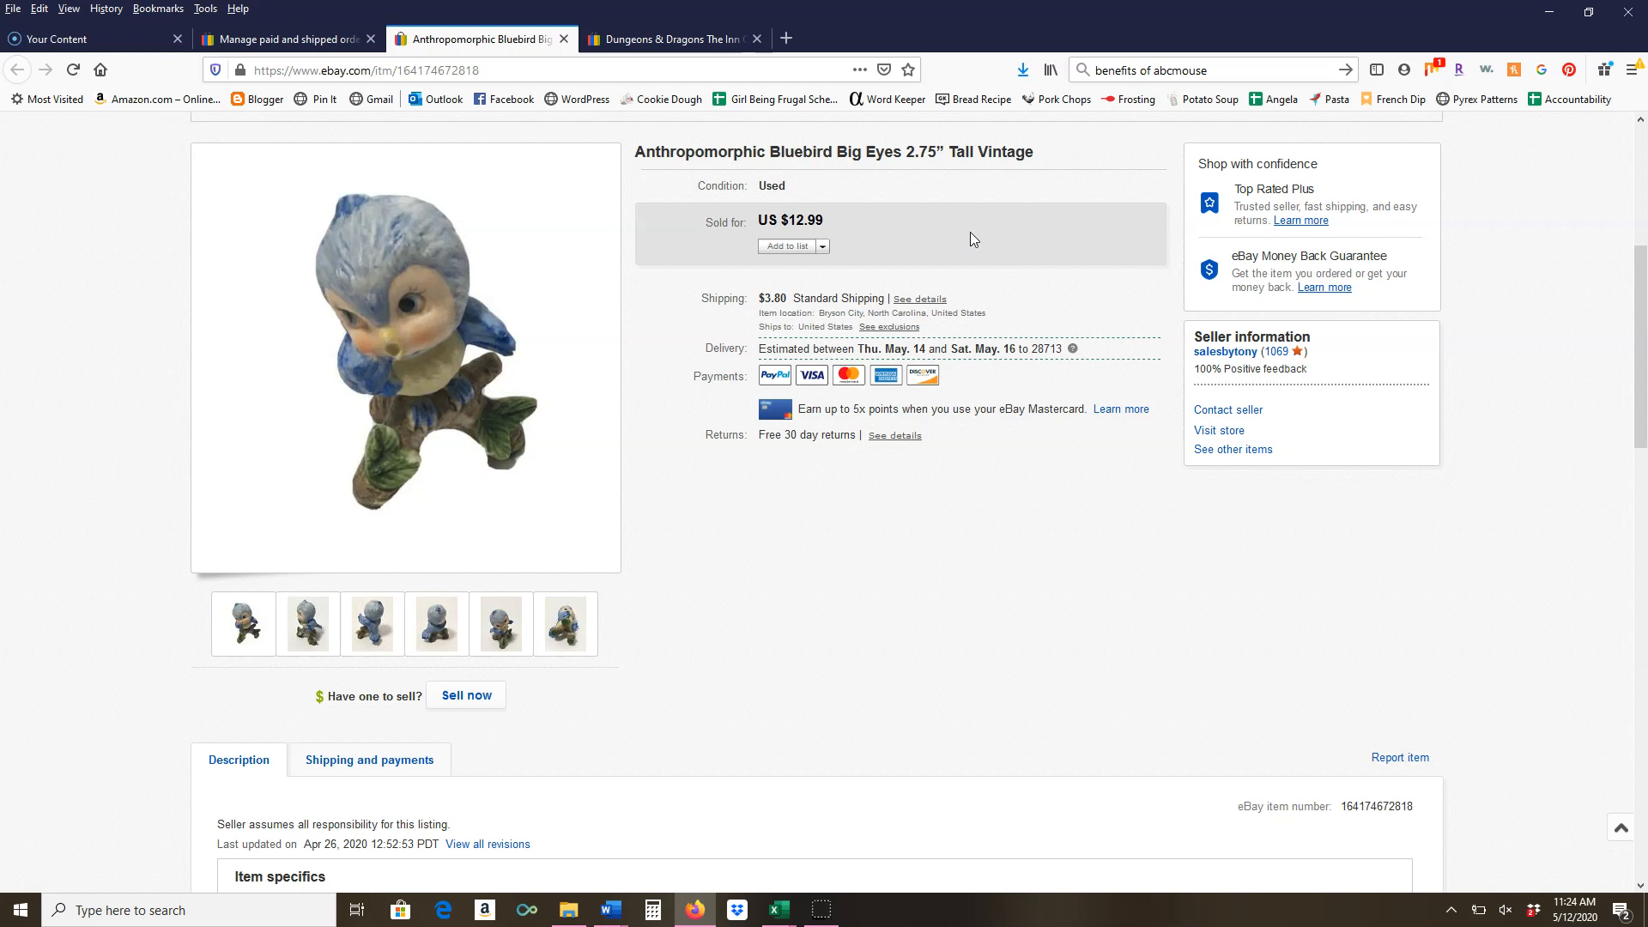
pyautogui.moveTo(560, 17)
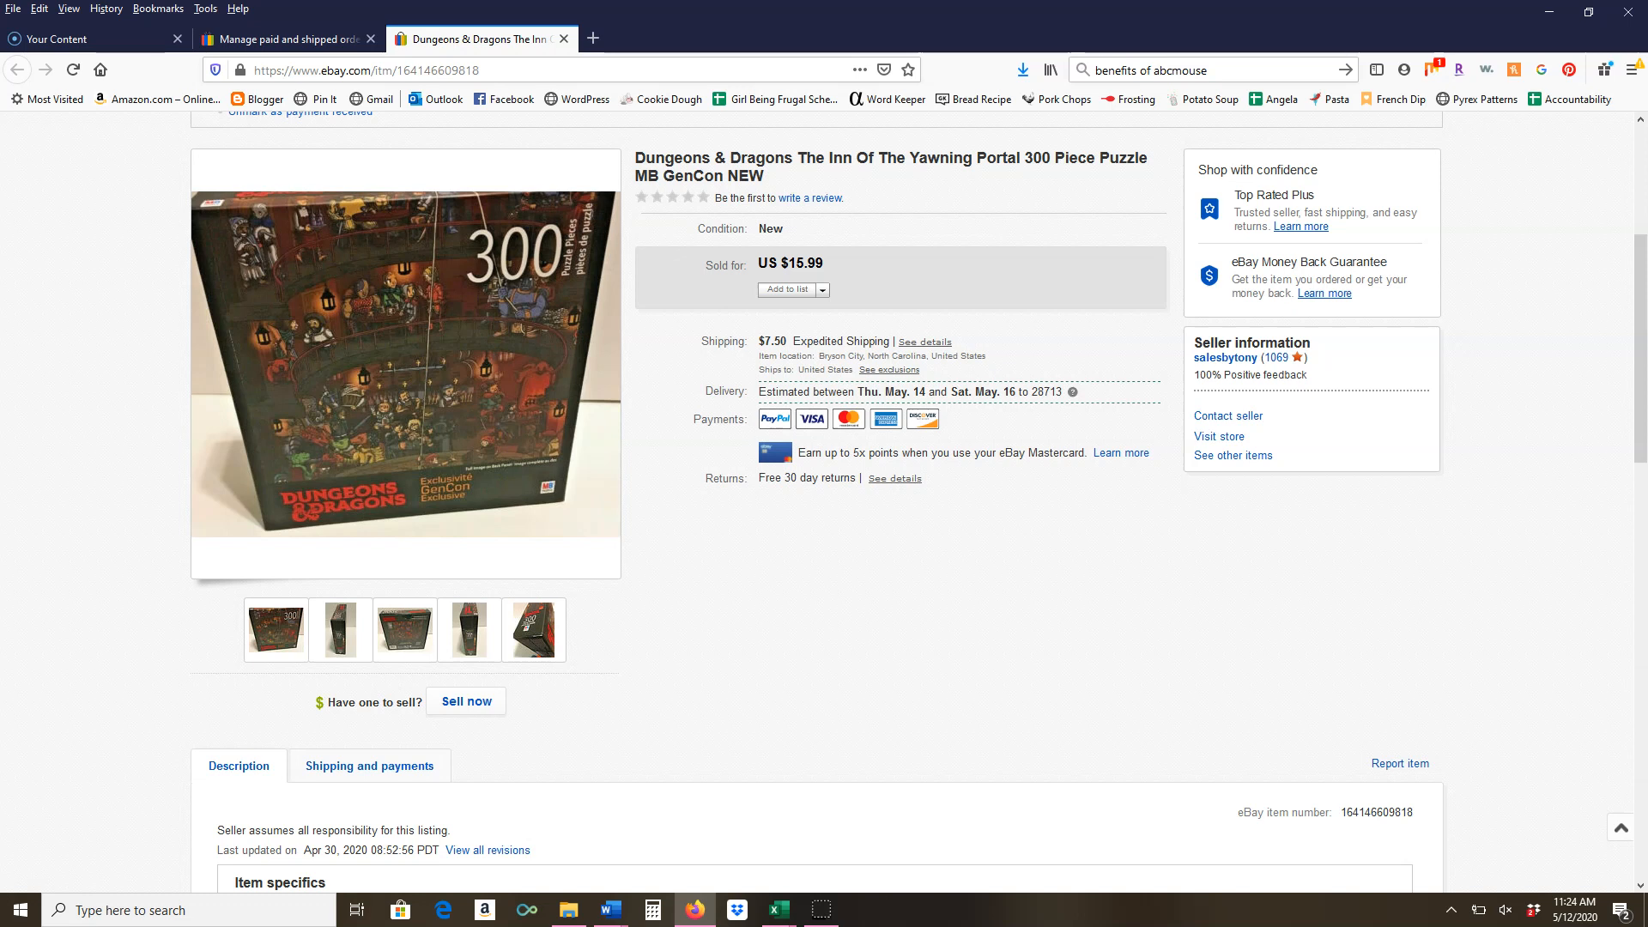
pyautogui.moveTo(966, 213)
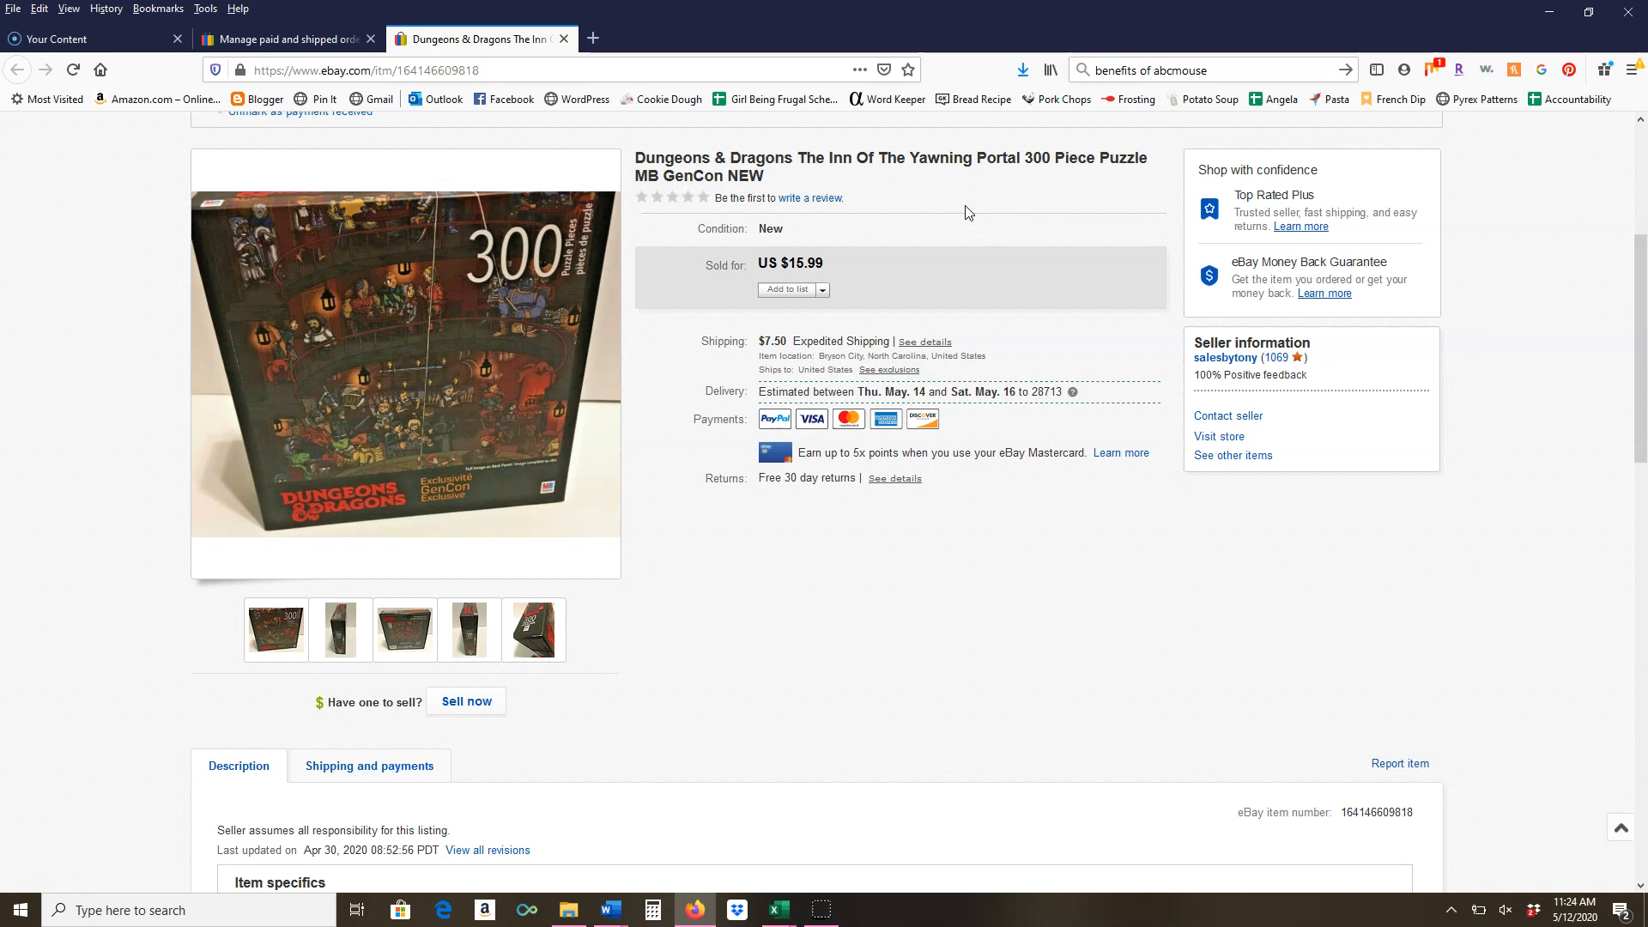
pyautogui.moveTo(1097, 197)
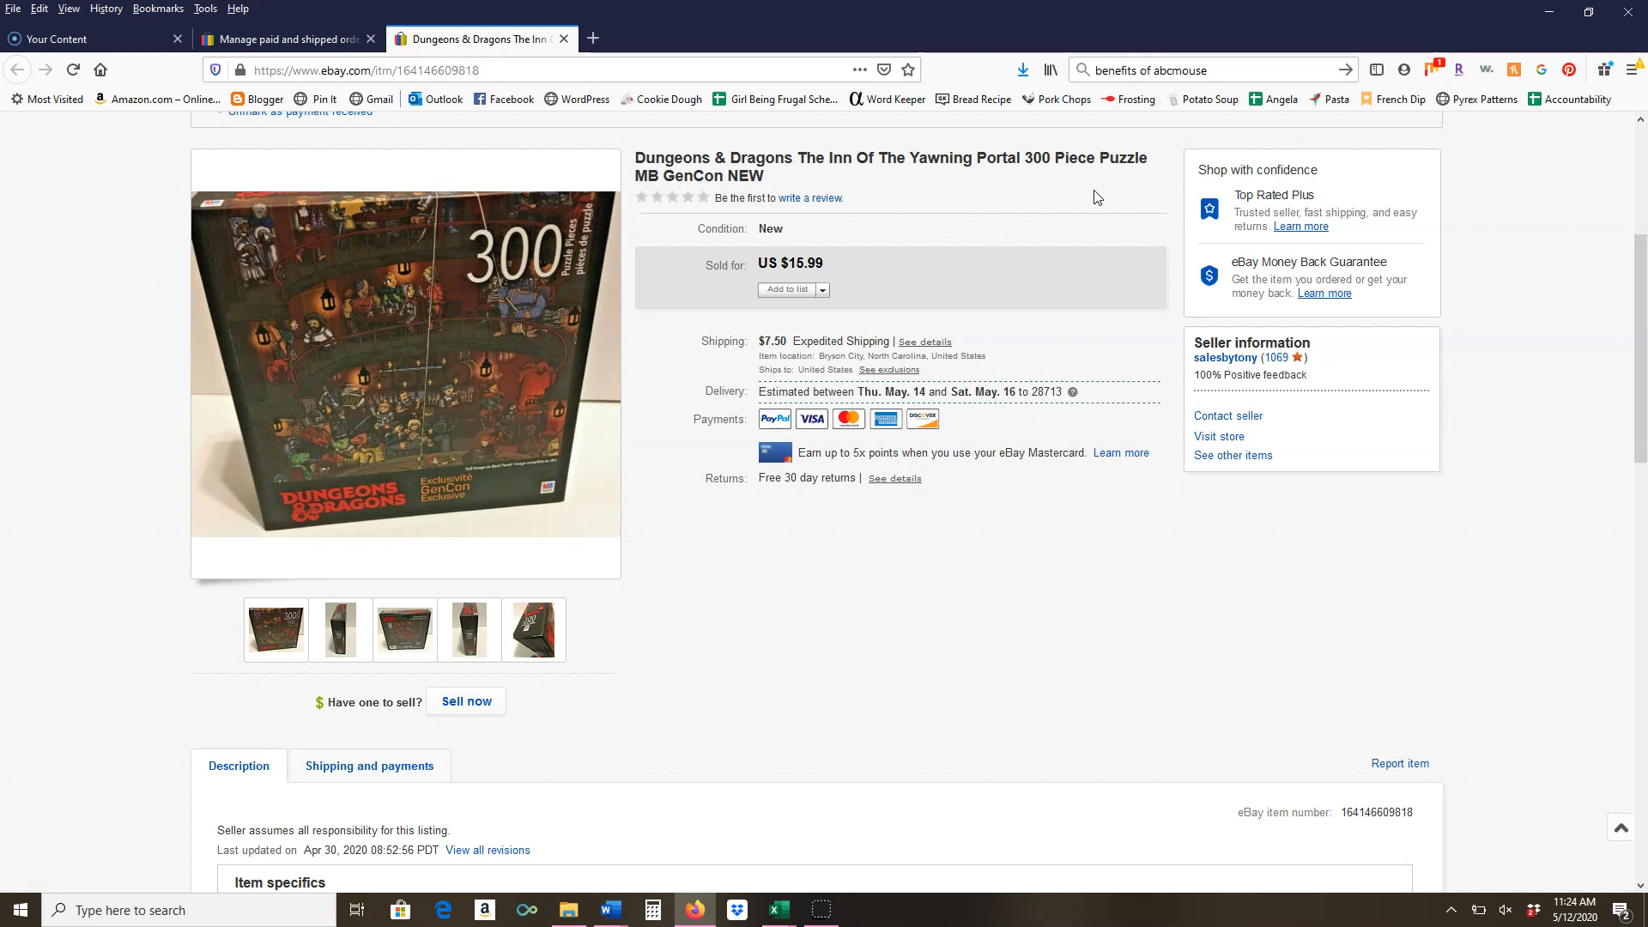